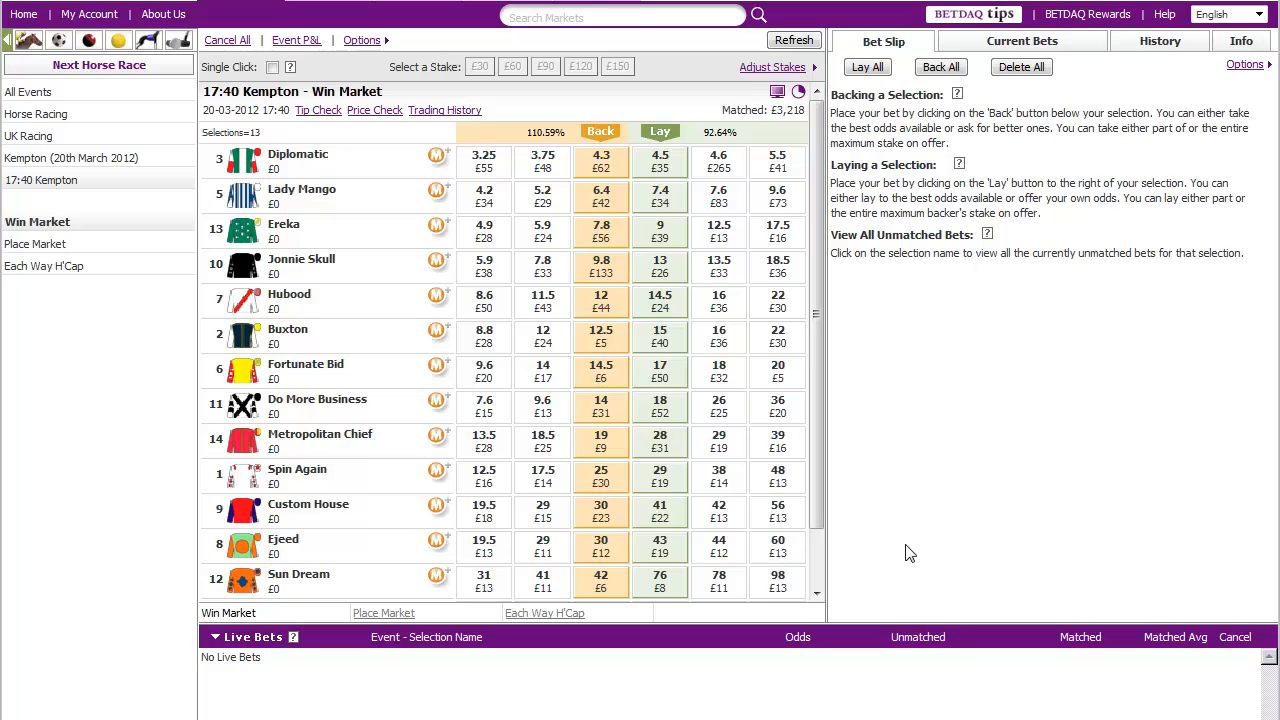
{"action": "mouse_move", "coordinate": [745, 245]}
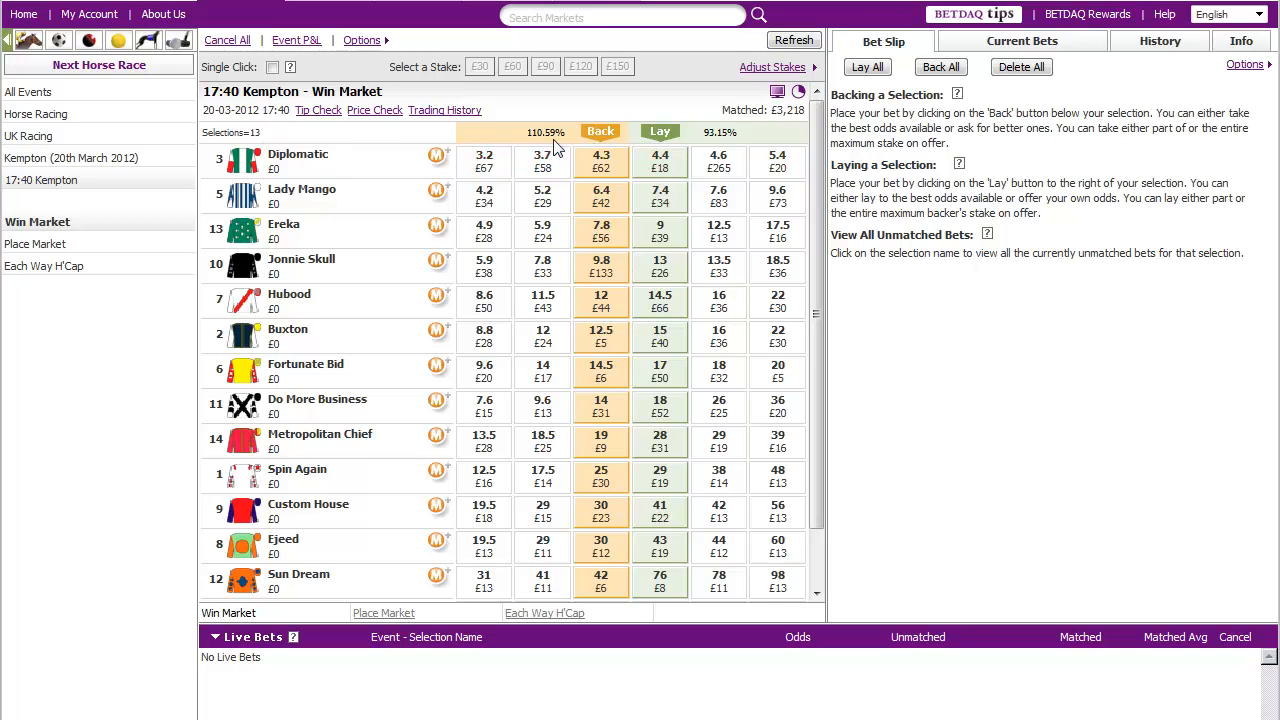
{"action": "mouse_move", "coordinate": [601, 165]}
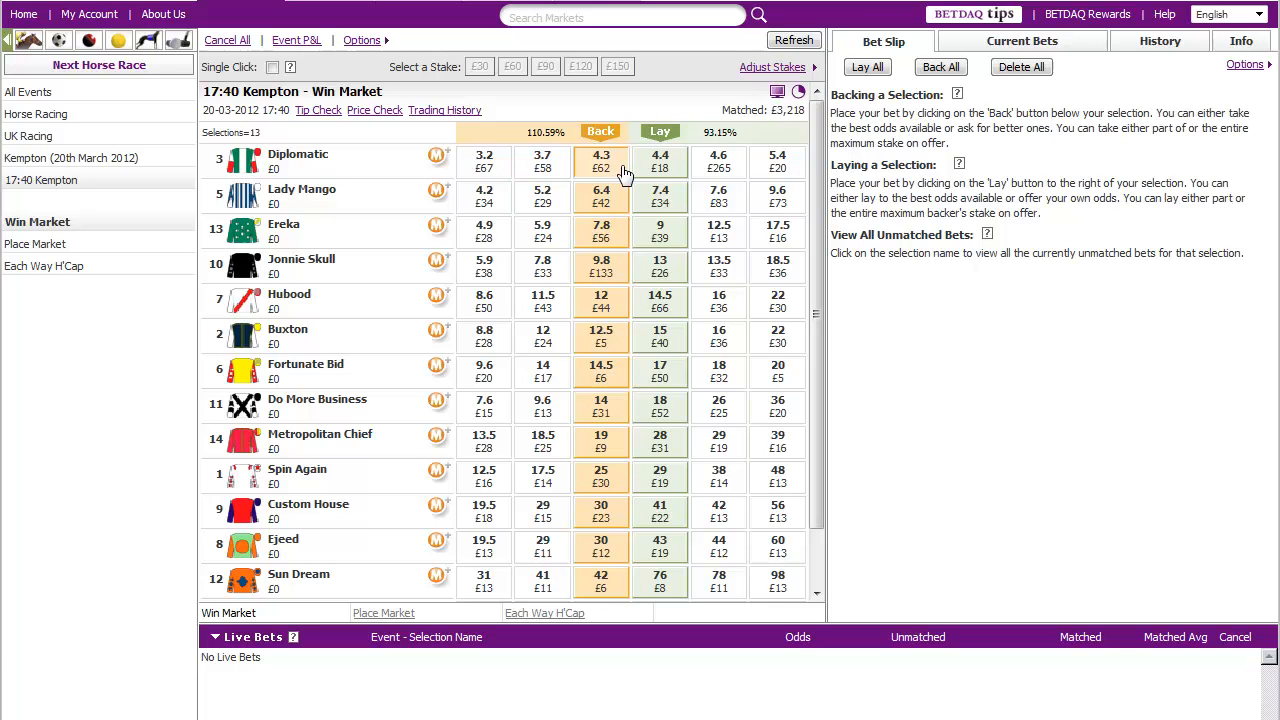
{"action": "mouse_move", "coordinate": [628, 470]}
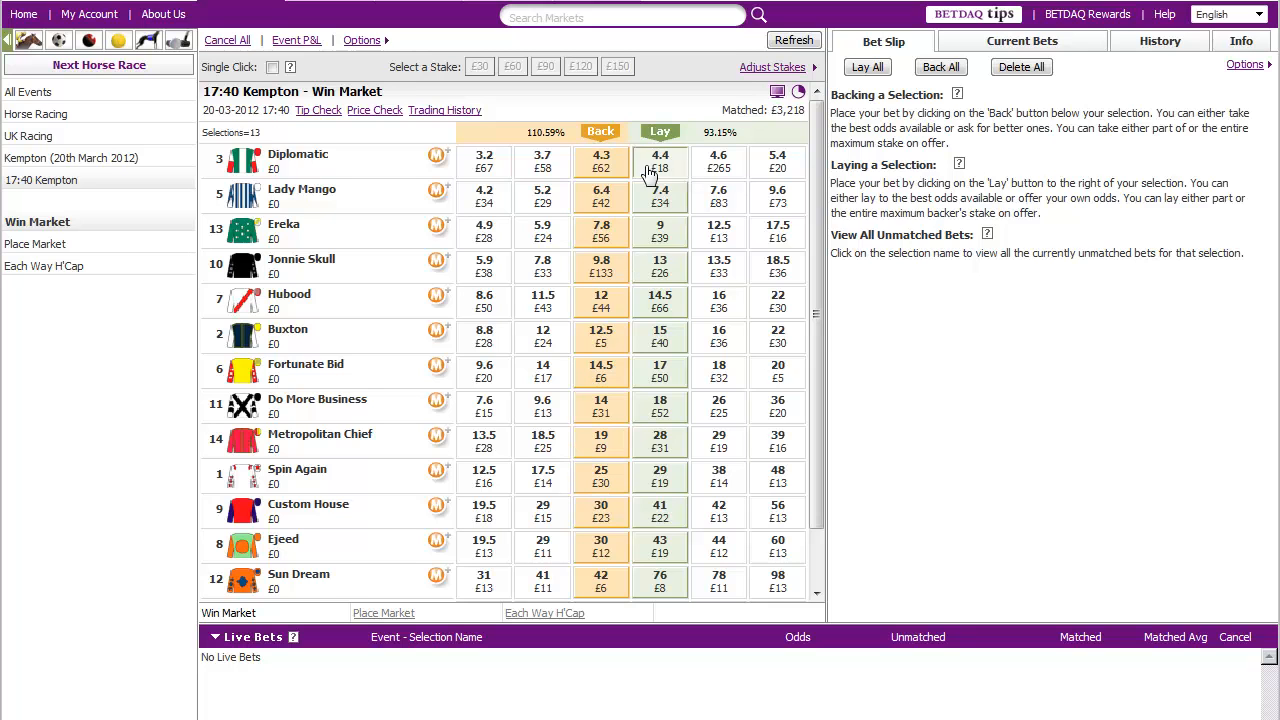
- Set a £10 fixed stake and tick Diplomatic, giving £33.00 predicted profit
{"action": "left_click", "coordinate": [601, 160]}
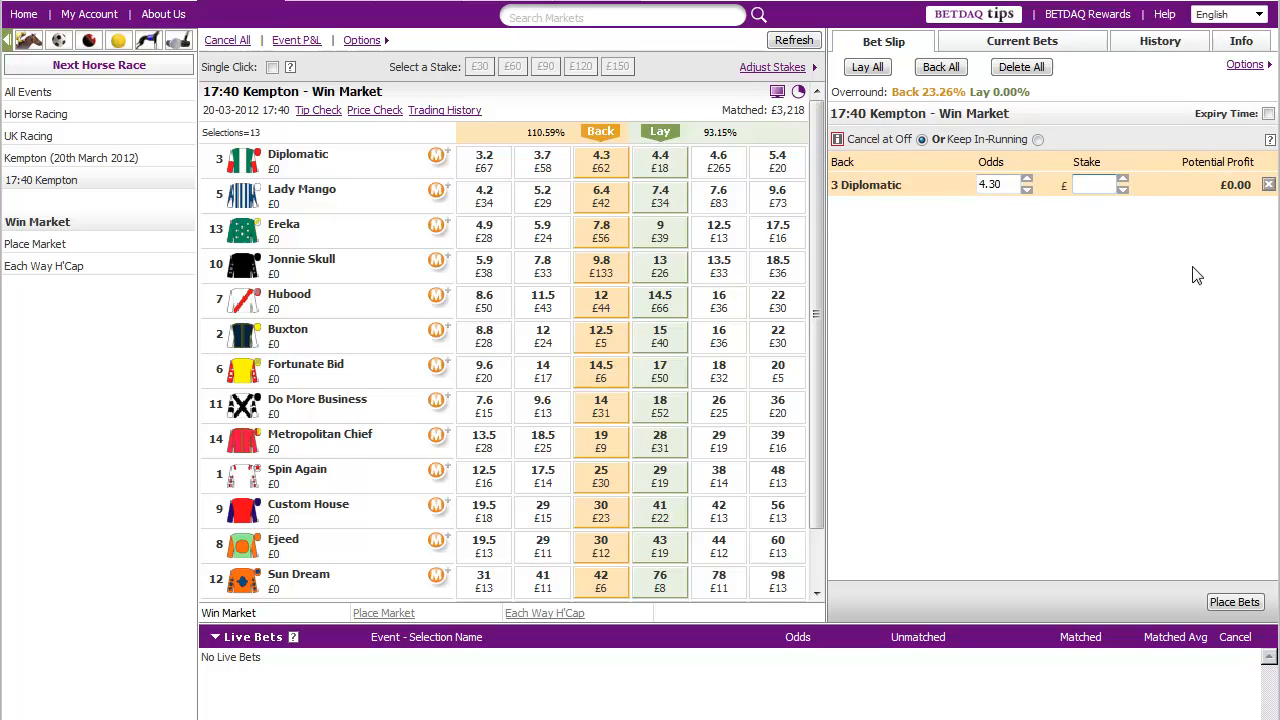
{"action": "type", "text": "10"}
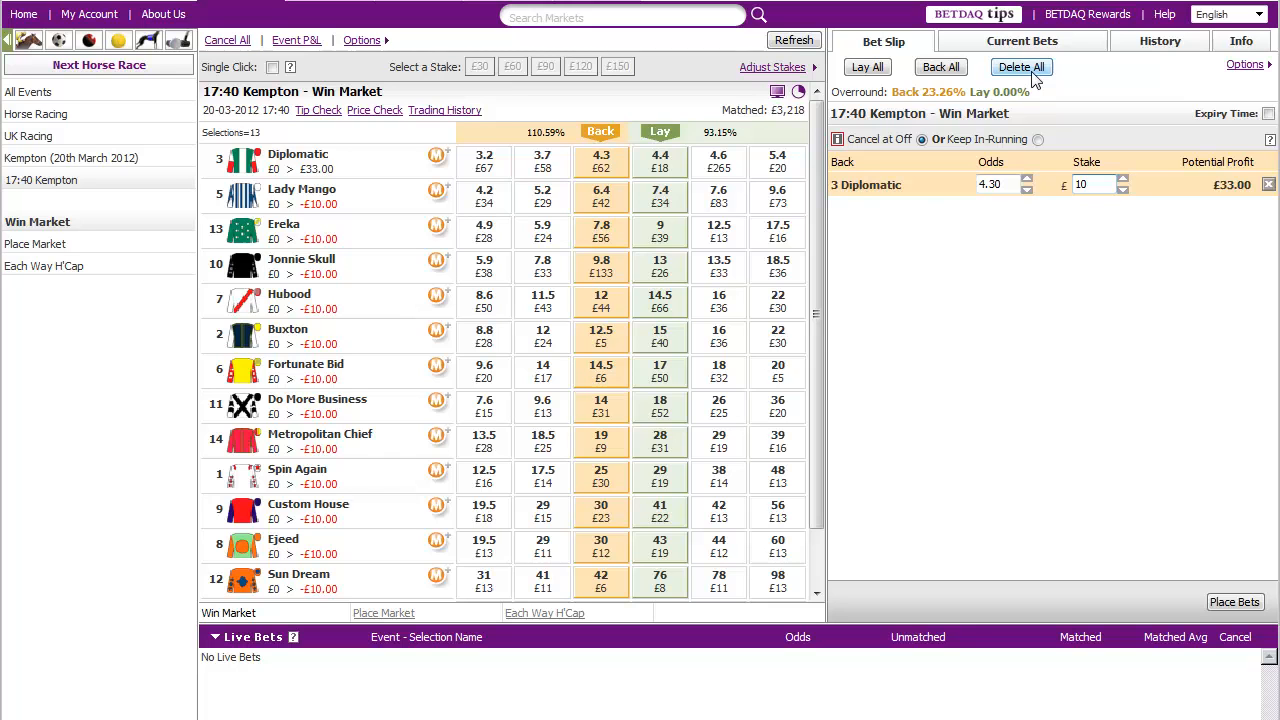
{"action": "left_click", "coordinate": [1021, 67]}
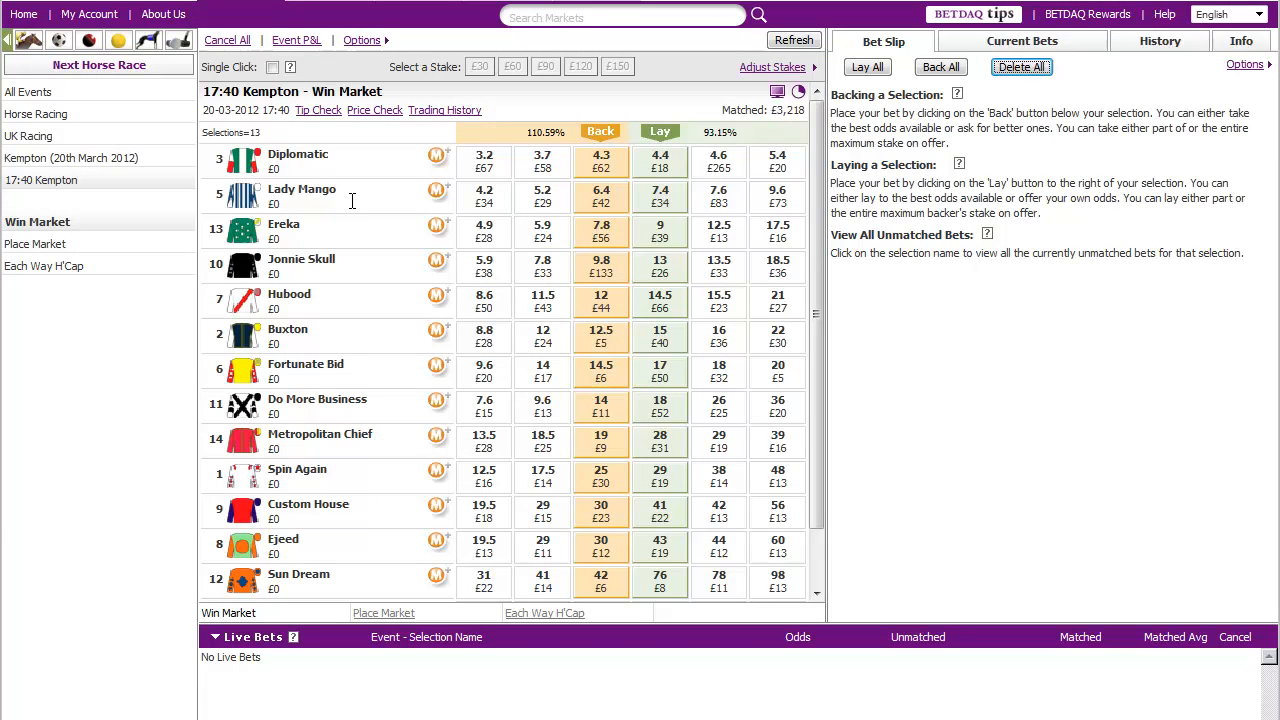
{"action": "mouse_move", "coordinate": [335, 537]}
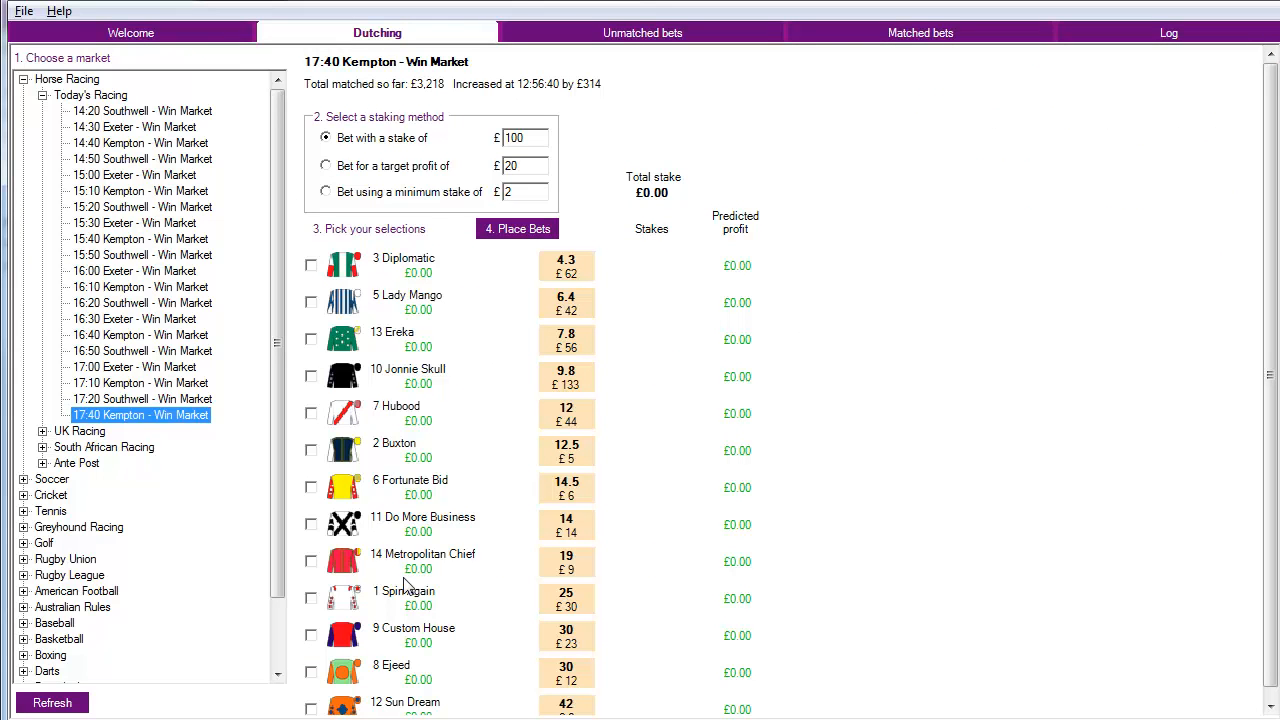
{"action": "mouse_move", "coordinate": [970, 340]}
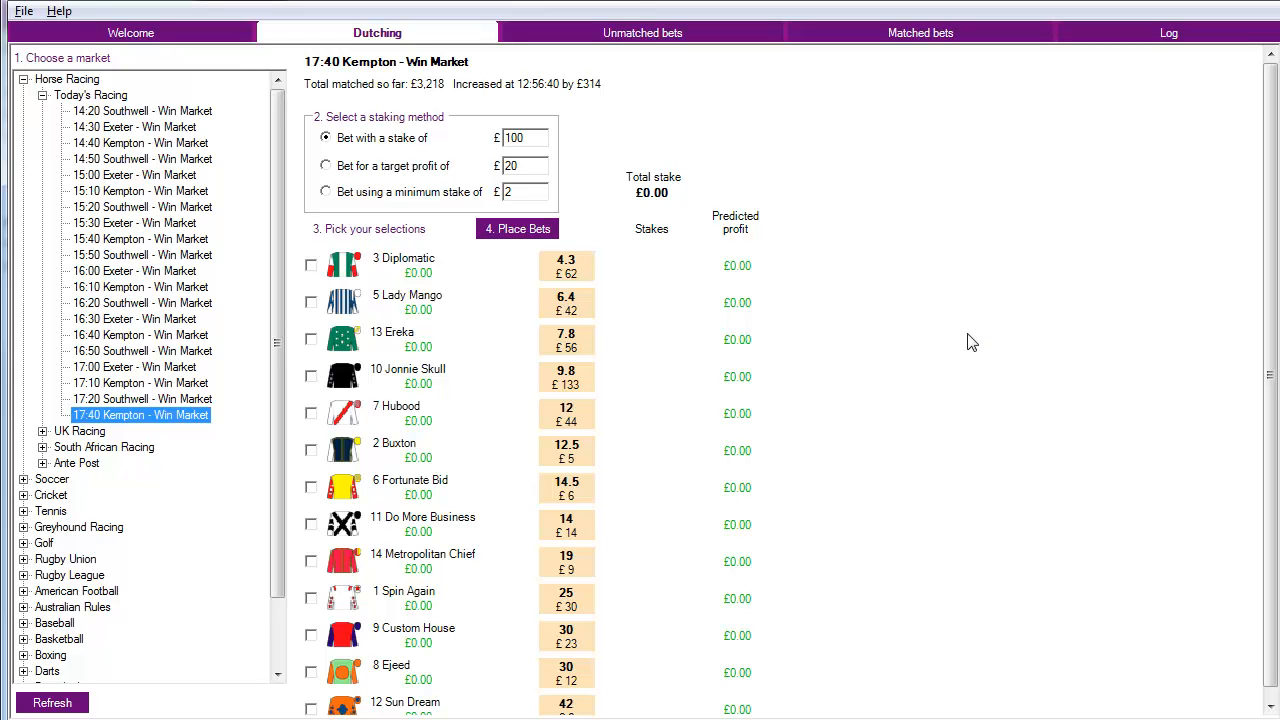
{"action": "mouse_move", "coordinate": [354, 150]}
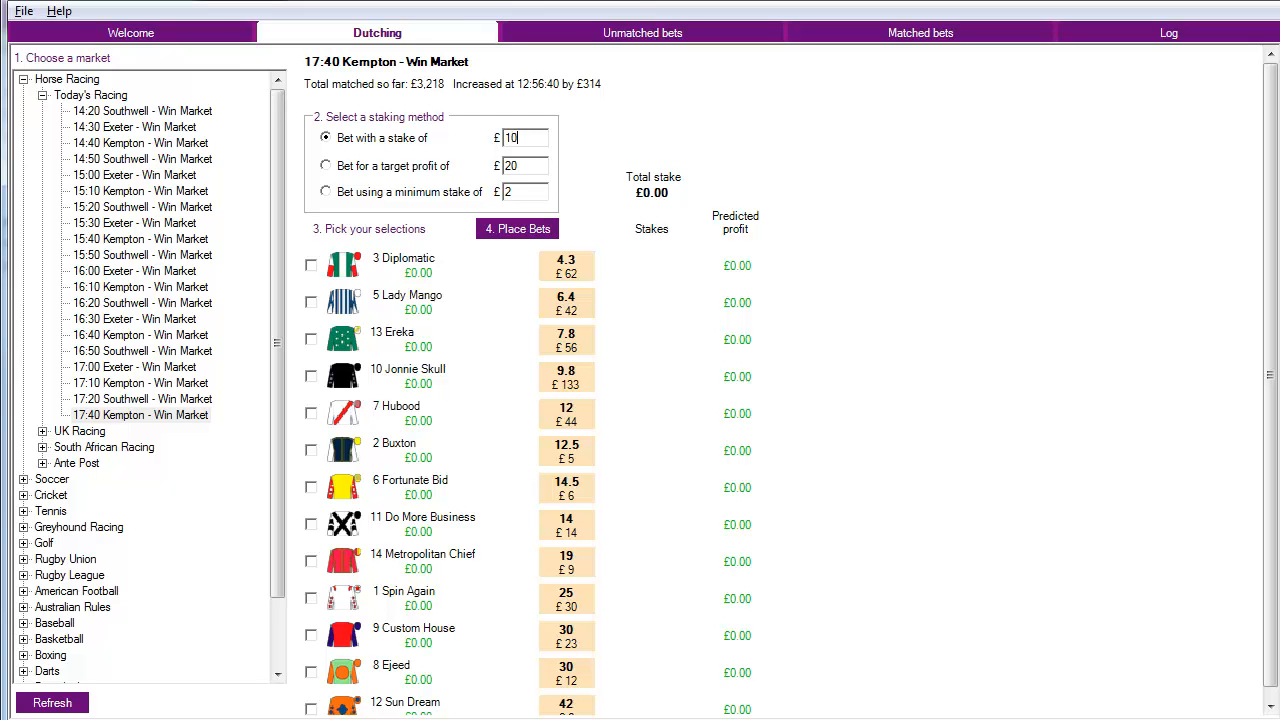
{"action": "left_click", "coordinate": [311, 264]}
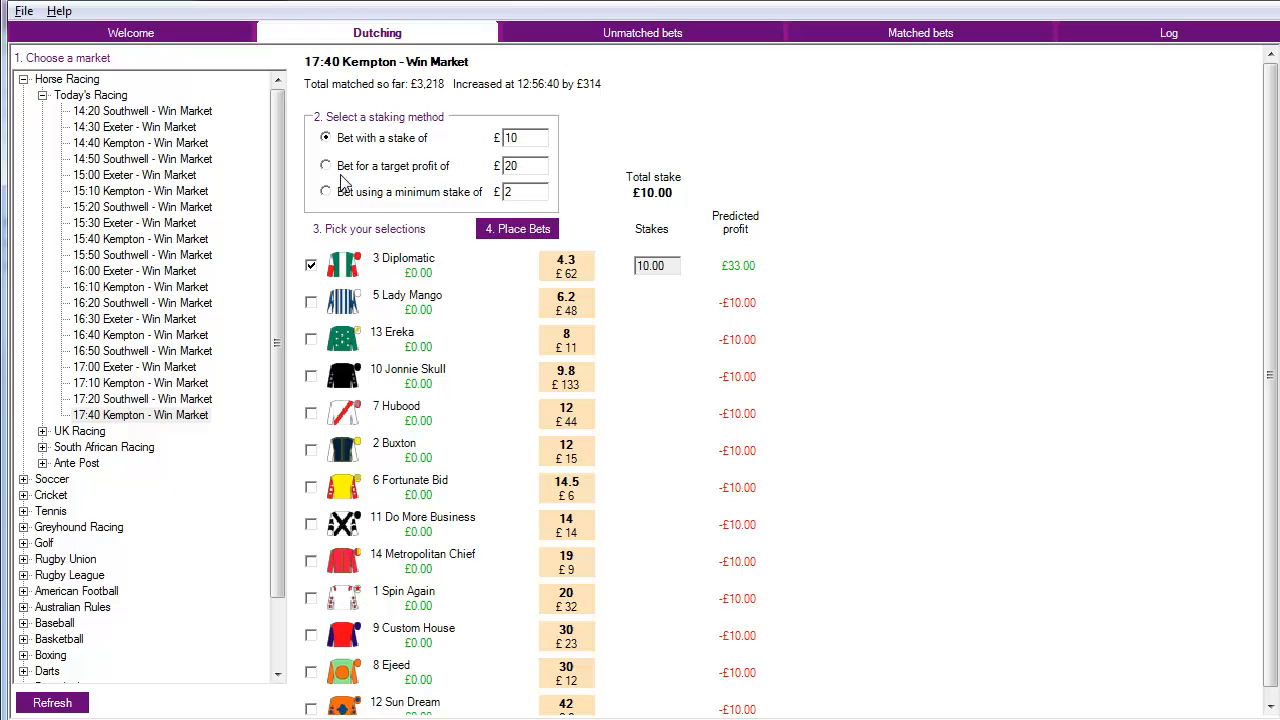
{"action": "mouse_move", "coordinate": [838, 305]}
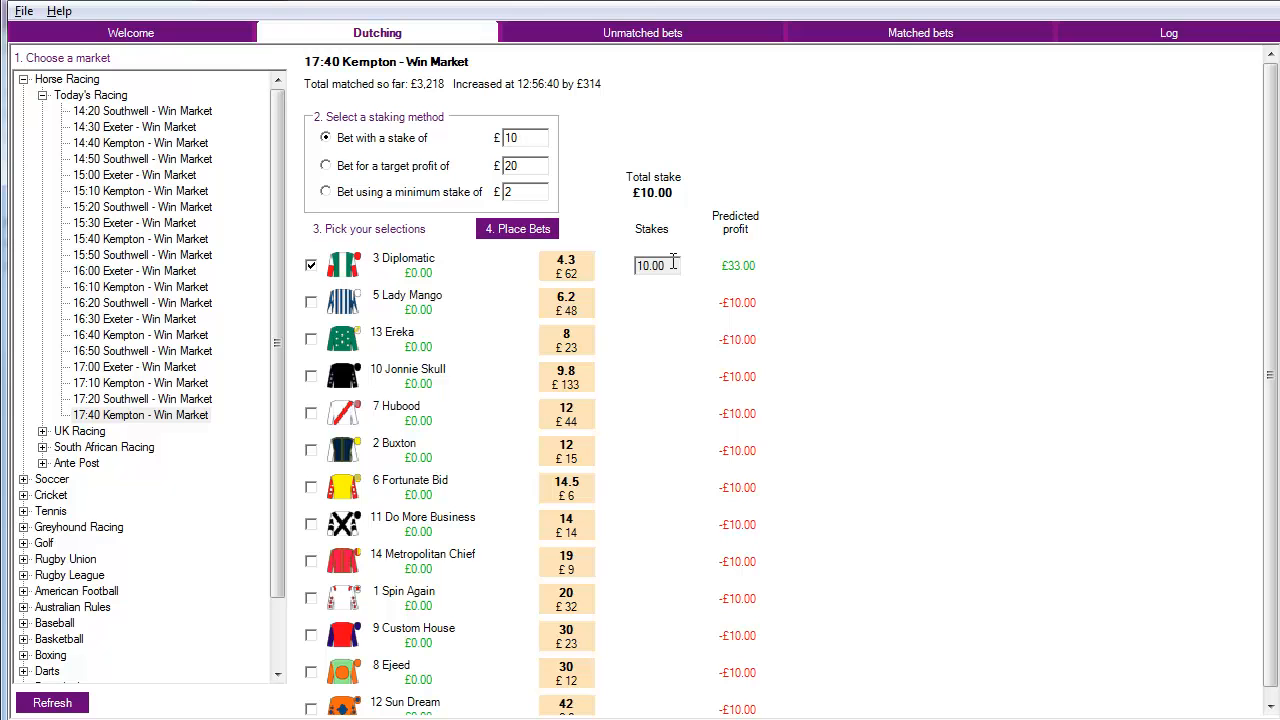
{"action": "mouse_move", "coordinate": [771, 289]}
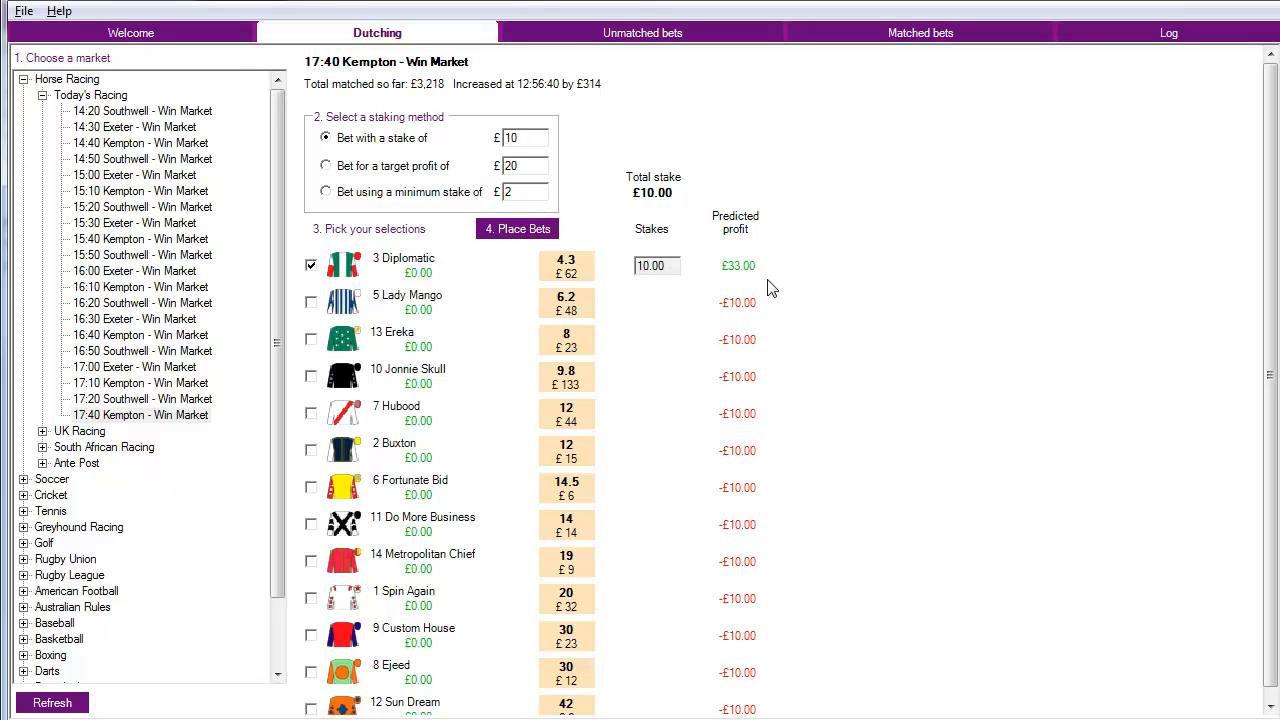
{"action": "mouse_move", "coordinate": [800, 212]}
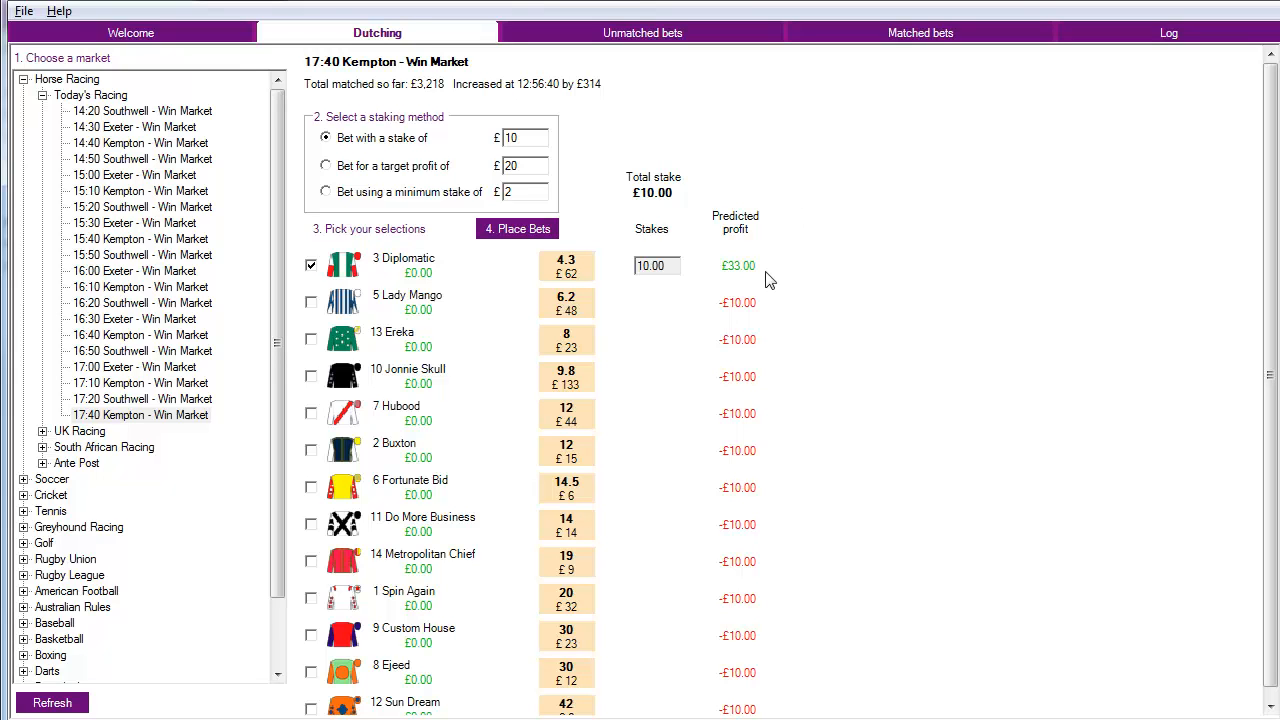
{"action": "mouse_move", "coordinate": [763, 275]}
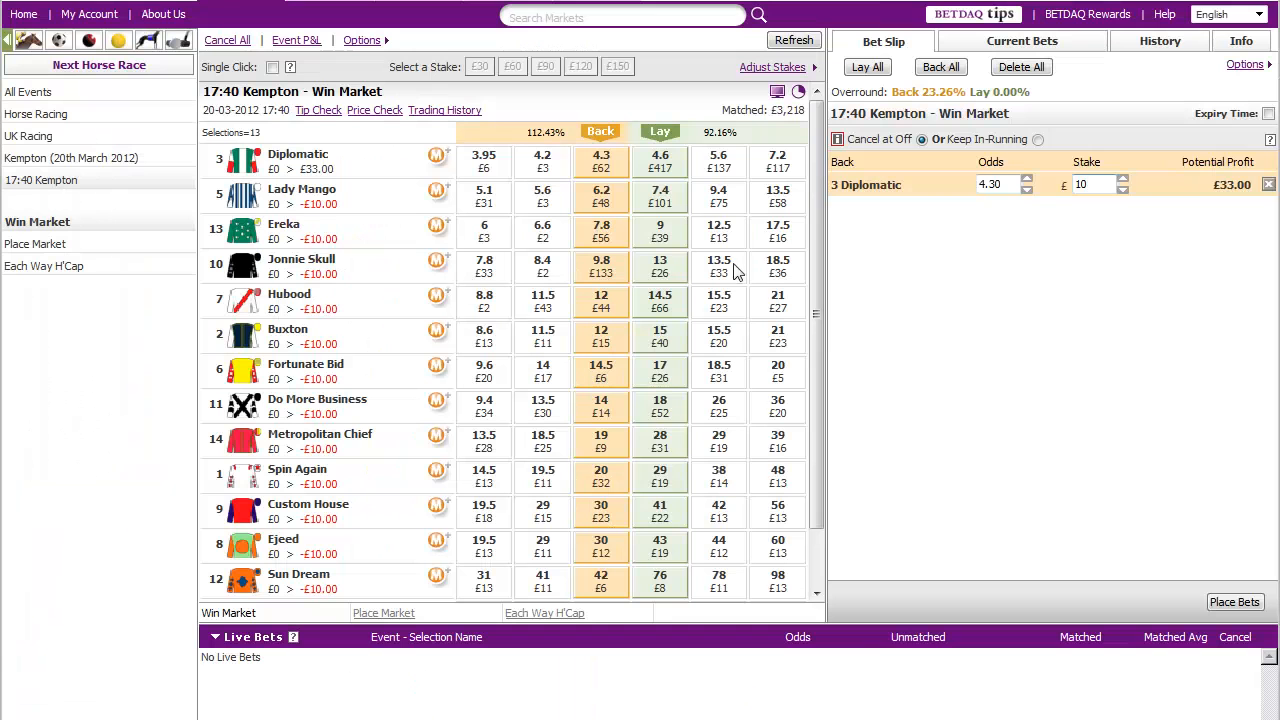
- Add £10 back bets on Lady Mango, Ereka and Jonnie Skull to BETDAQ's slip
{"action": "left_click", "coordinate": [601, 264]}
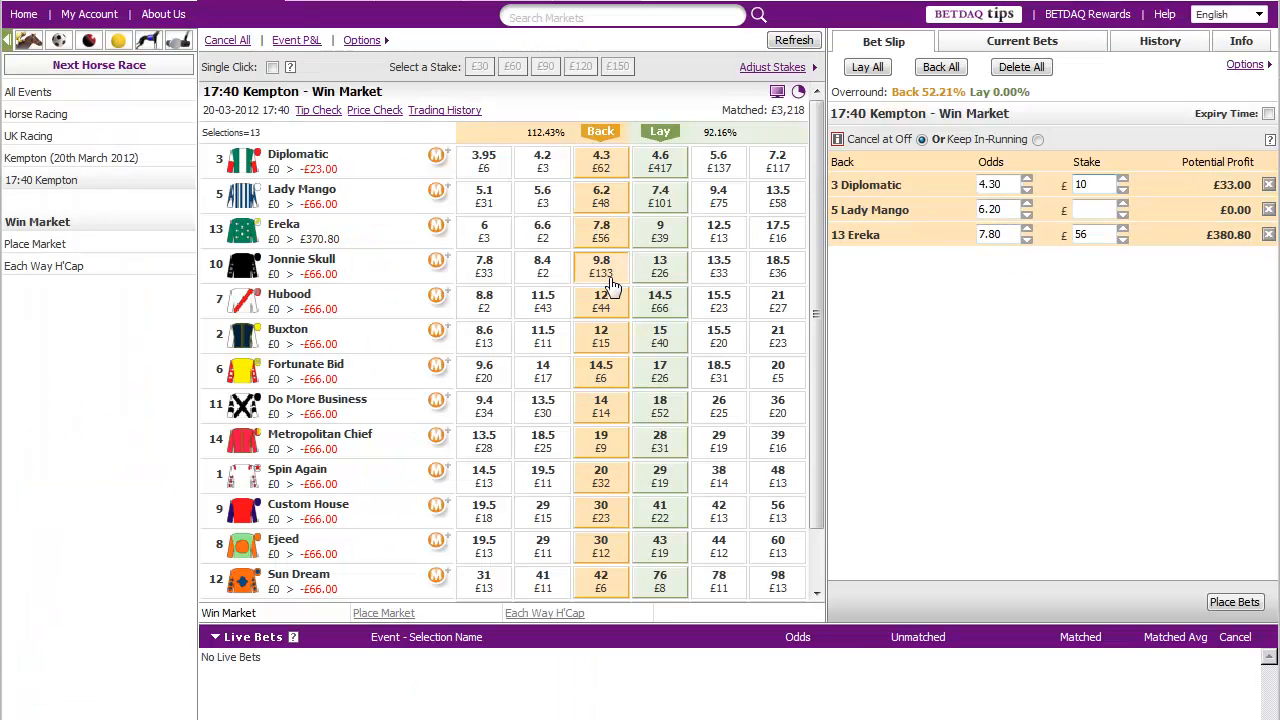
{"action": "left_click", "coordinate": [601, 265]}
{"action": "type", "text": "10"}
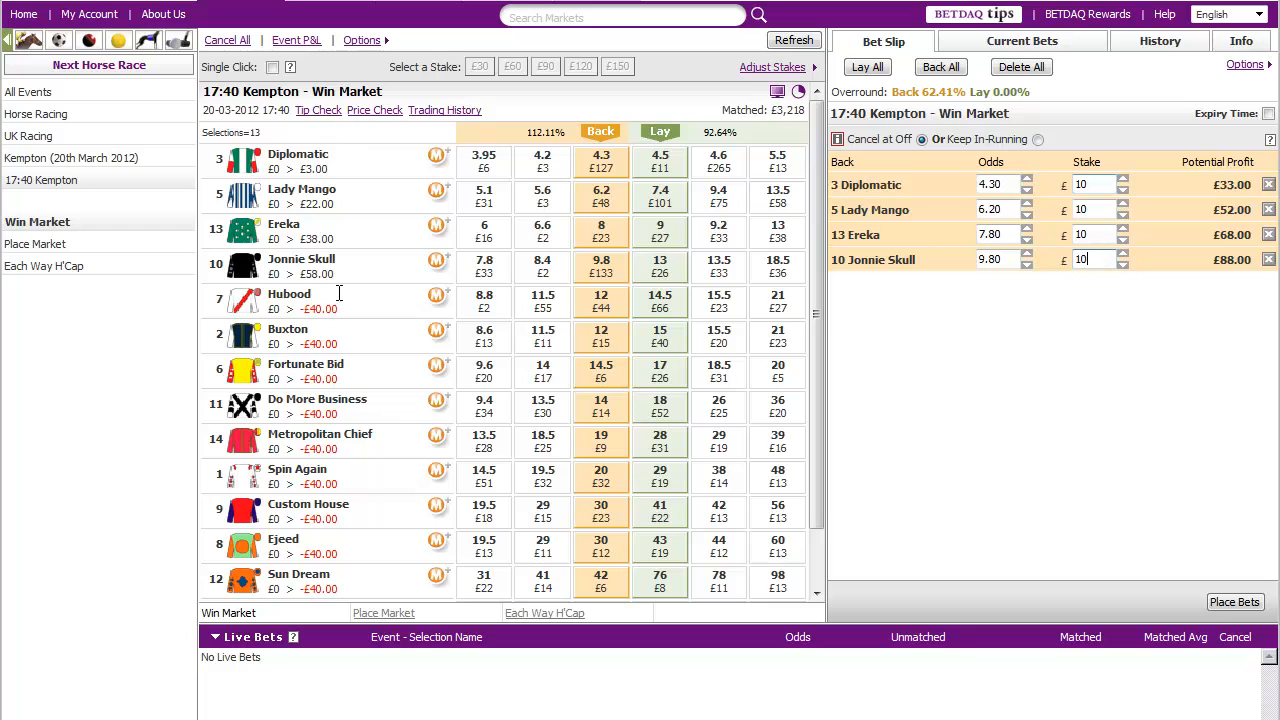
{"action": "mouse_move", "coordinate": [380, 205]}
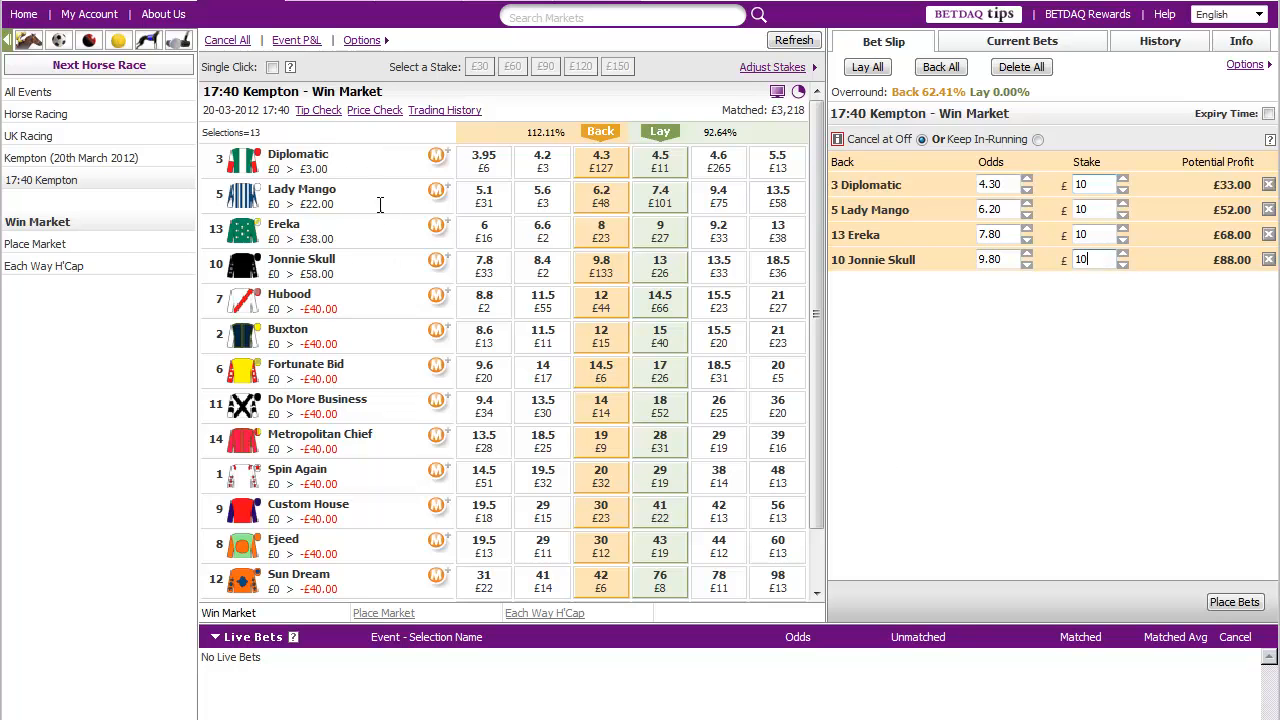
{"action": "mouse_move", "coordinate": [575, 225]}
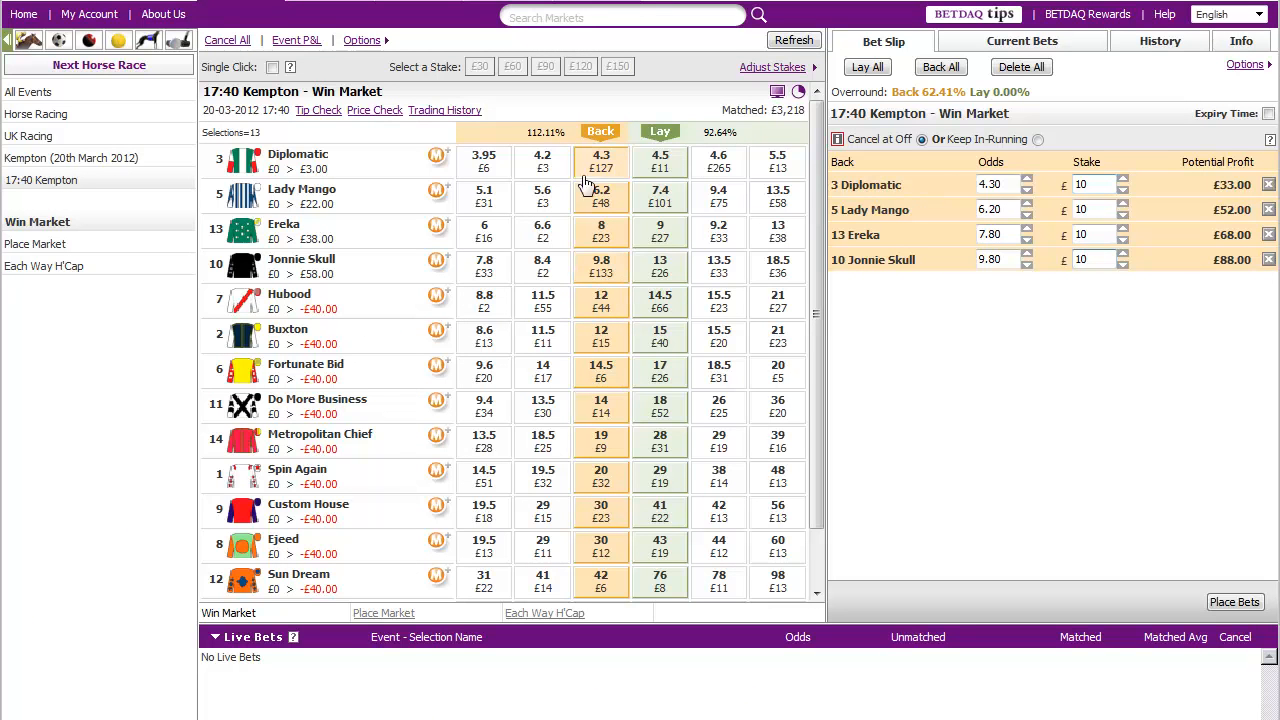
{"action": "mouse_move", "coordinate": [363, 333]}
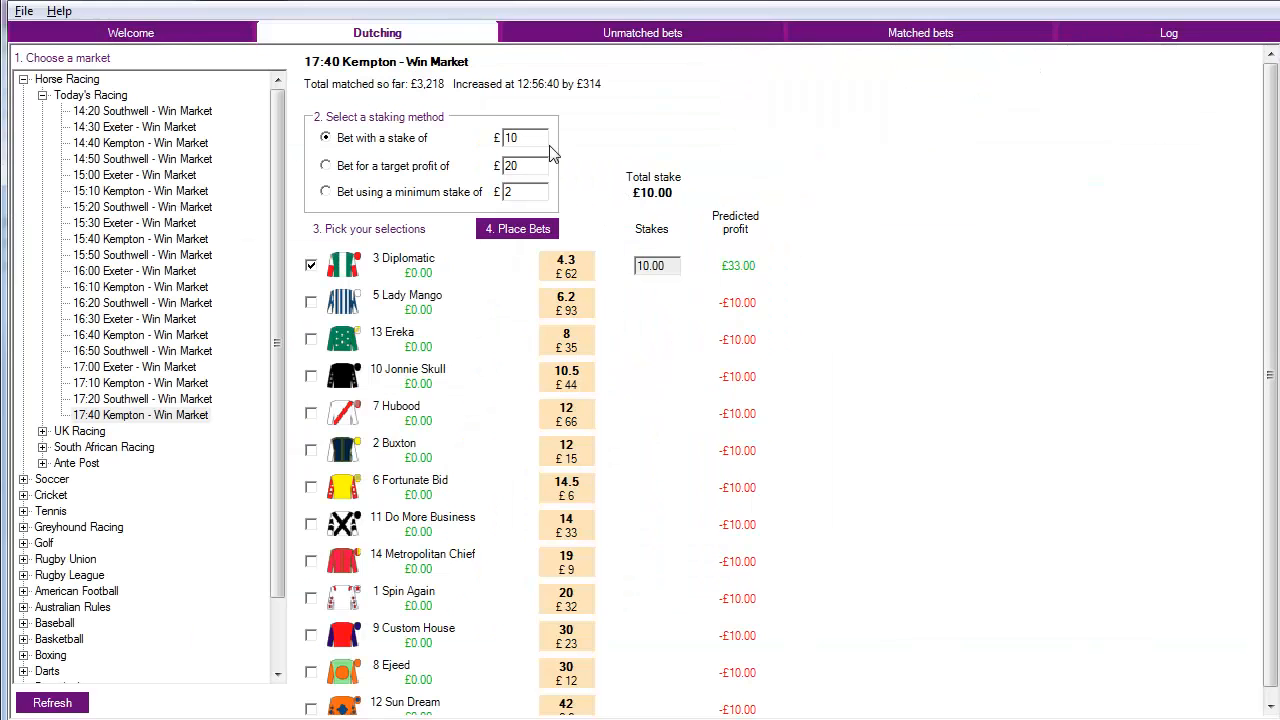
- Switch to a £10 target profit and tick Lady Mango, Ereka and Jonnie Skull
{"action": "left_click", "coordinate": [325, 165]}
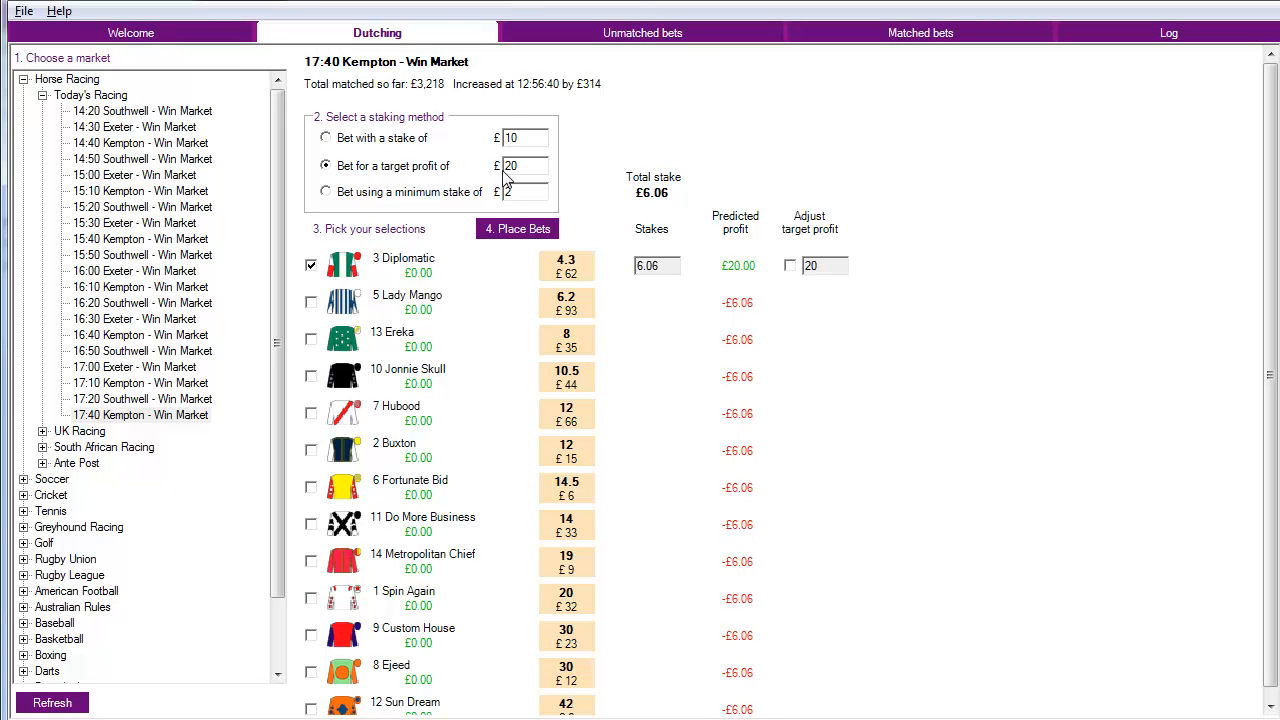
{"action": "triple_click", "coordinate": [520, 165]}
{"action": "type", "text": "10"}
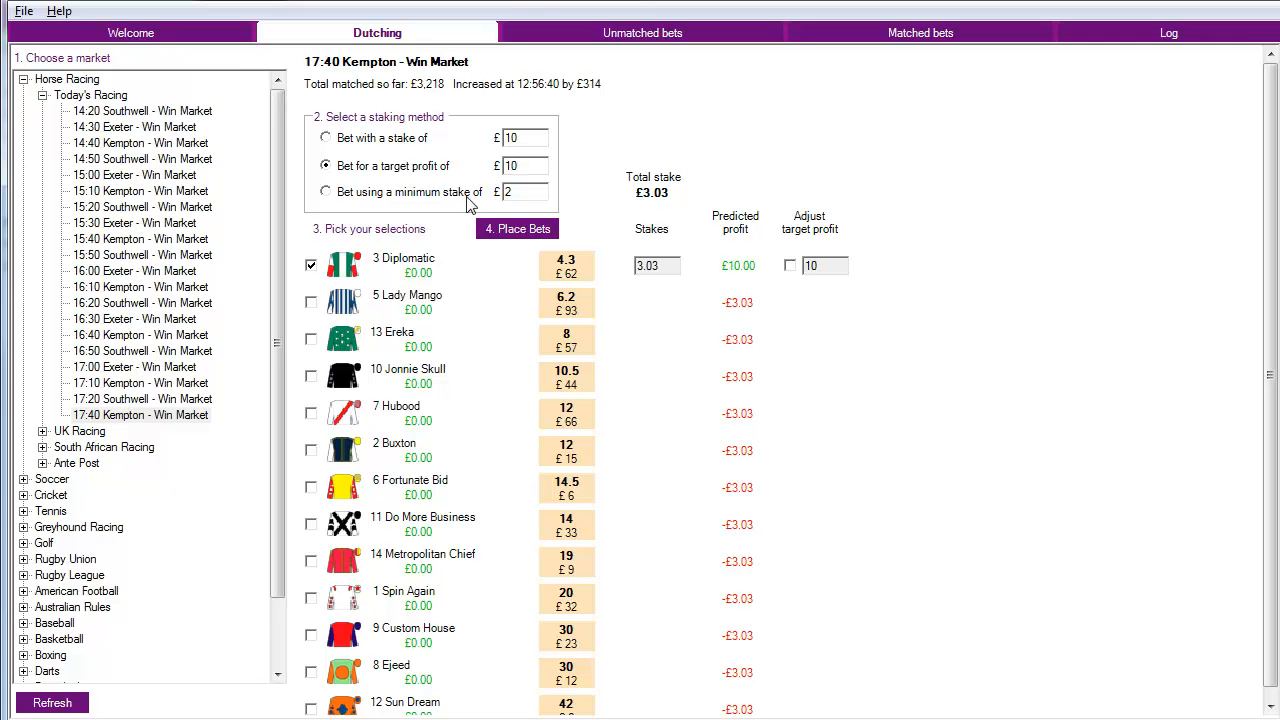
{"action": "mouse_move", "coordinate": [508, 270]}
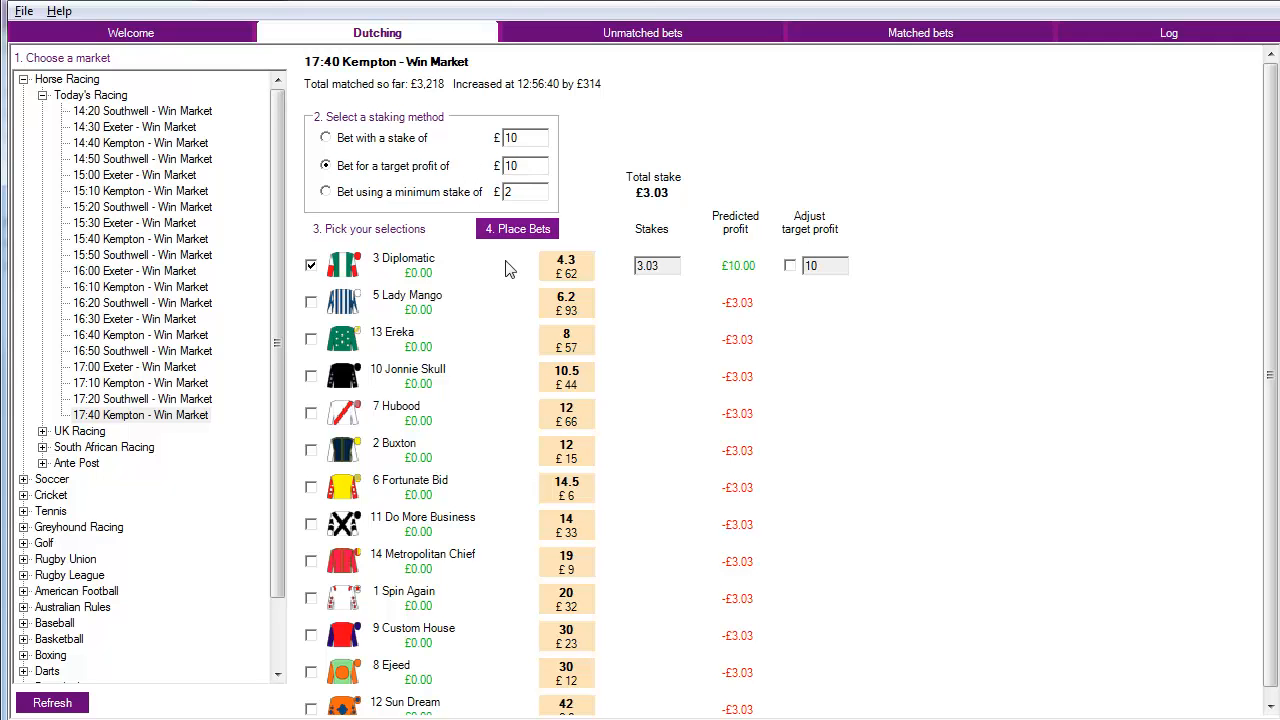
{"action": "left_click", "coordinate": [310, 338]}
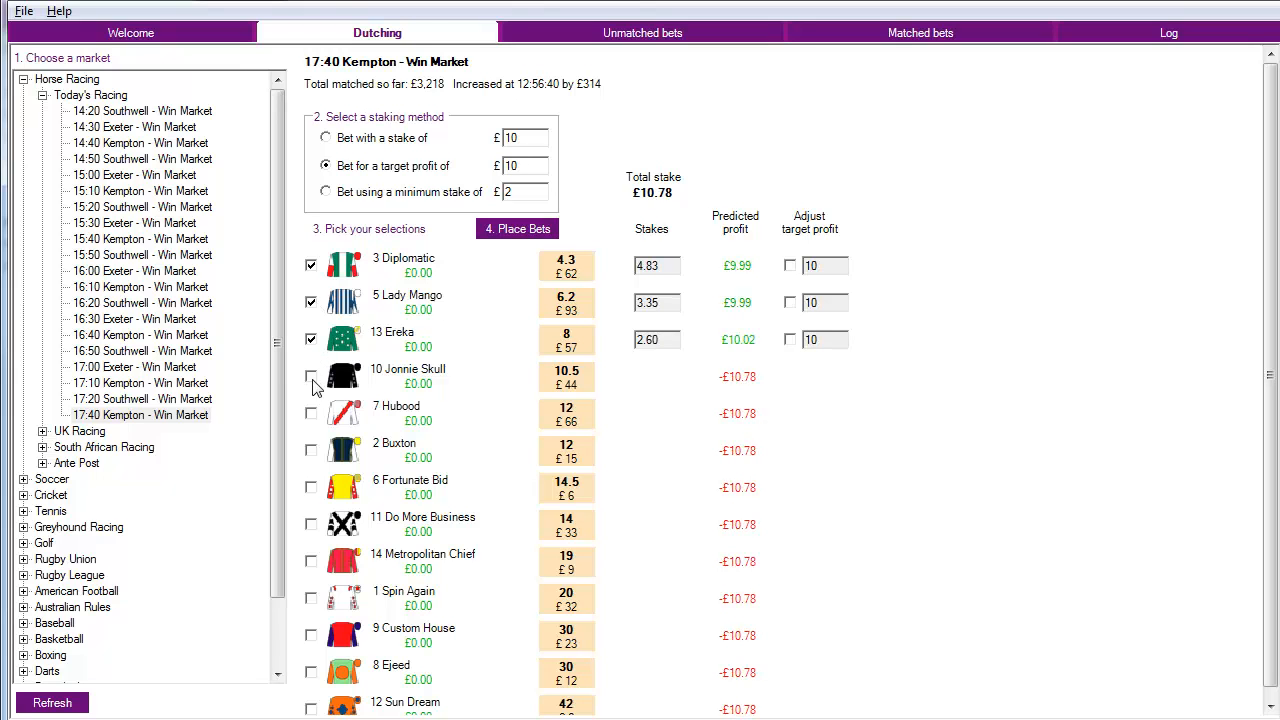
{"action": "left_click", "coordinate": [311, 375]}
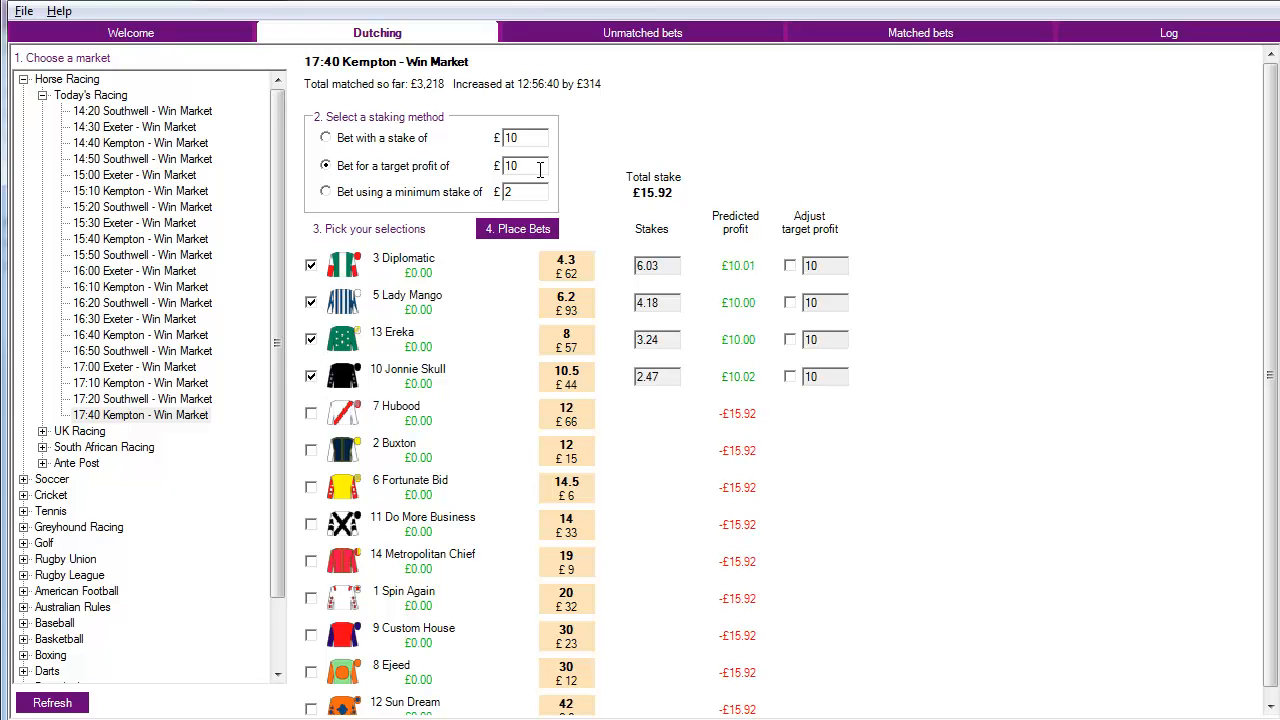
{"action": "mouse_move", "coordinate": [748, 287]}
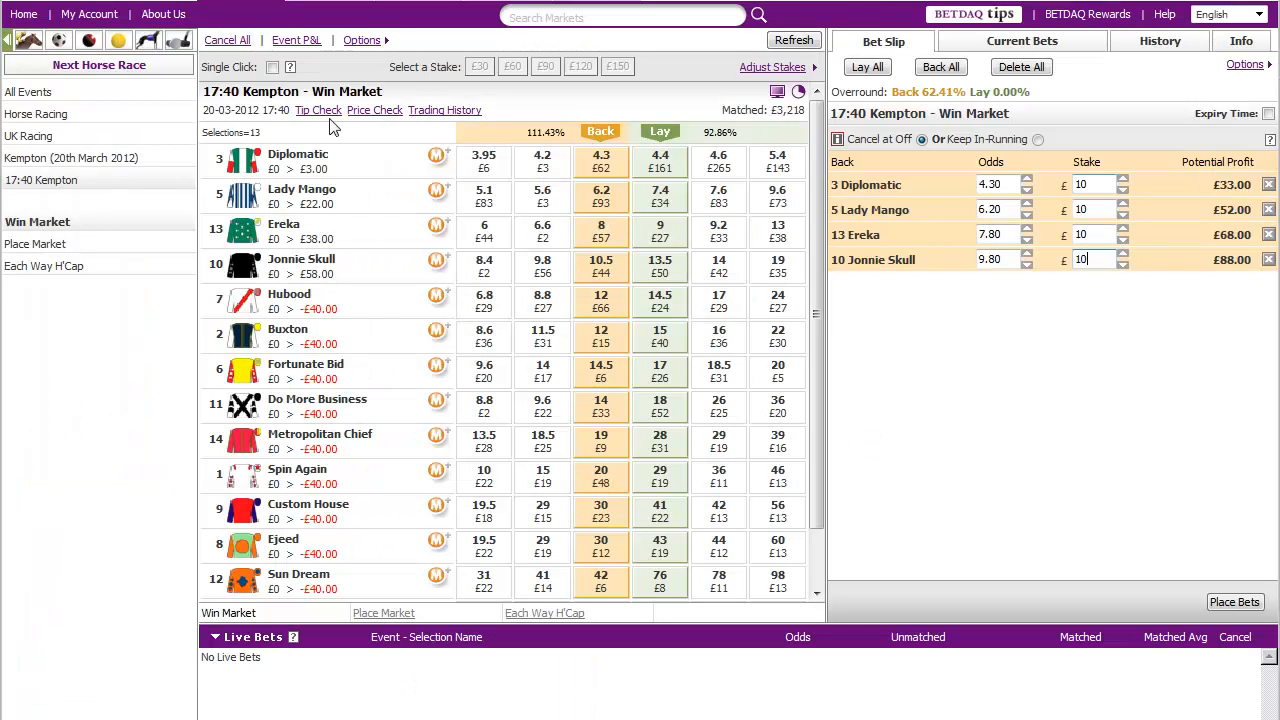
{"action": "mouse_move", "coordinate": [463, 362]}
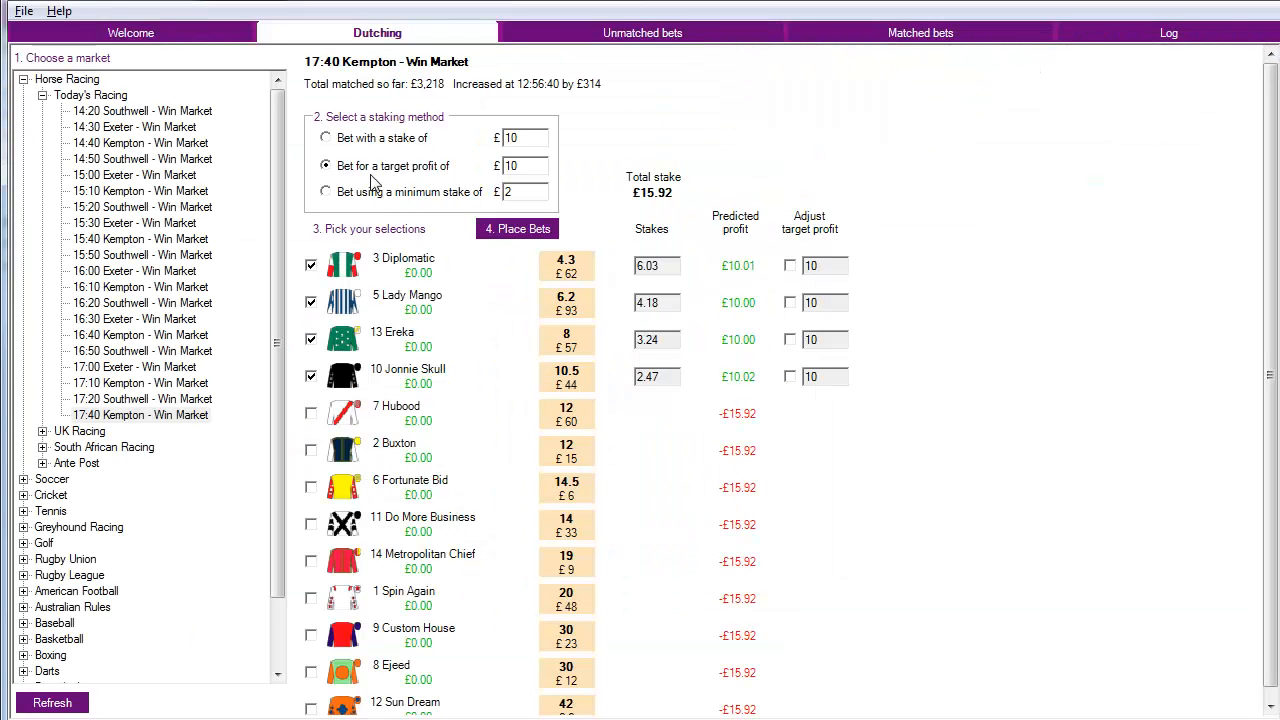
{"action": "mouse_move", "coordinate": [160, 425]}
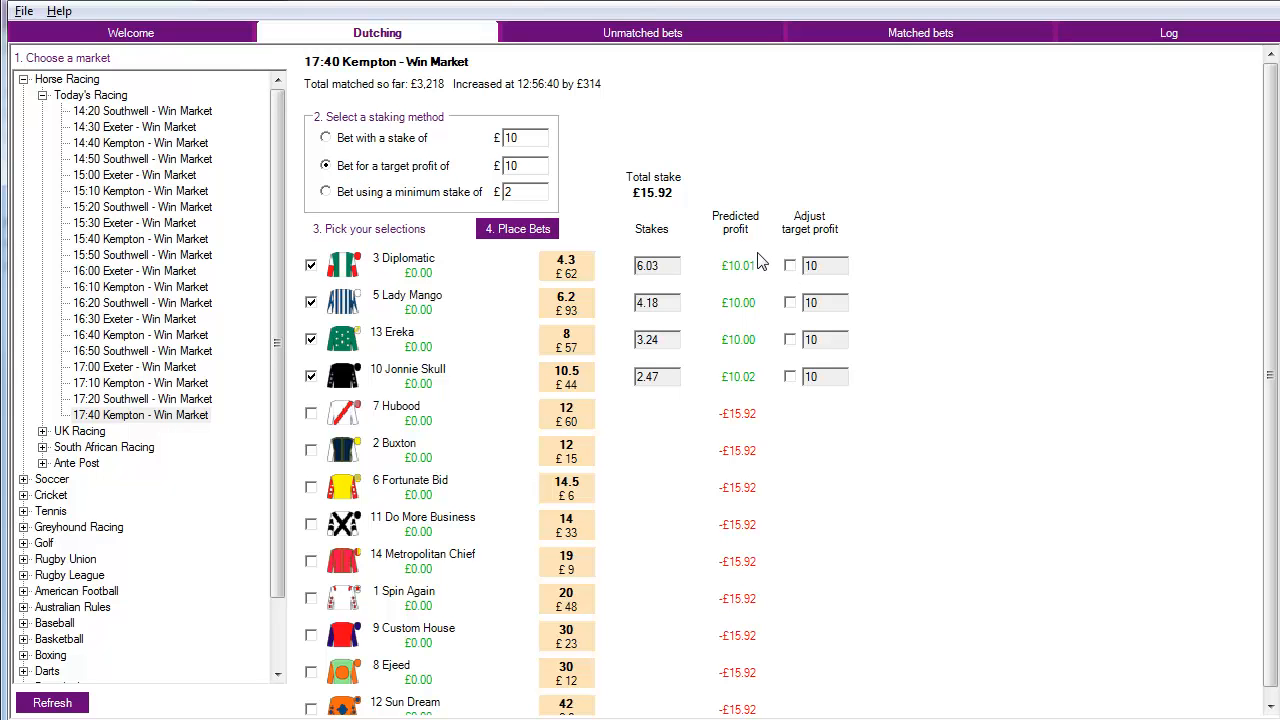
{"action": "mouse_move", "coordinate": [755, 258]}
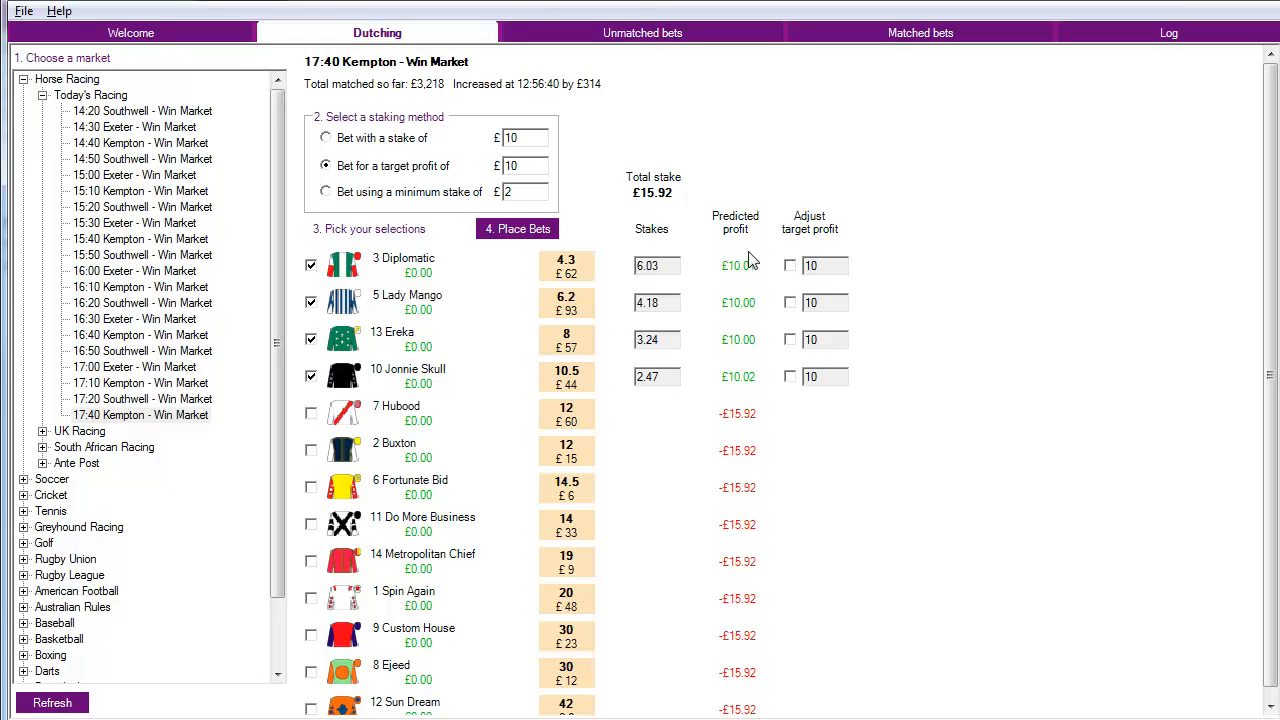
{"action": "mouse_move", "coordinate": [748, 400]}
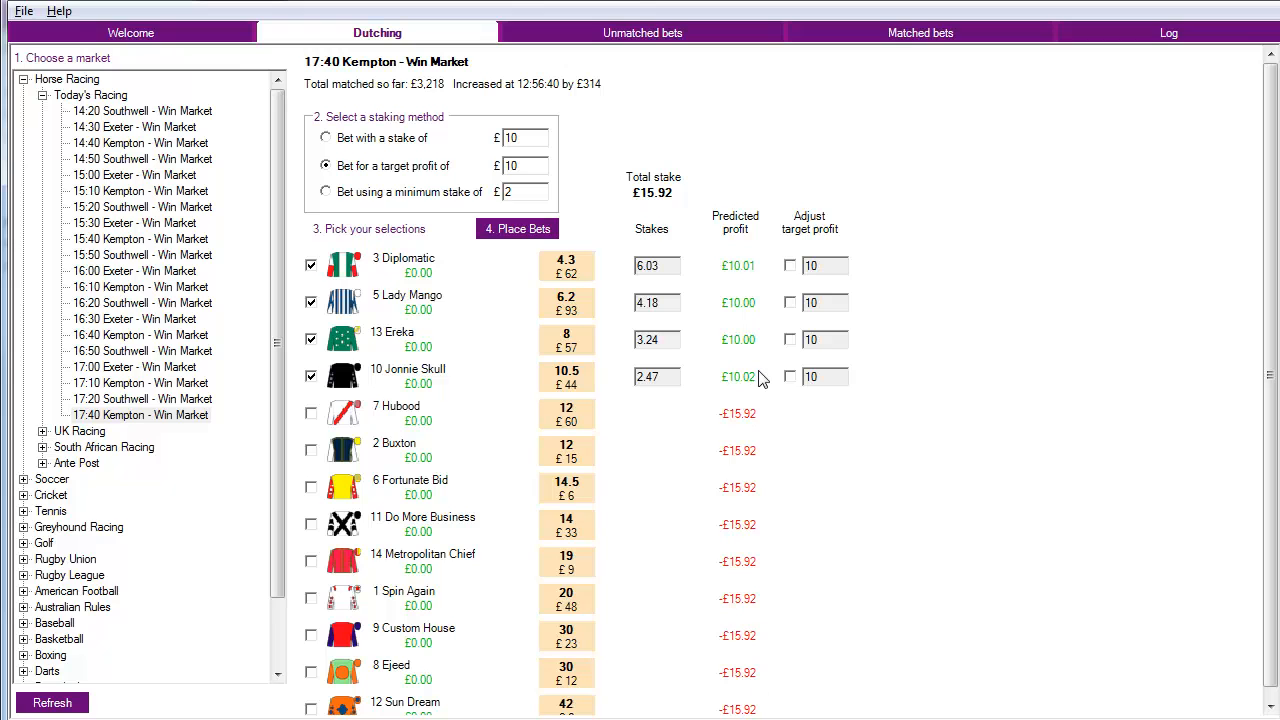
{"action": "mouse_move", "coordinate": [797, 201]}
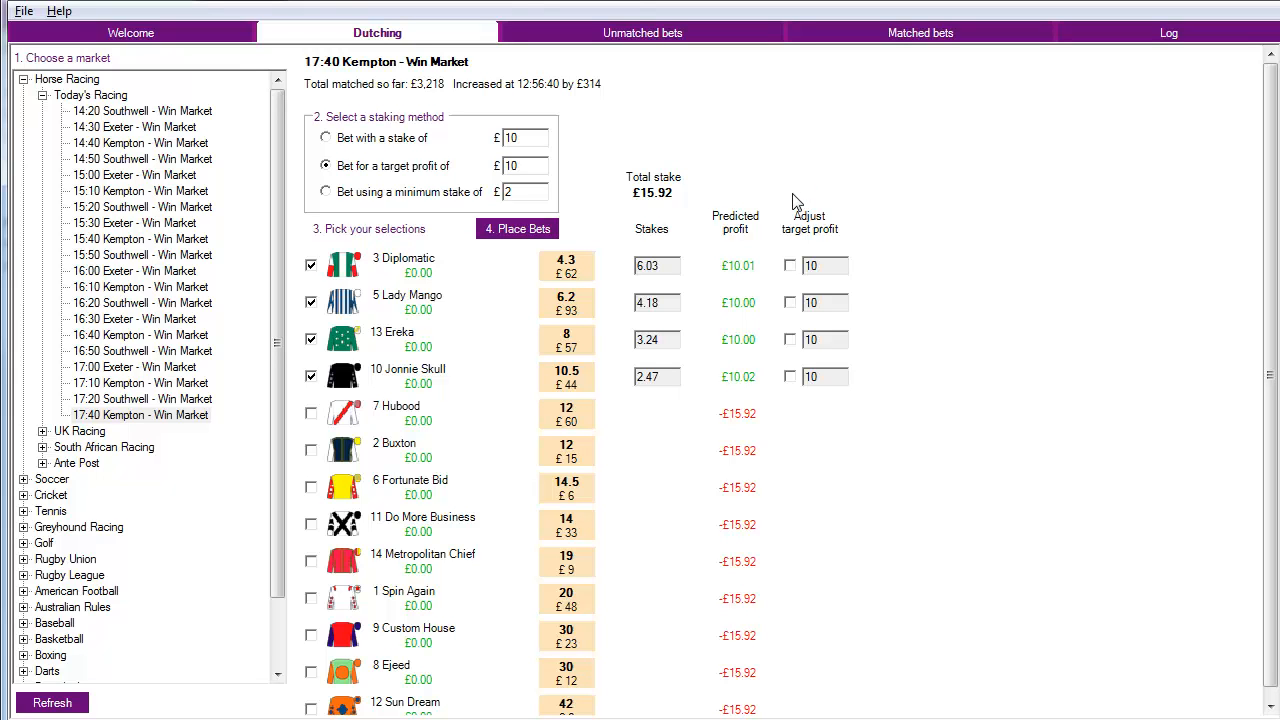
{"action": "mouse_move", "coordinate": [935, 255]}
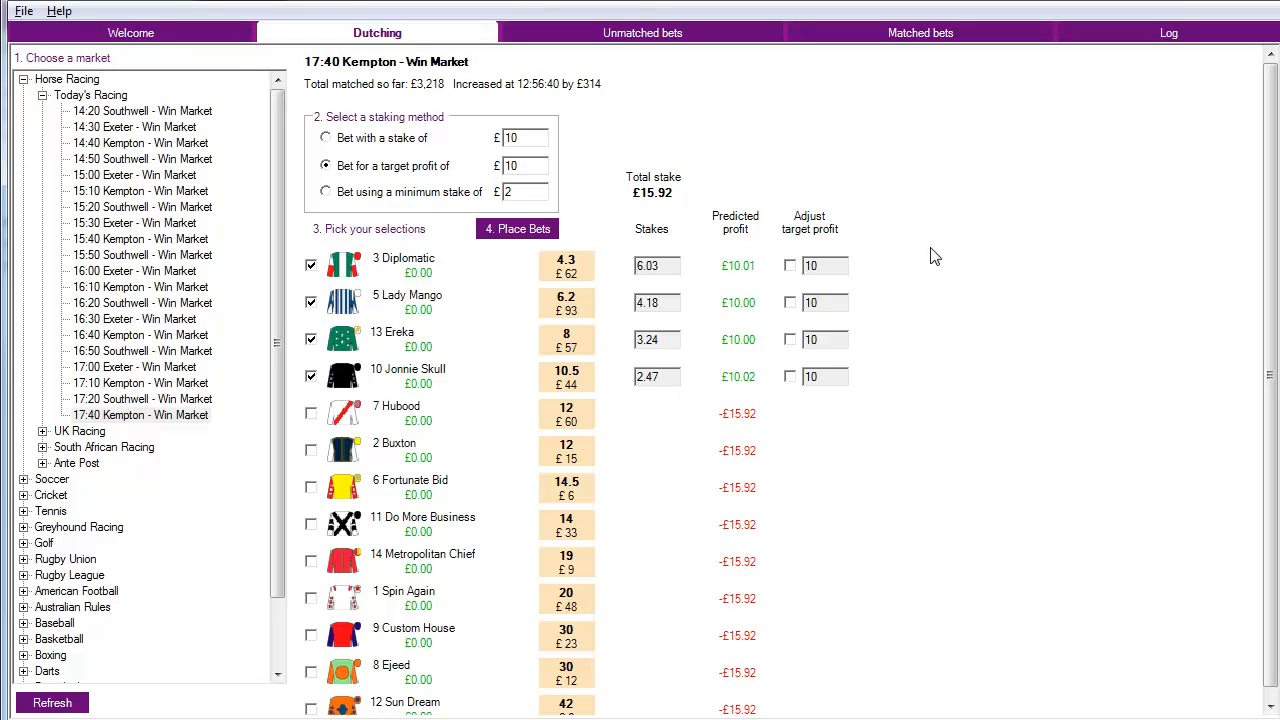
{"action": "mouse_move", "coordinate": [733, 330]}
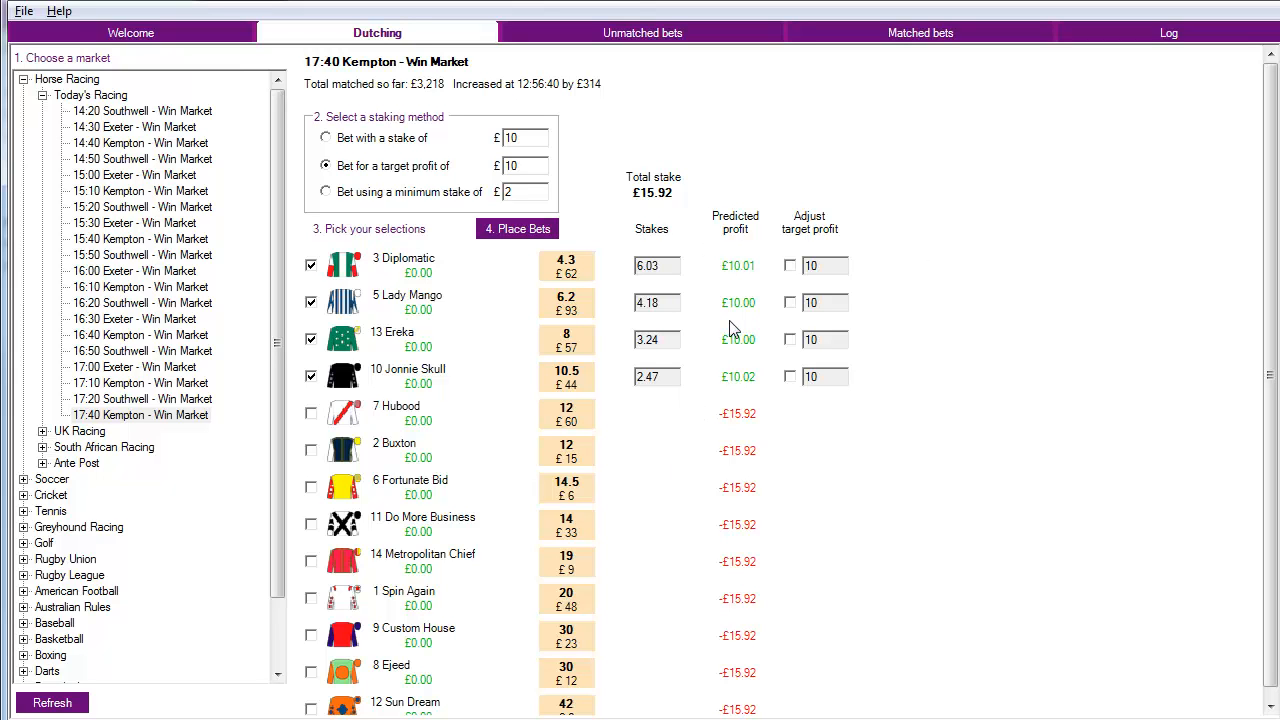
{"action": "mouse_move", "coordinate": [730, 388]}
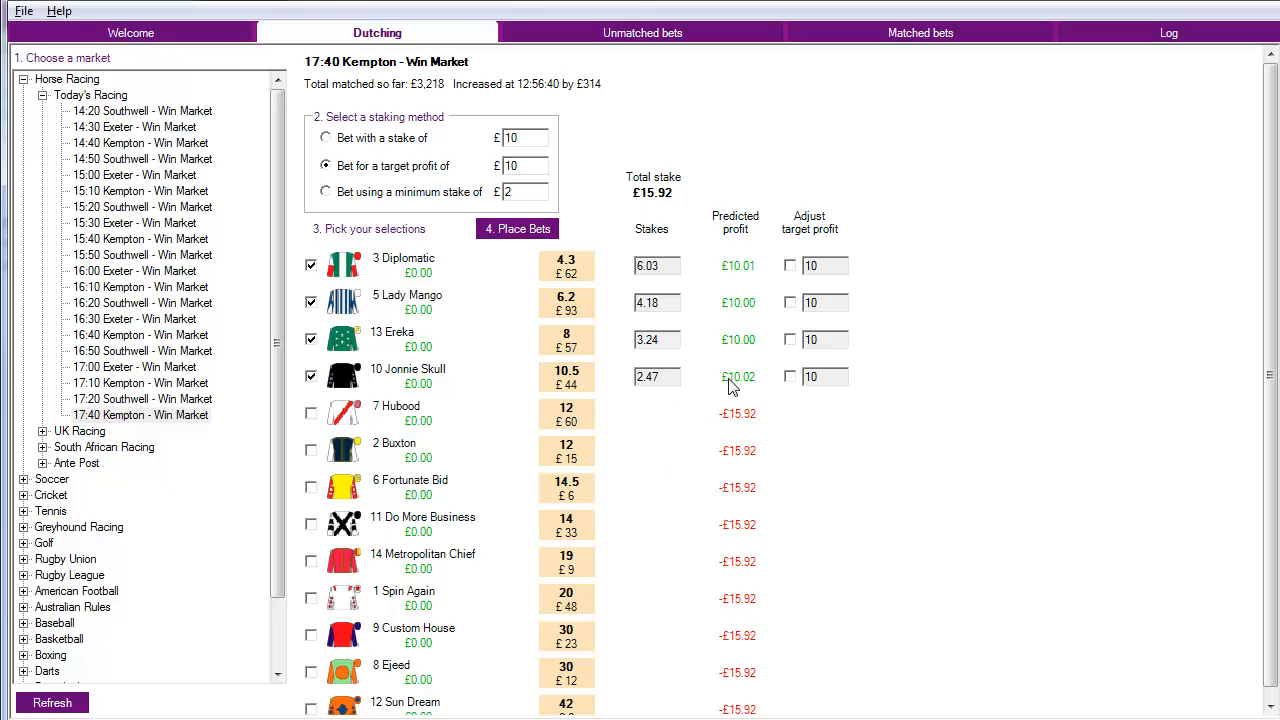
{"action": "mouse_move", "coordinate": [788, 295]}
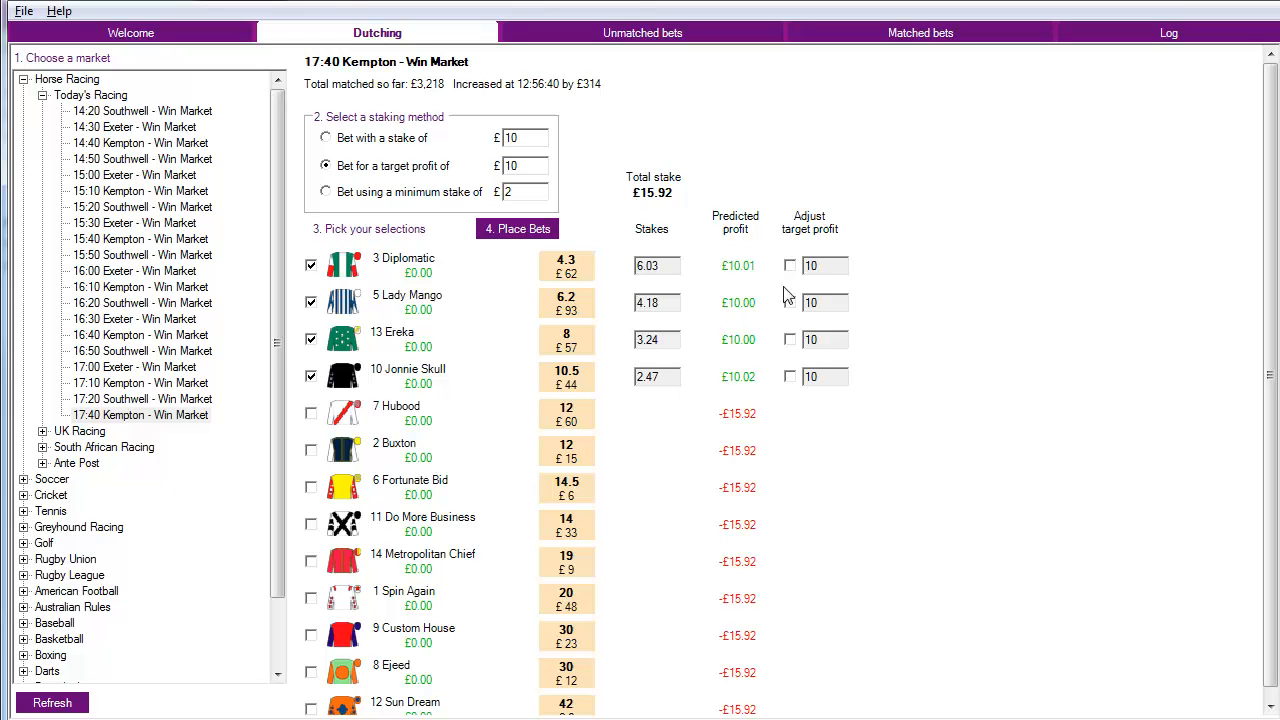
{"action": "mouse_move", "coordinate": [755, 258]}
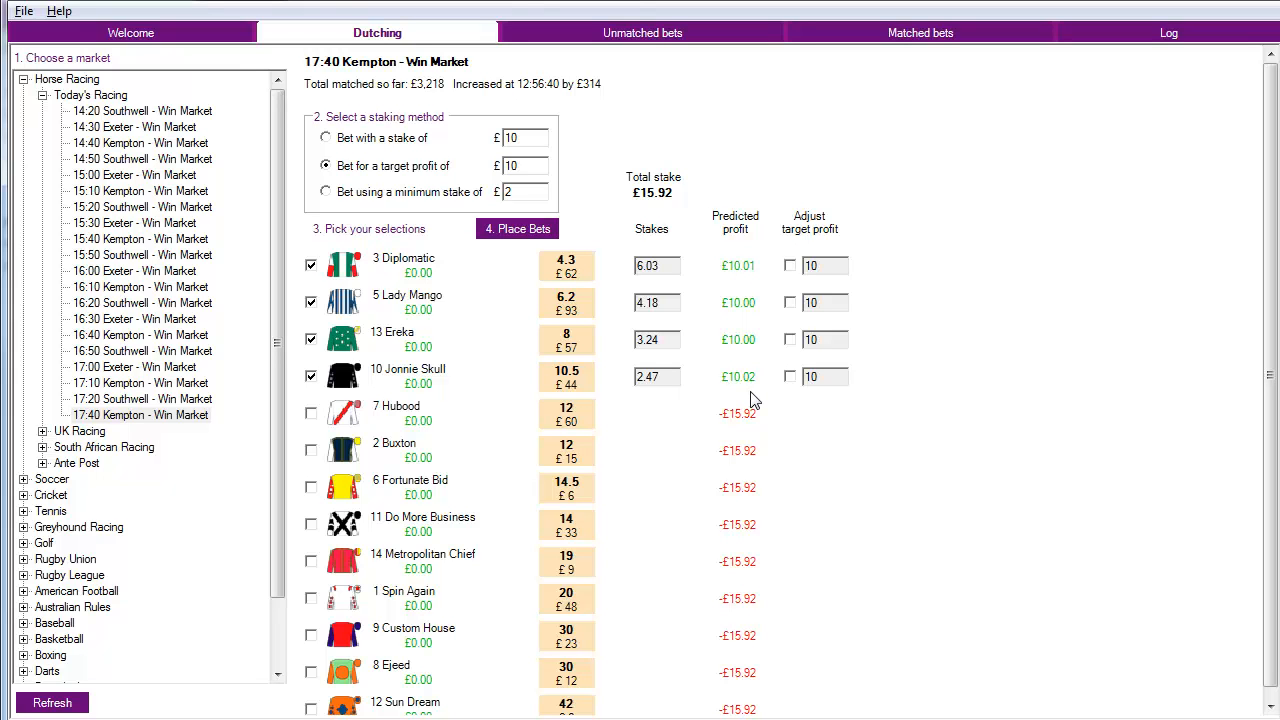
{"action": "mouse_move", "coordinate": [435, 428]}
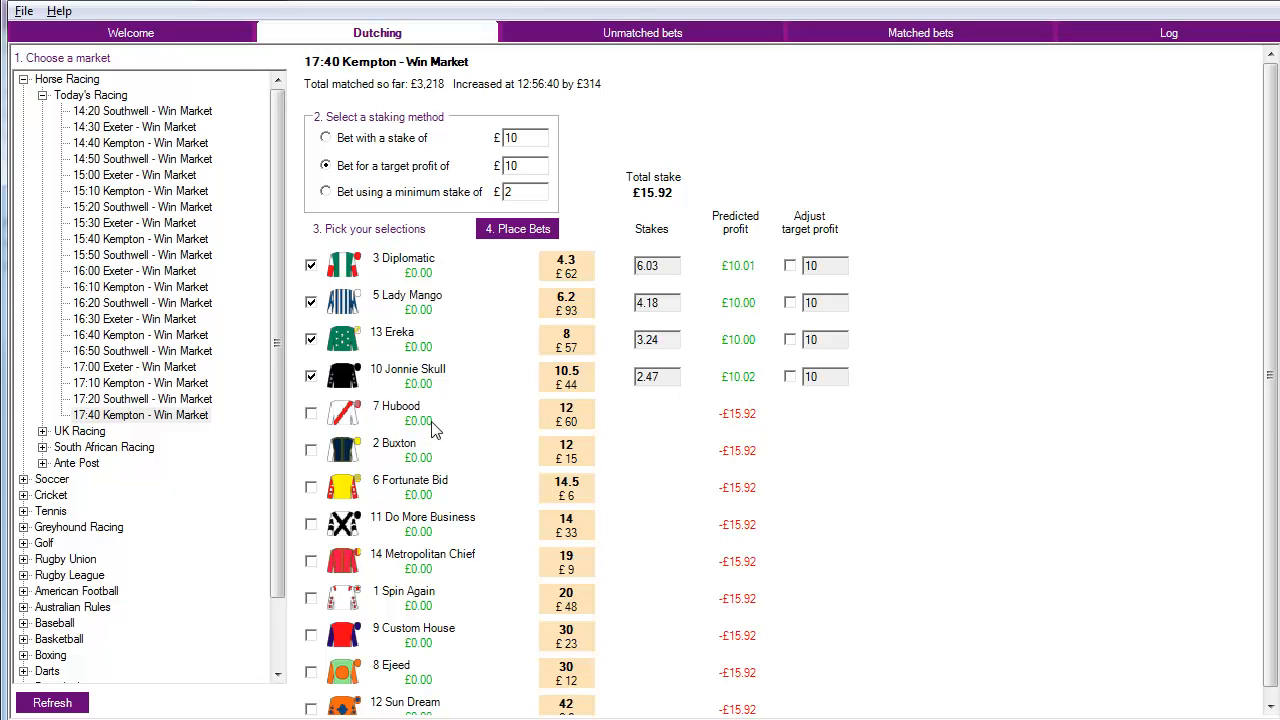
{"action": "mouse_move", "coordinate": [322, 427]}
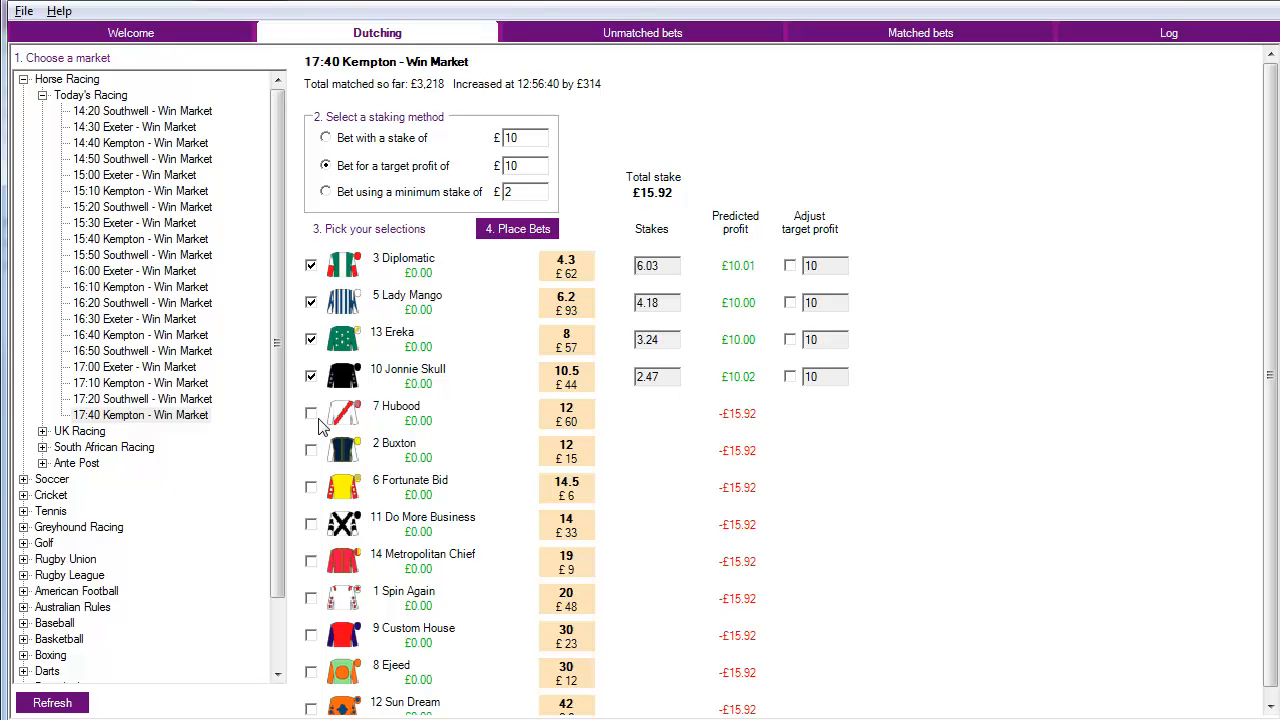
- Tick Hubood and give it its own £0 target profit, totalling £20.31 stake
{"action": "left_click", "coordinate": [311, 411]}
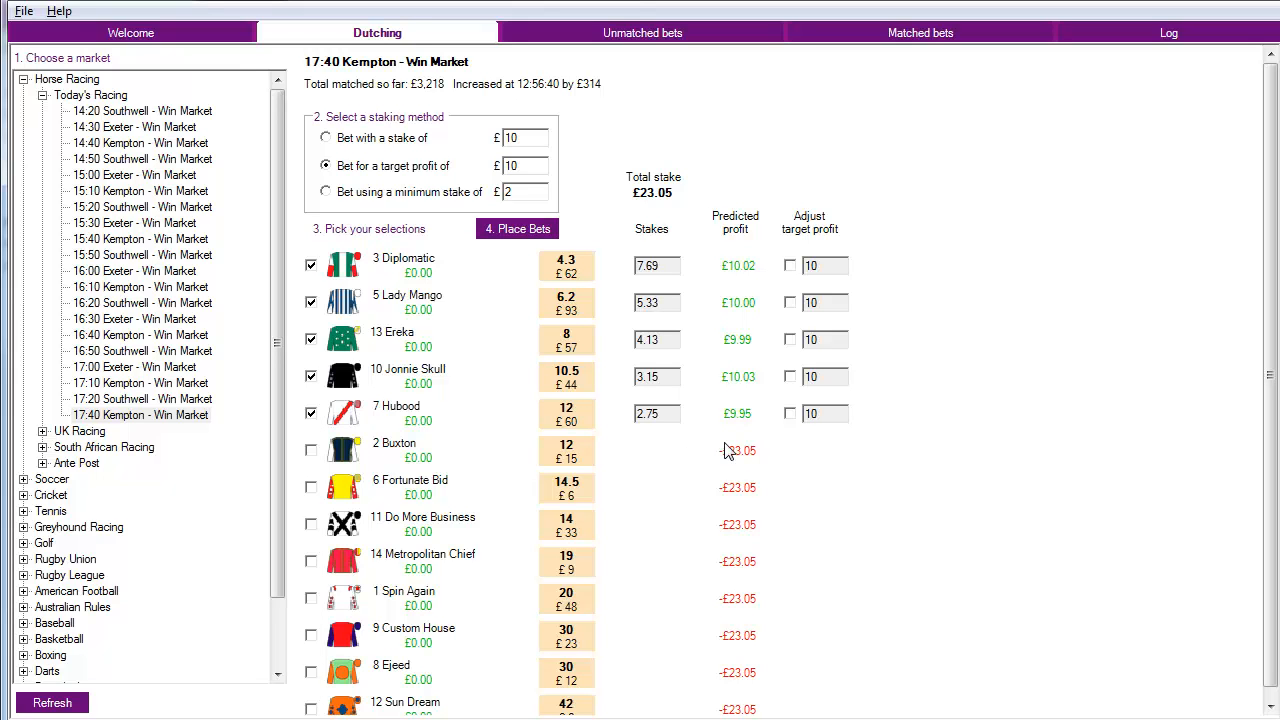
{"action": "mouse_move", "coordinate": [791, 451]}
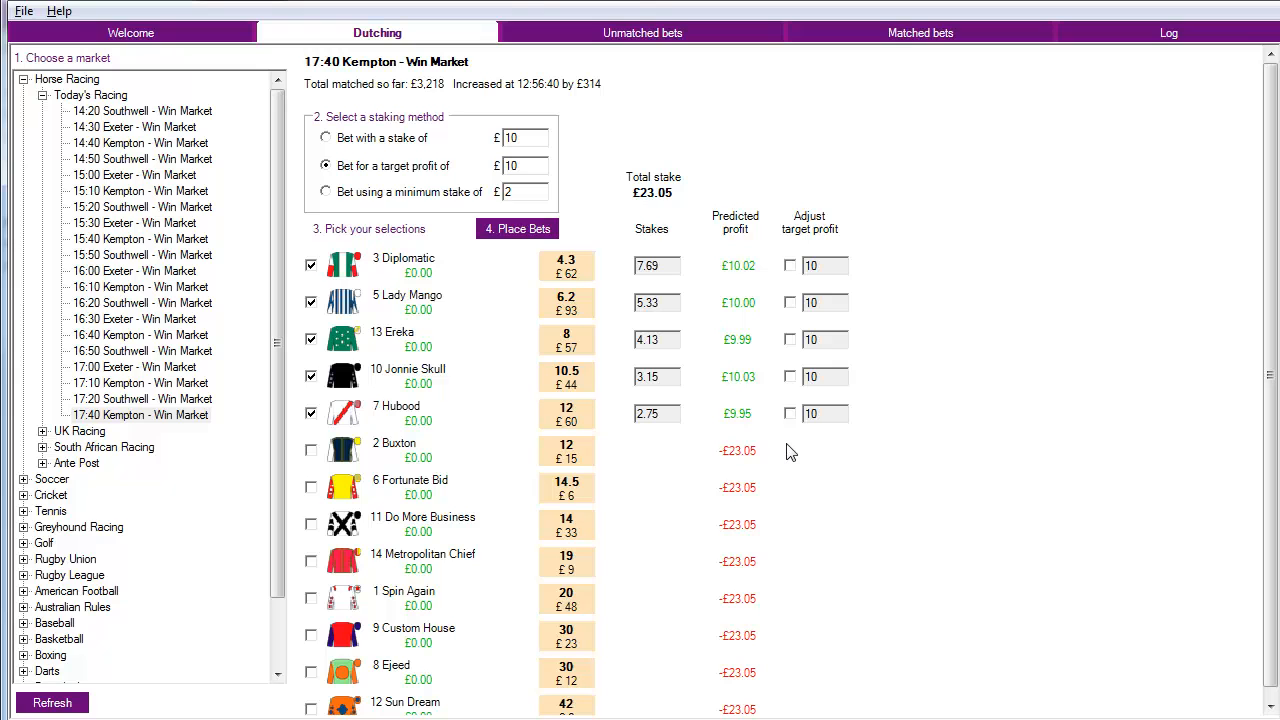
{"action": "mouse_move", "coordinate": [765, 259]}
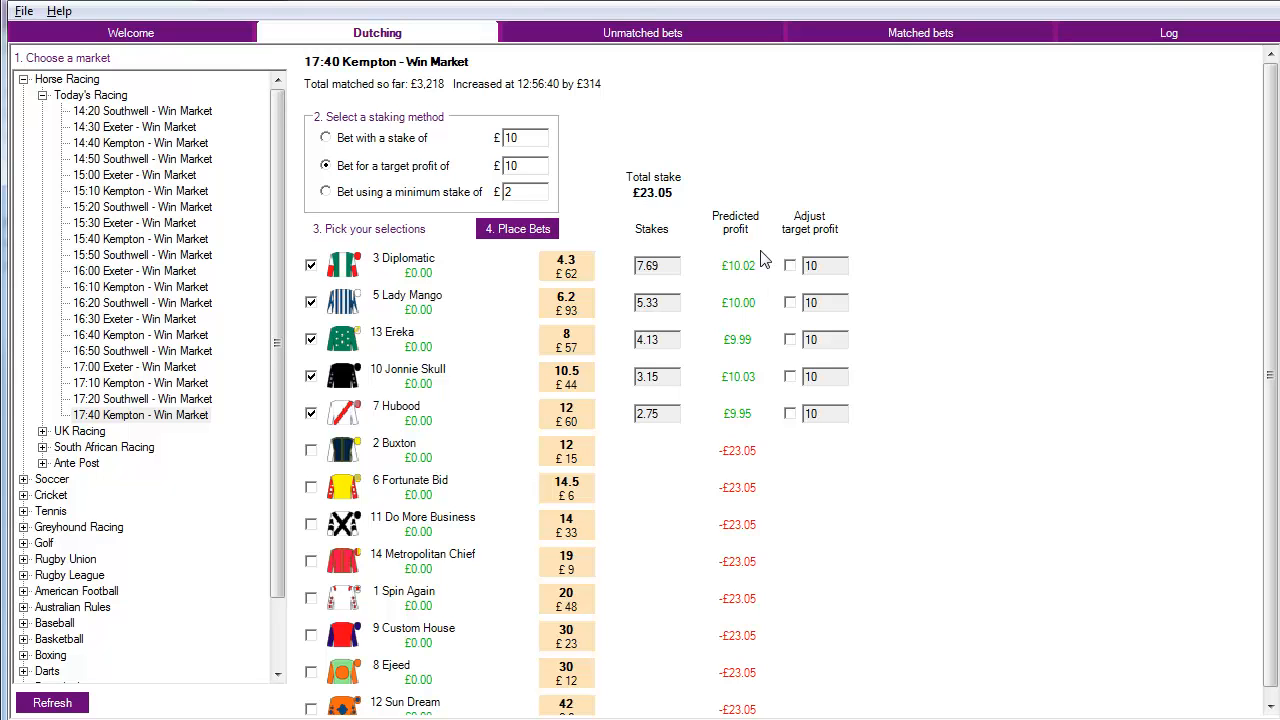
{"action": "mouse_move", "coordinate": [733, 420]}
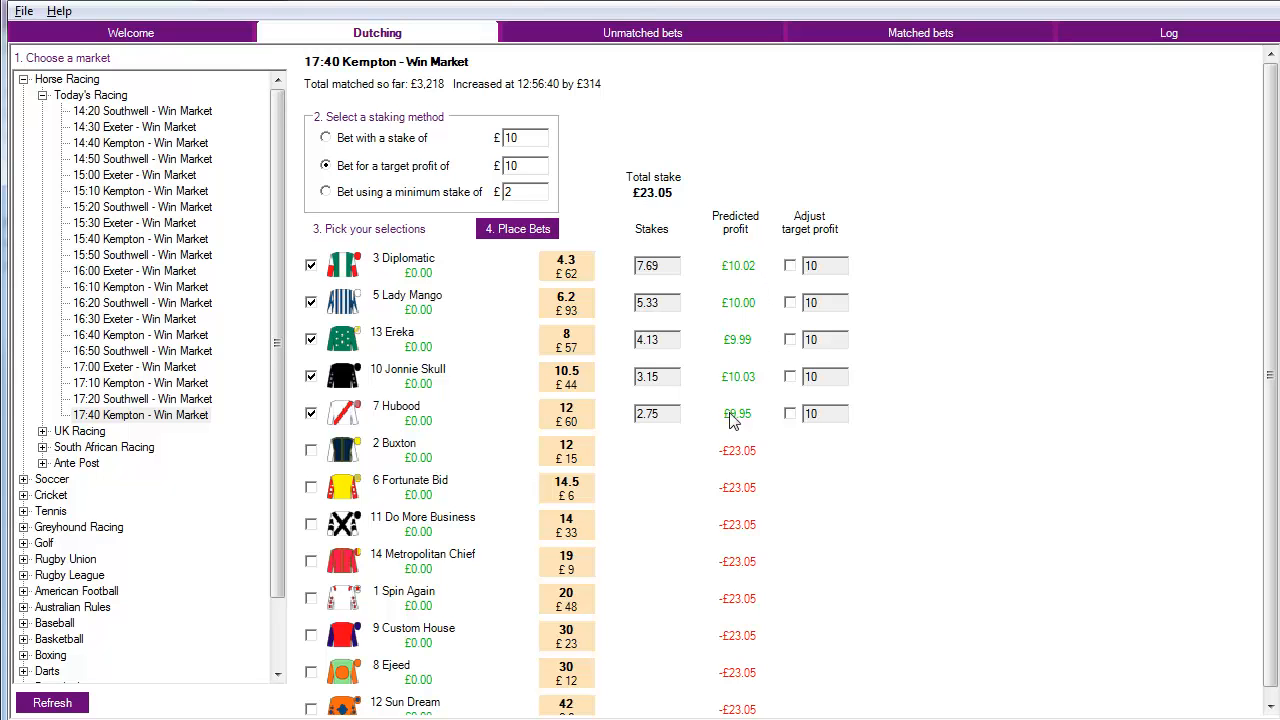
{"action": "mouse_move", "coordinate": [603, 427]}
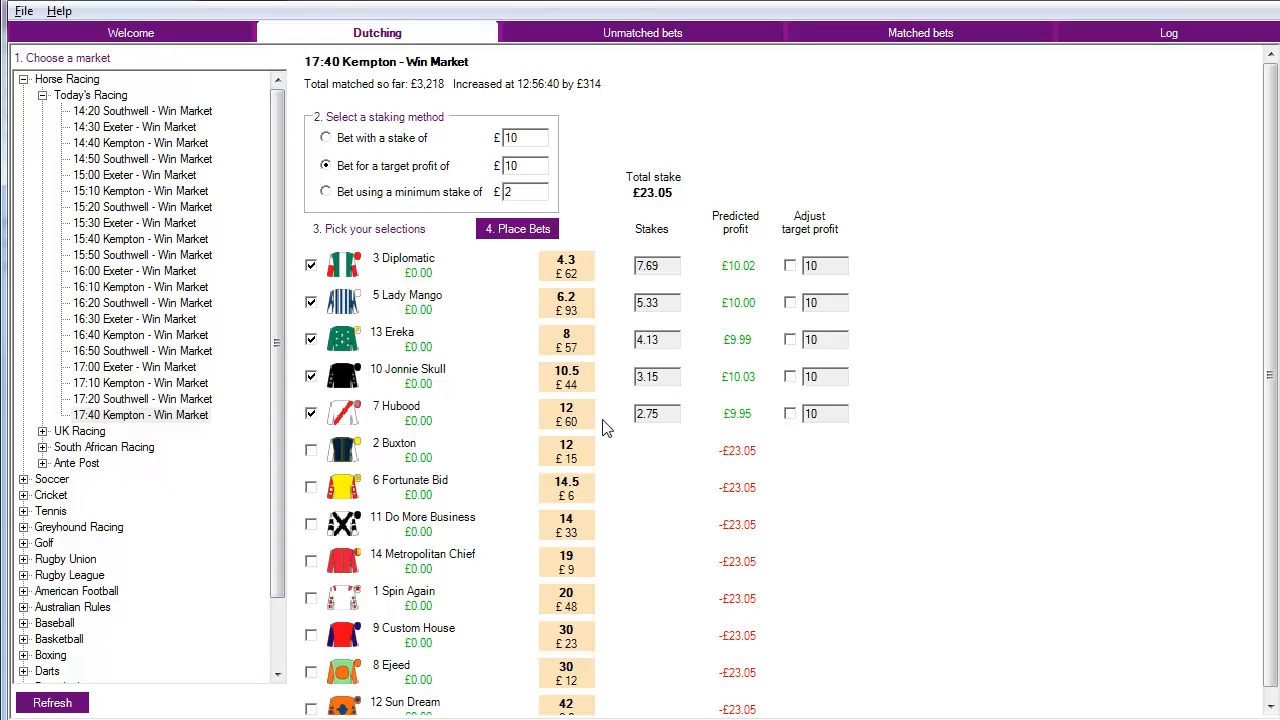
{"action": "mouse_move", "coordinate": [799, 434]}
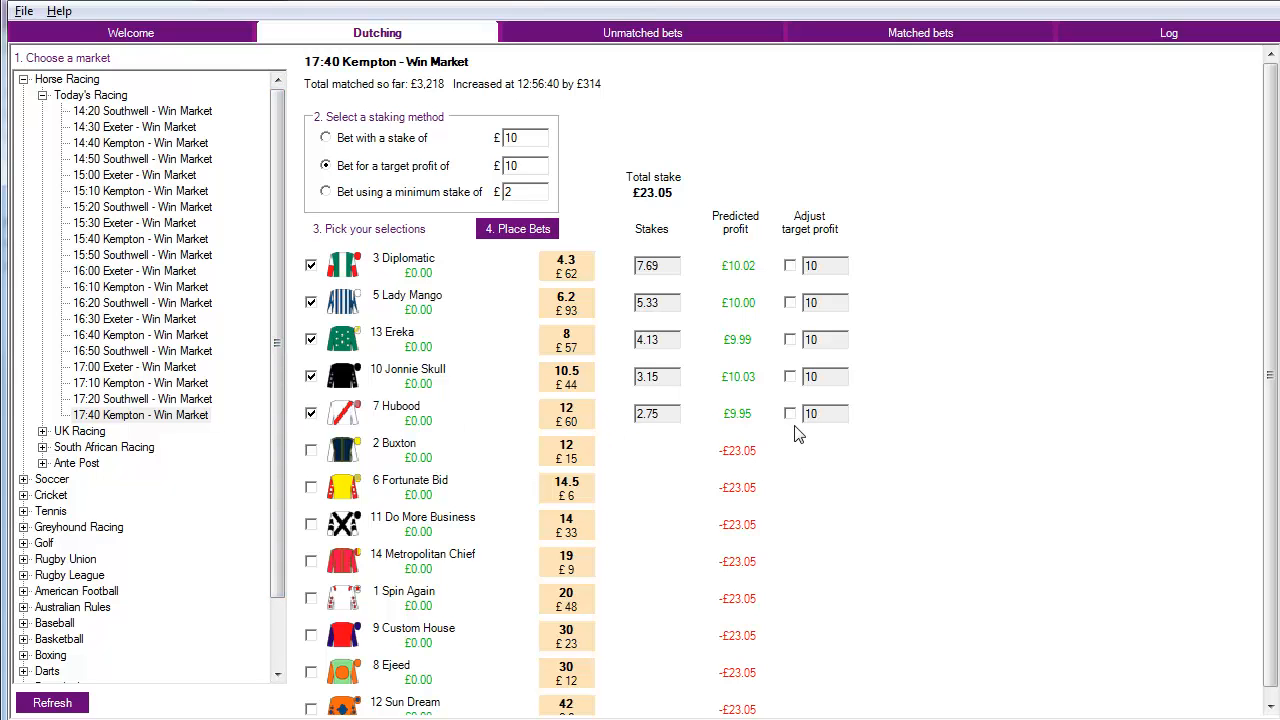
{"action": "left_click", "coordinate": [789, 413]}
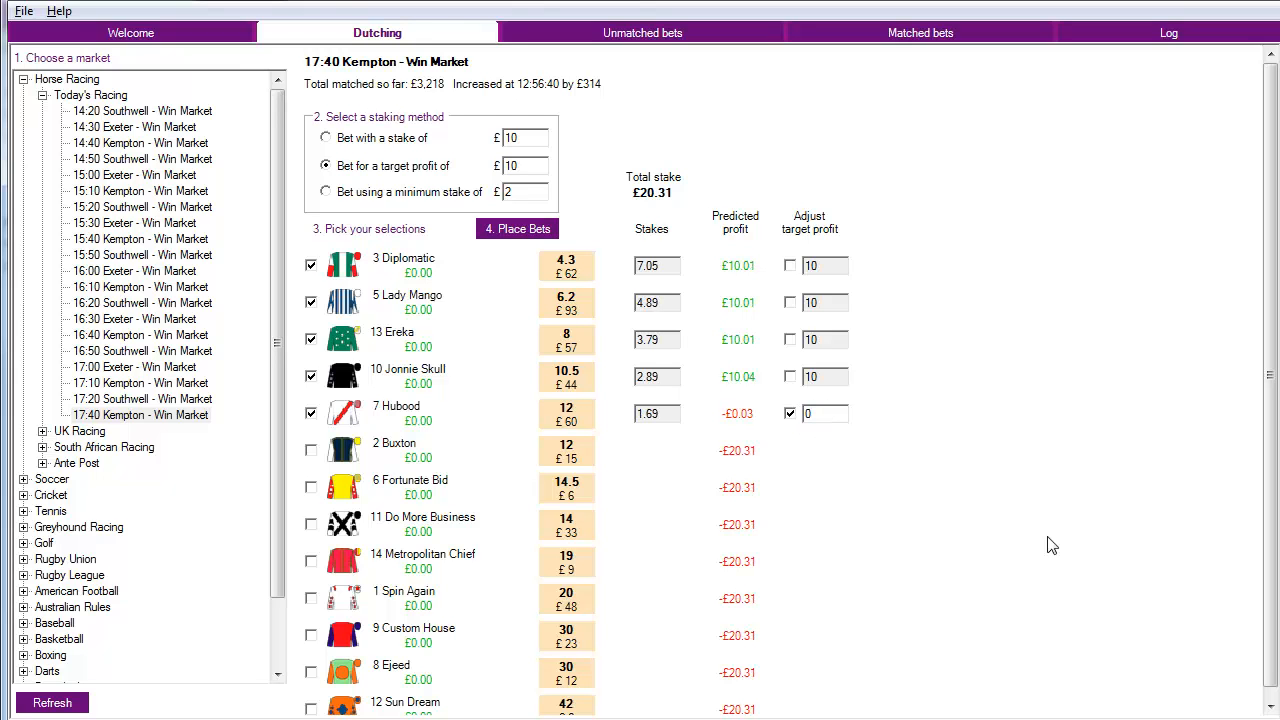
{"action": "mouse_move", "coordinate": [757, 268]}
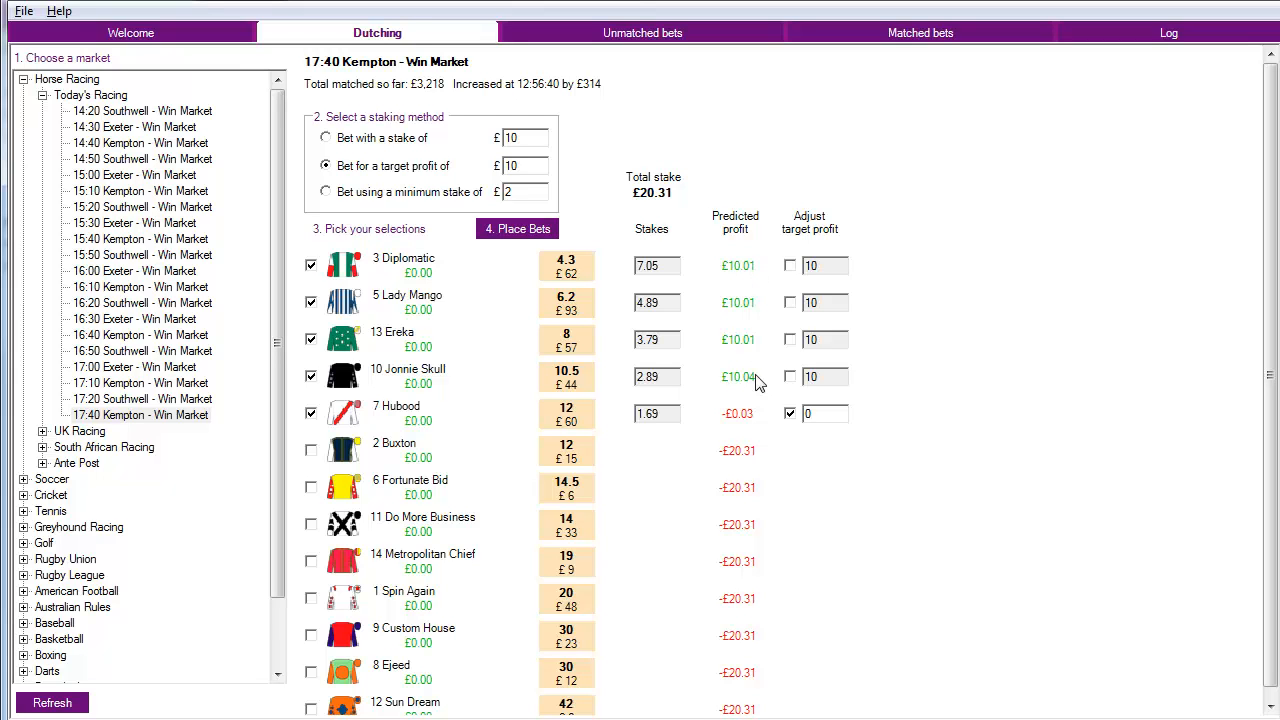
{"action": "mouse_move", "coordinate": [758, 418]}
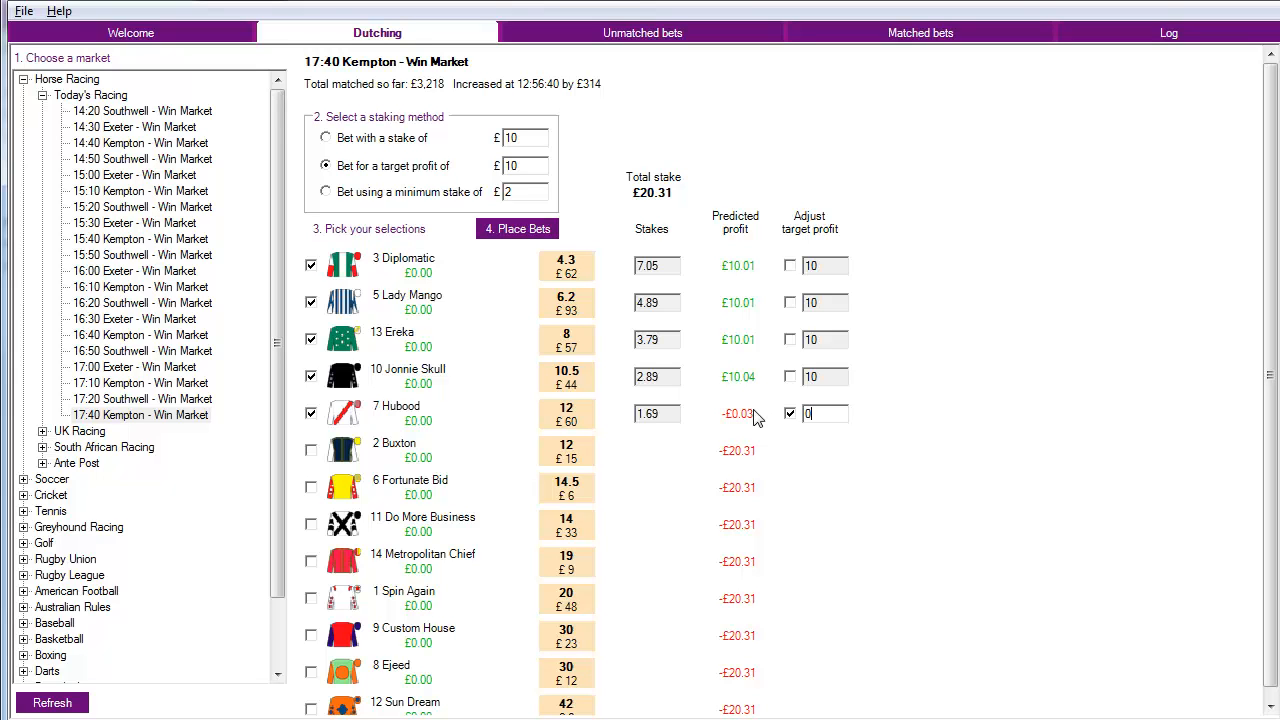
{"action": "mouse_move", "coordinate": [950, 451]}
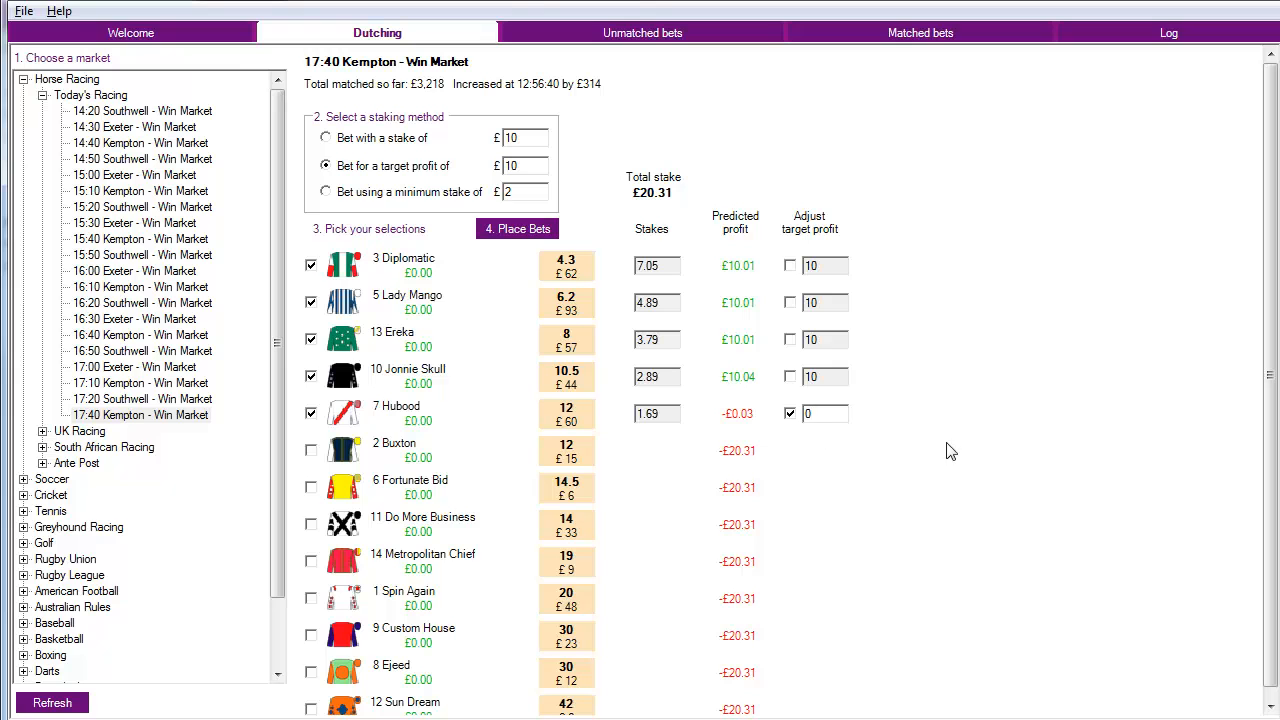
{"action": "mouse_move", "coordinate": [318, 466]}
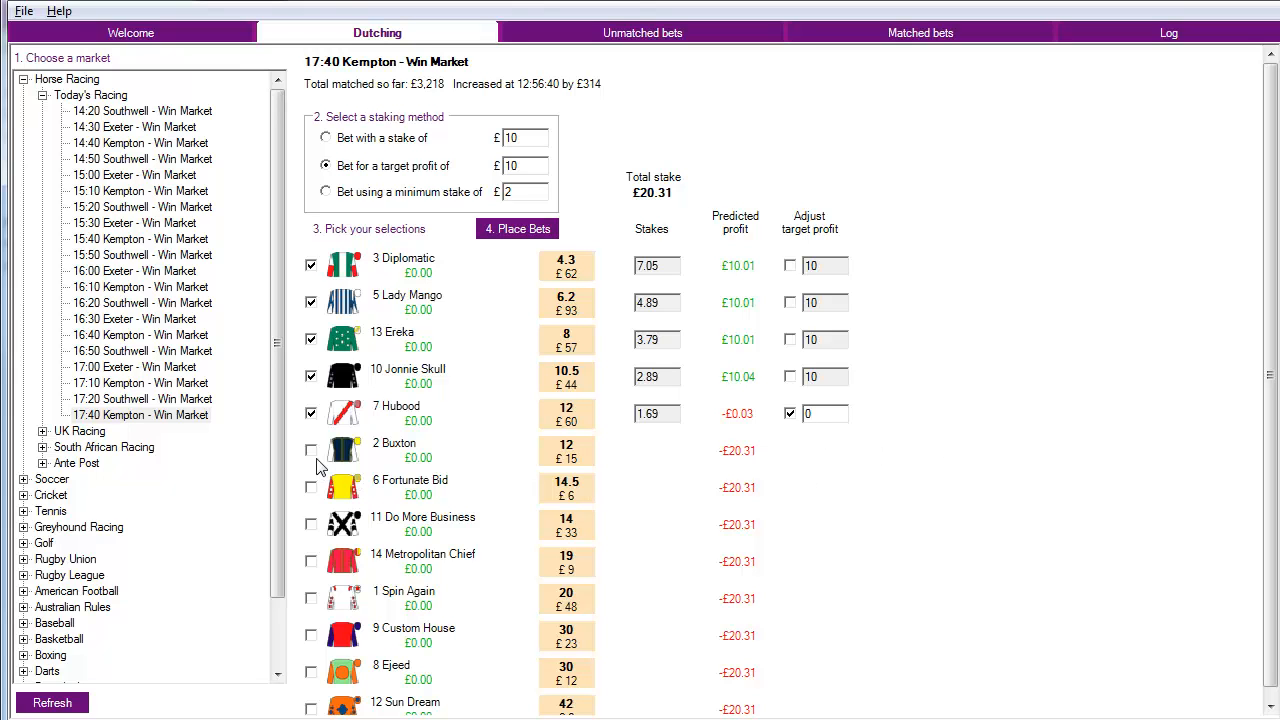
{"action": "mouse_move", "coordinate": [307, 516]}
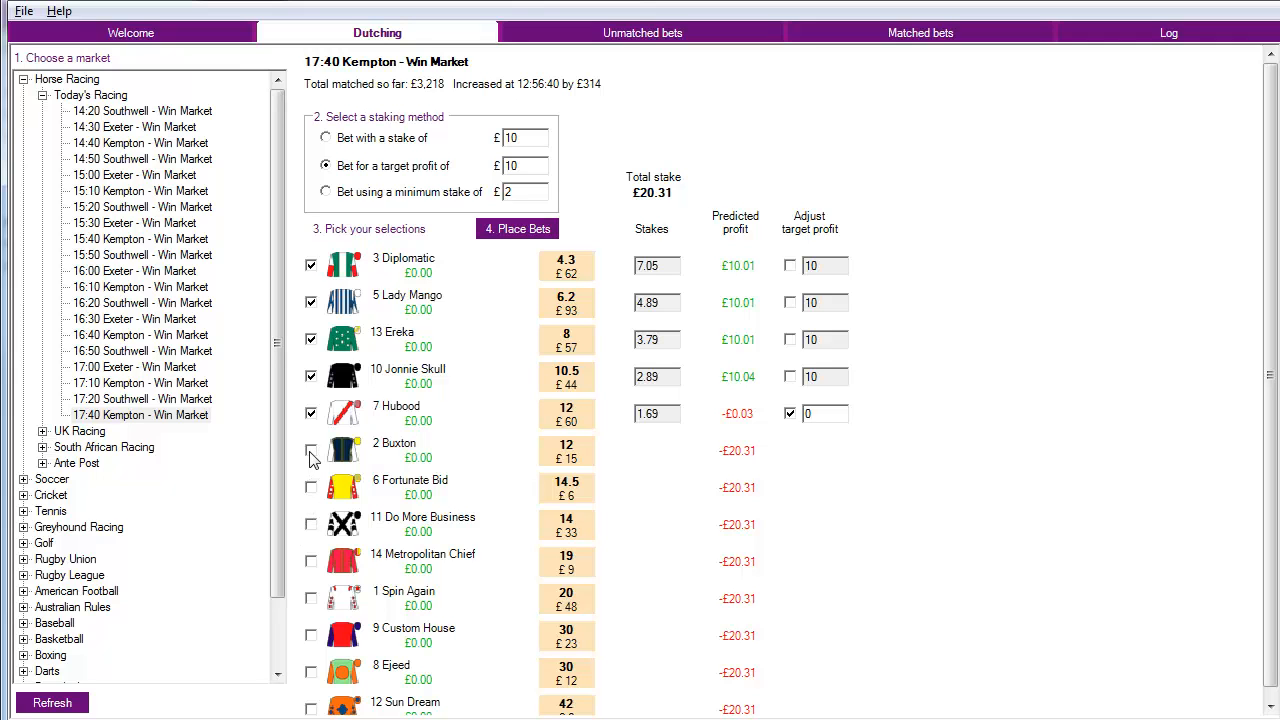
- Add Buxton with its own -£5 target profit, raising the total stake to £25.30
{"action": "left_click", "coordinate": [311, 451]}
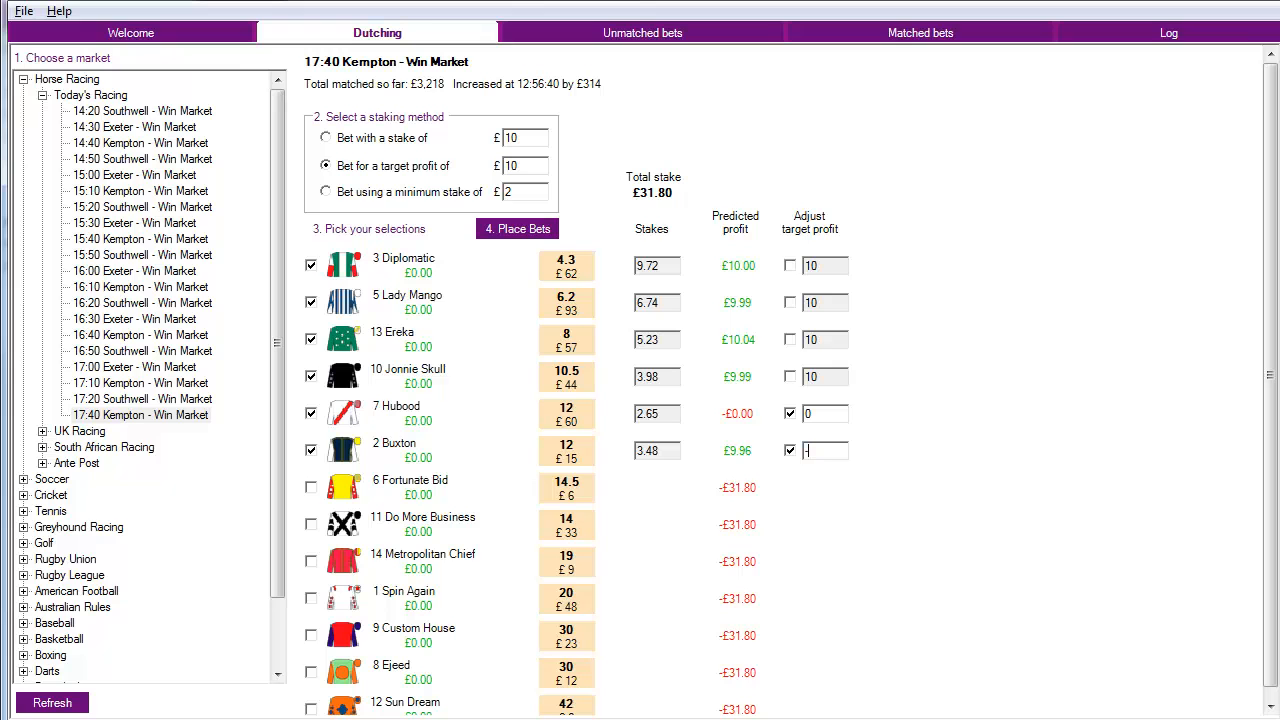
{"action": "type", "text": "-10"}
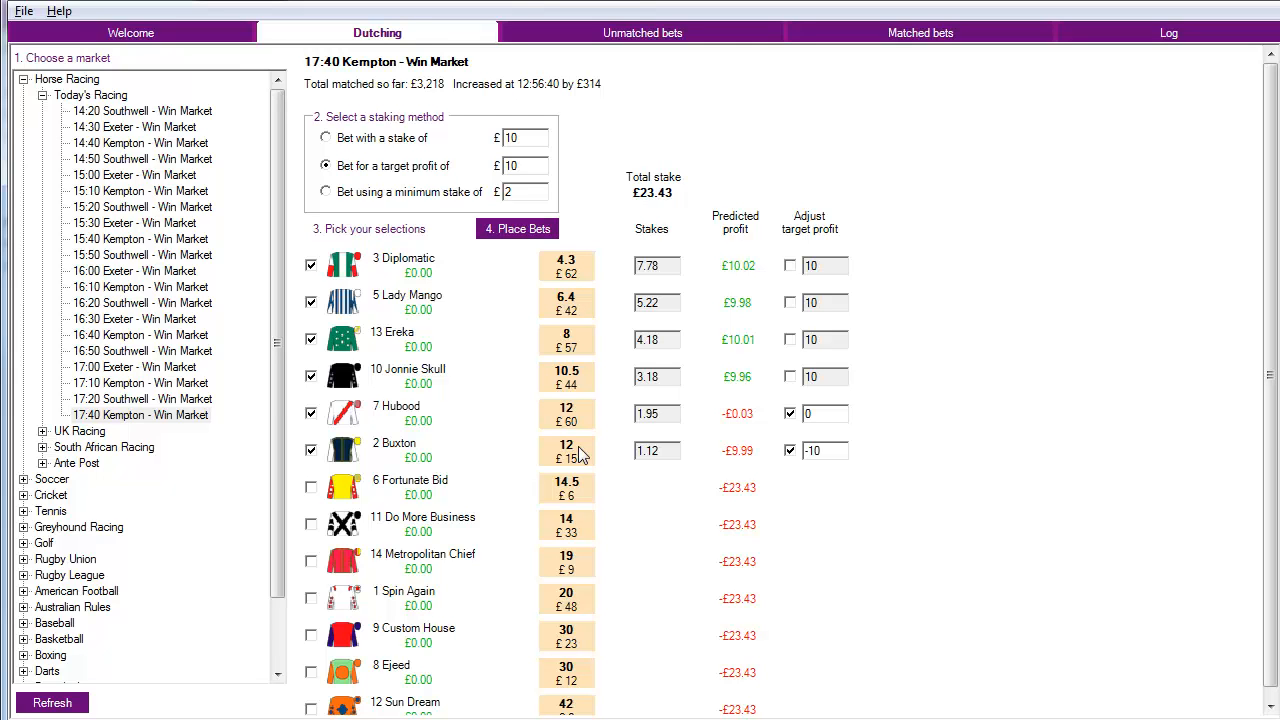
{"action": "triple_click", "coordinate": [812, 450]}
{"action": "type", "text": "-5"}
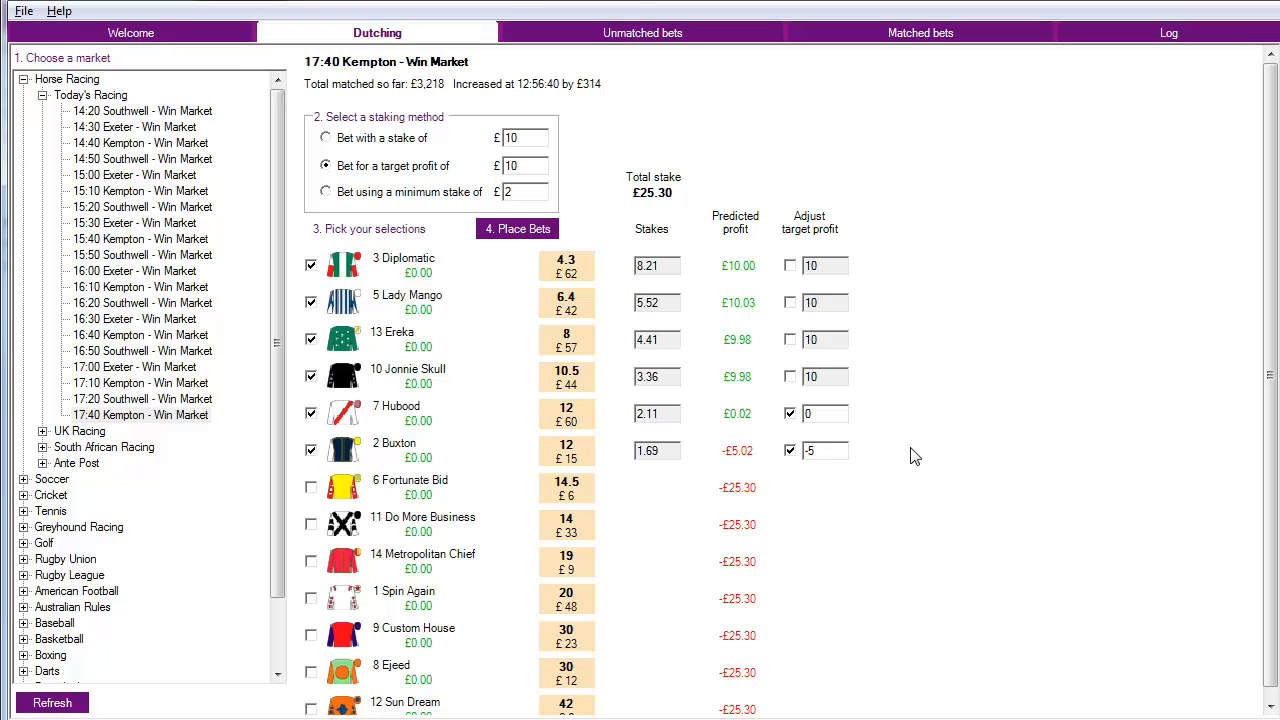
{"action": "mouse_move", "coordinate": [744, 420]}
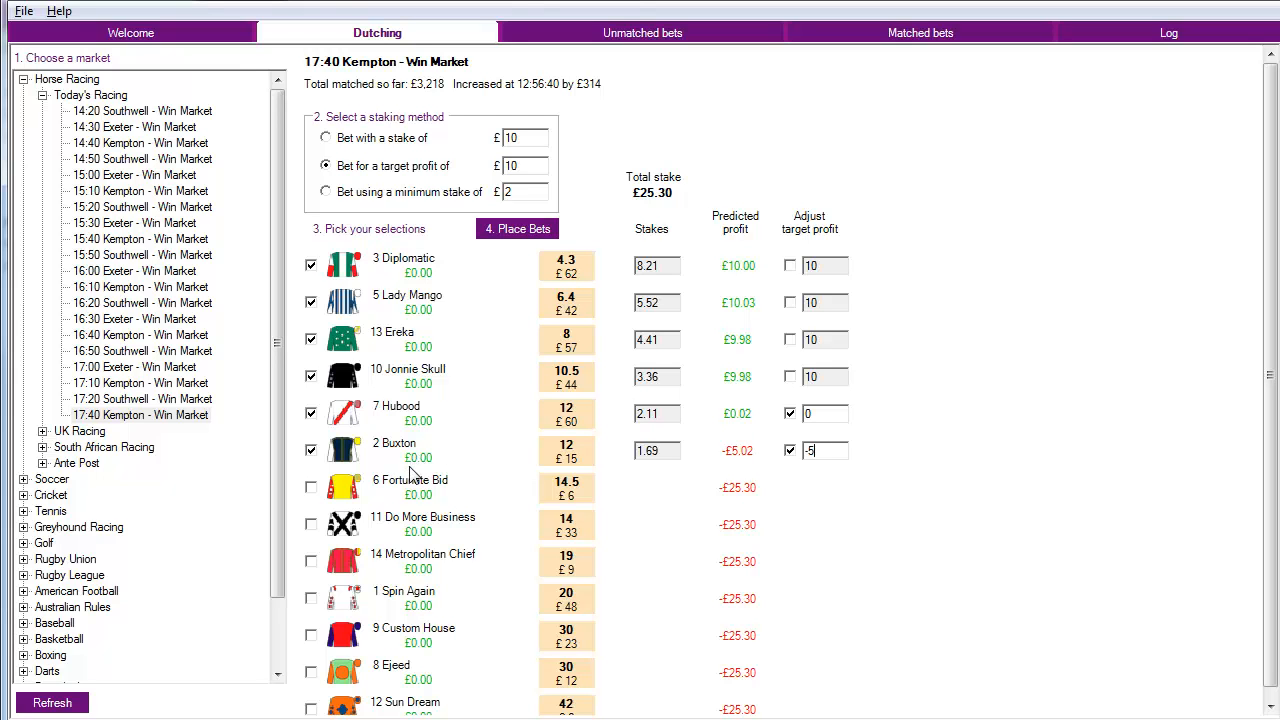
{"action": "mouse_move", "coordinate": [845, 468]}
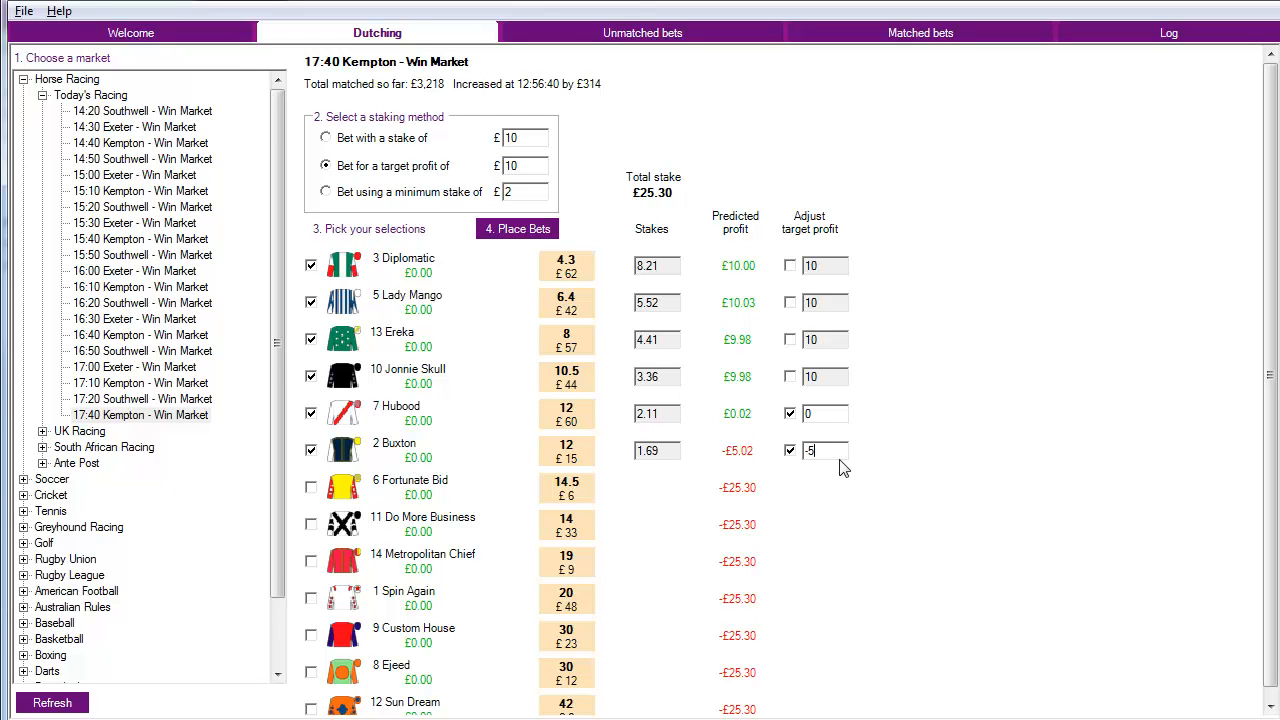
{"action": "mouse_move", "coordinate": [830, 470]}
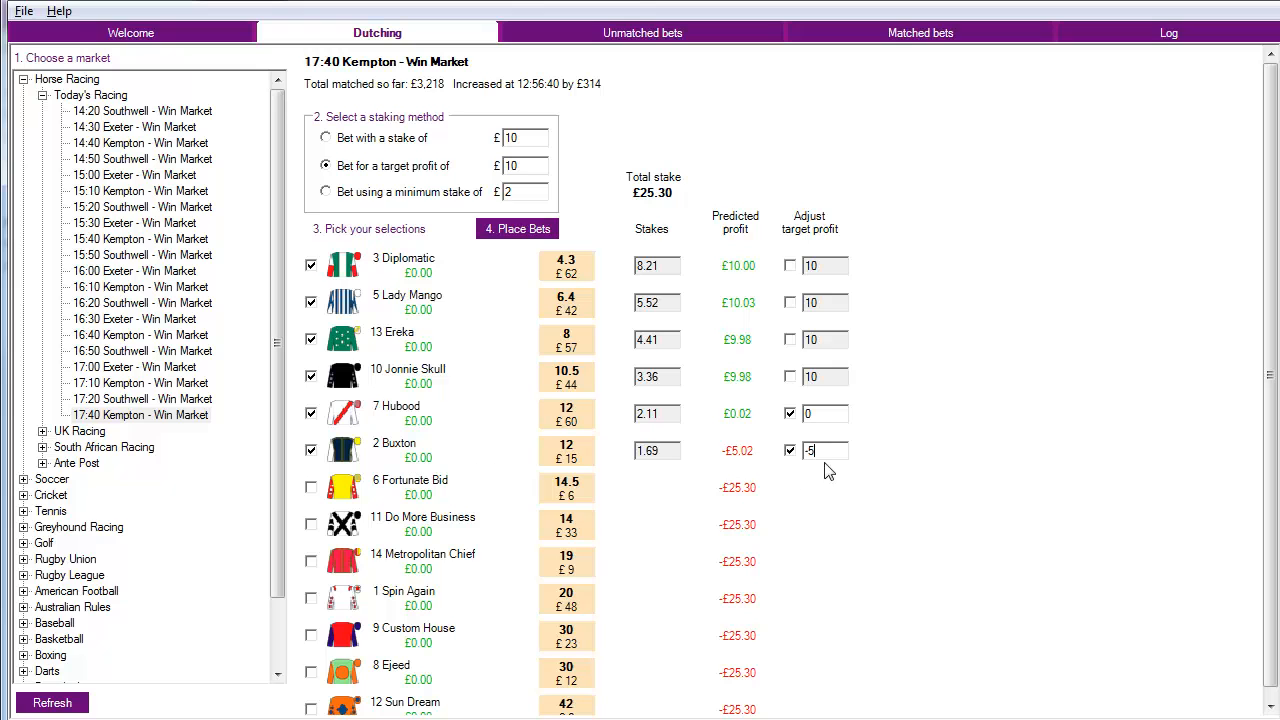
{"action": "mouse_move", "coordinate": [585, 457]}
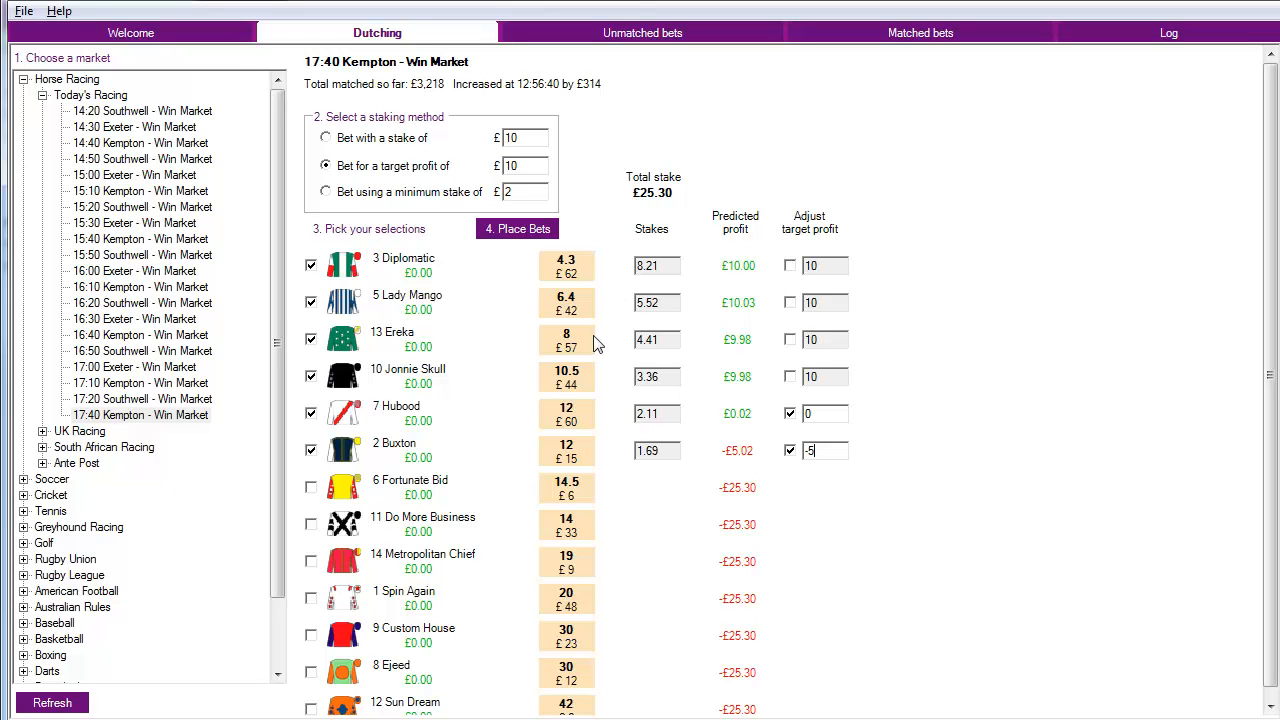
{"action": "mouse_move", "coordinate": [640, 326]}
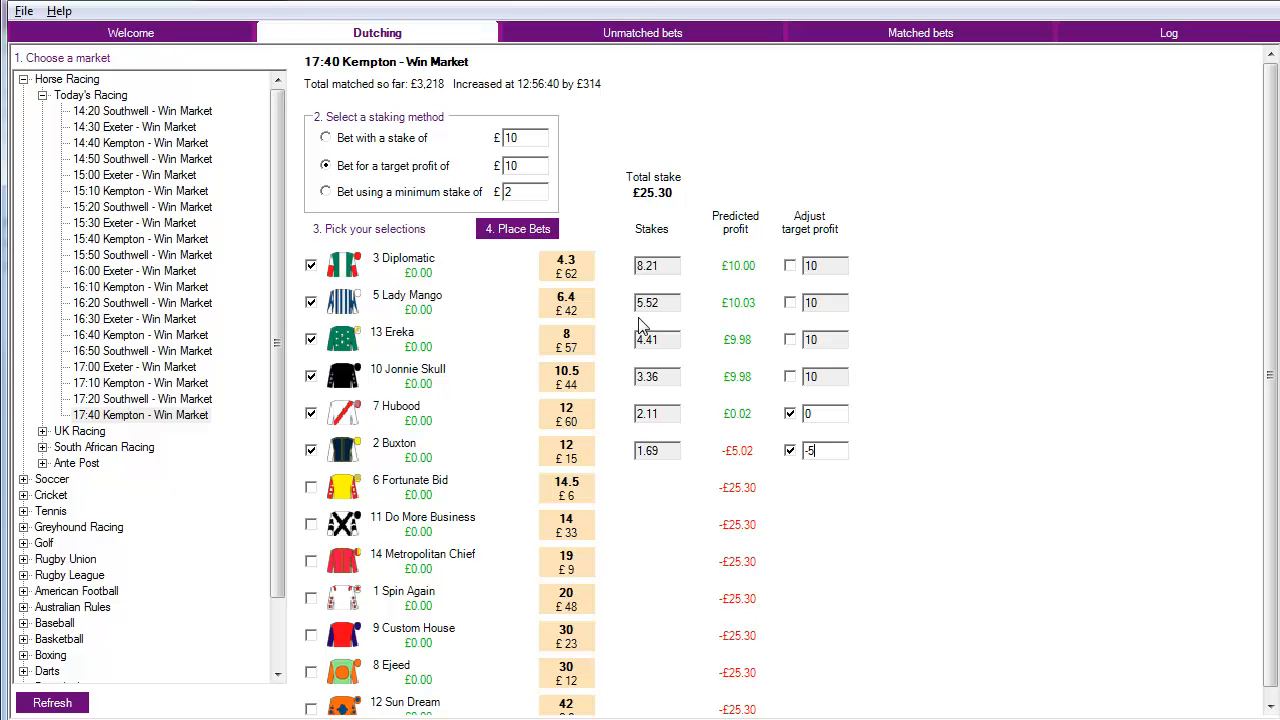
{"action": "mouse_move", "coordinate": [765, 278]}
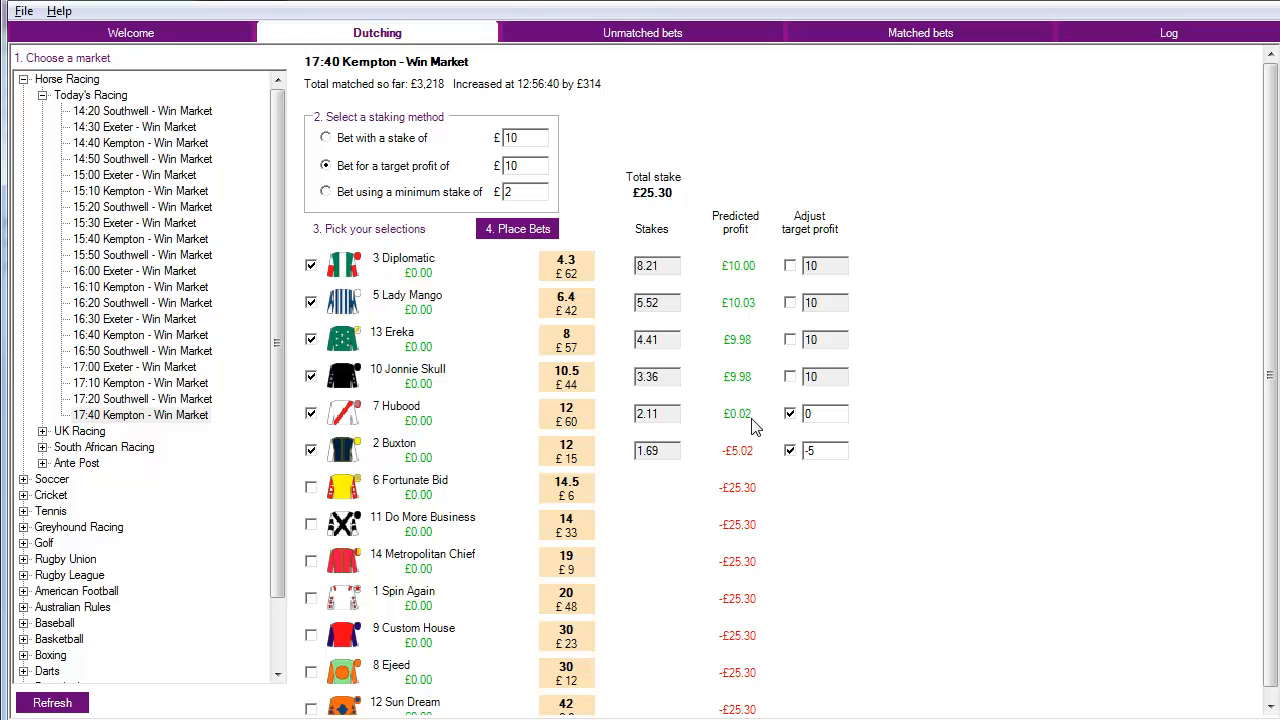
{"action": "mouse_move", "coordinate": [753, 418]}
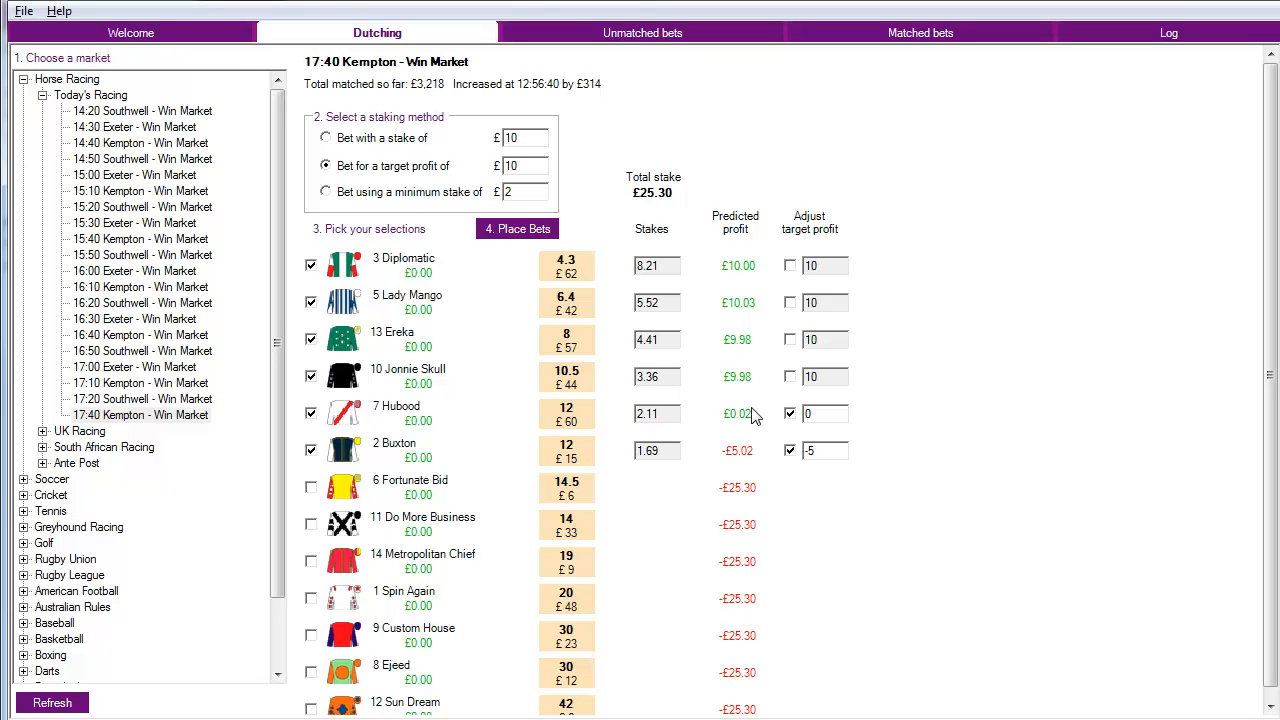
{"action": "mouse_move", "coordinate": [980, 420]}
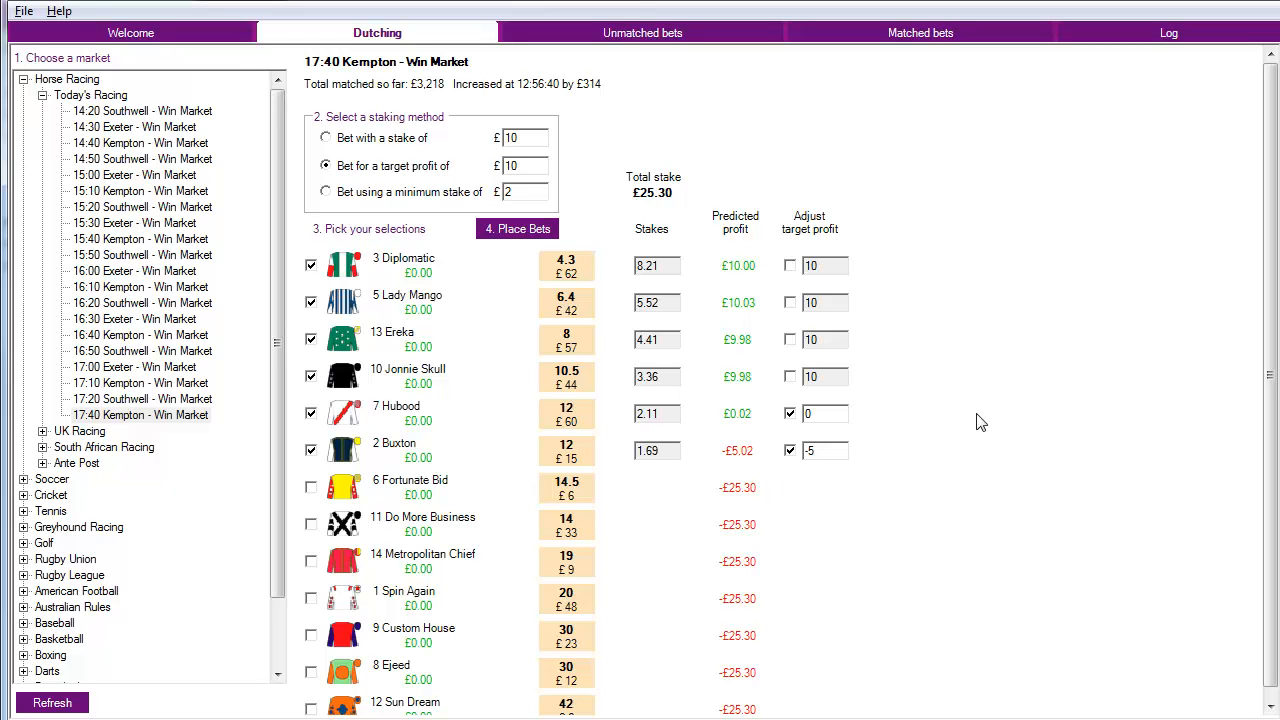
{"action": "mouse_move", "coordinate": [970, 315]}
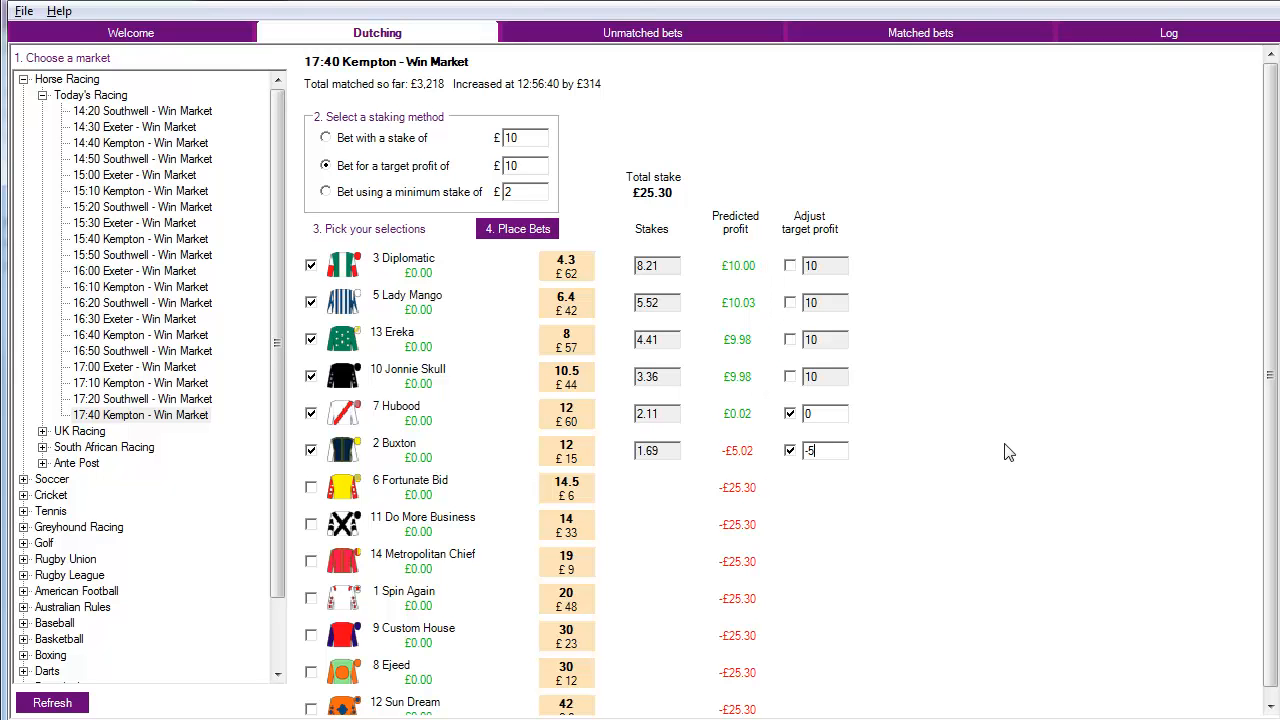
{"action": "mouse_move", "coordinate": [762, 254]}
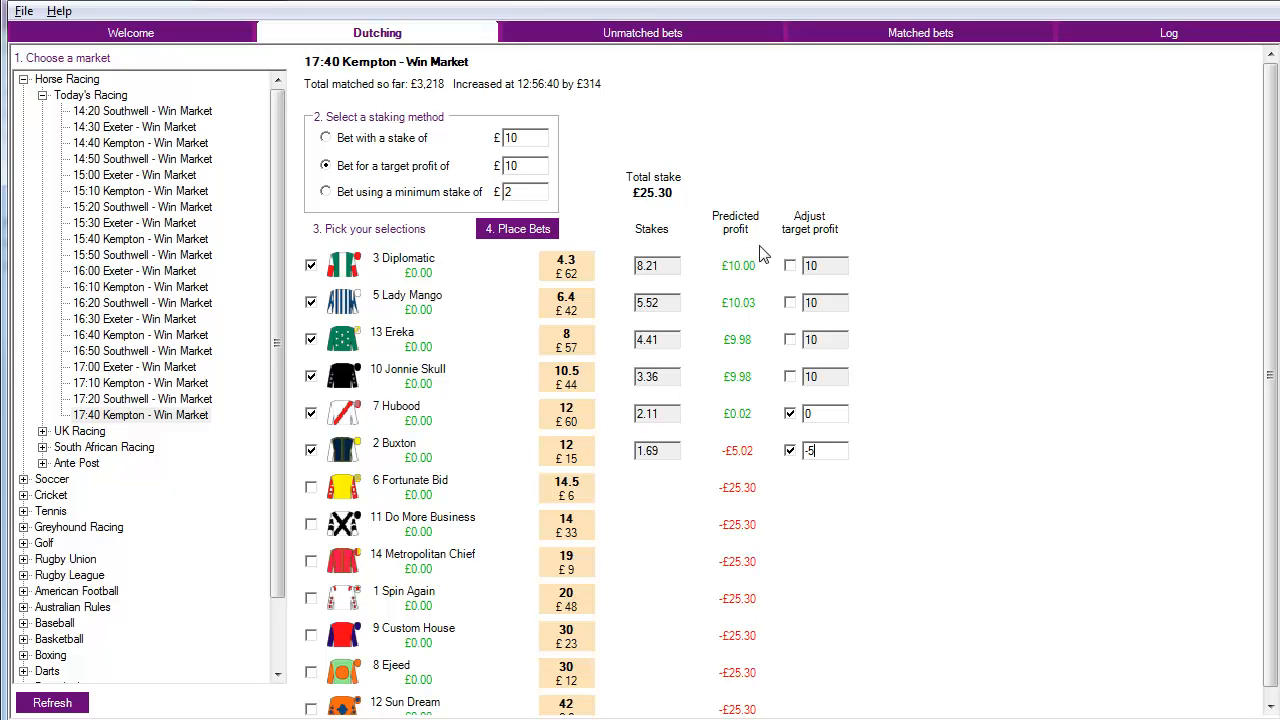
{"action": "mouse_move", "coordinate": [758, 468]}
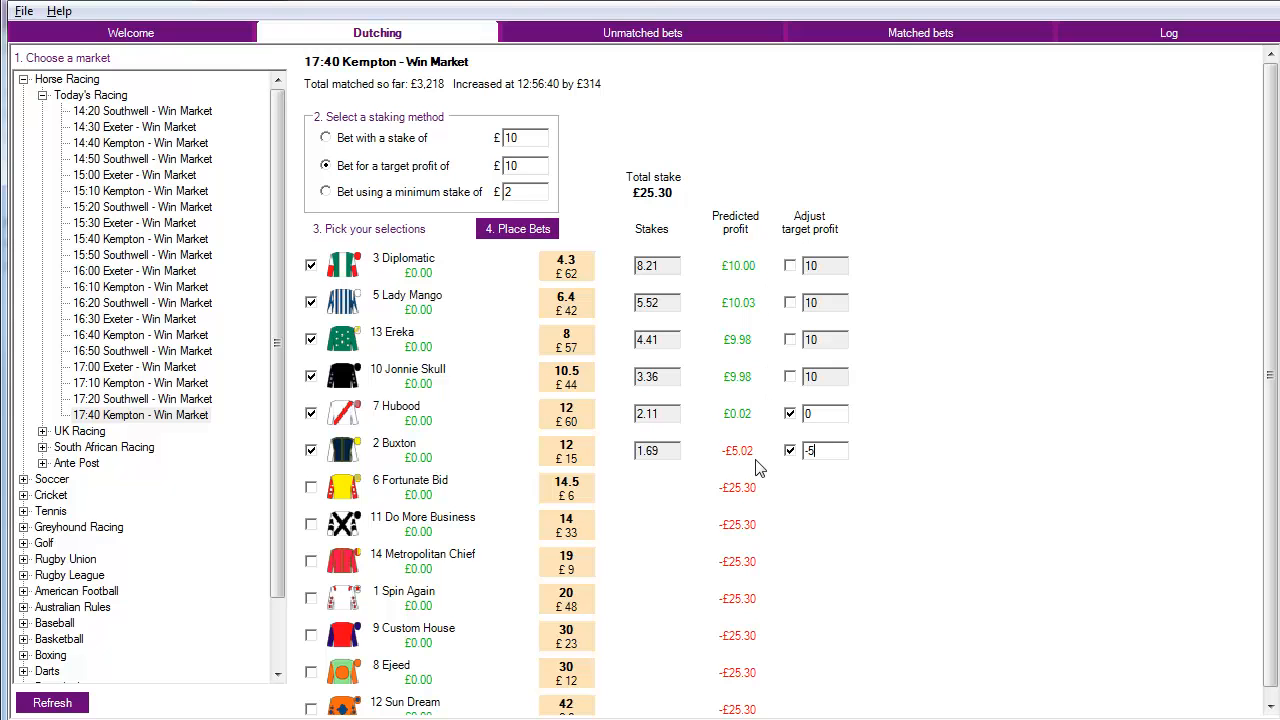
{"action": "mouse_move", "coordinate": [1062, 333]}
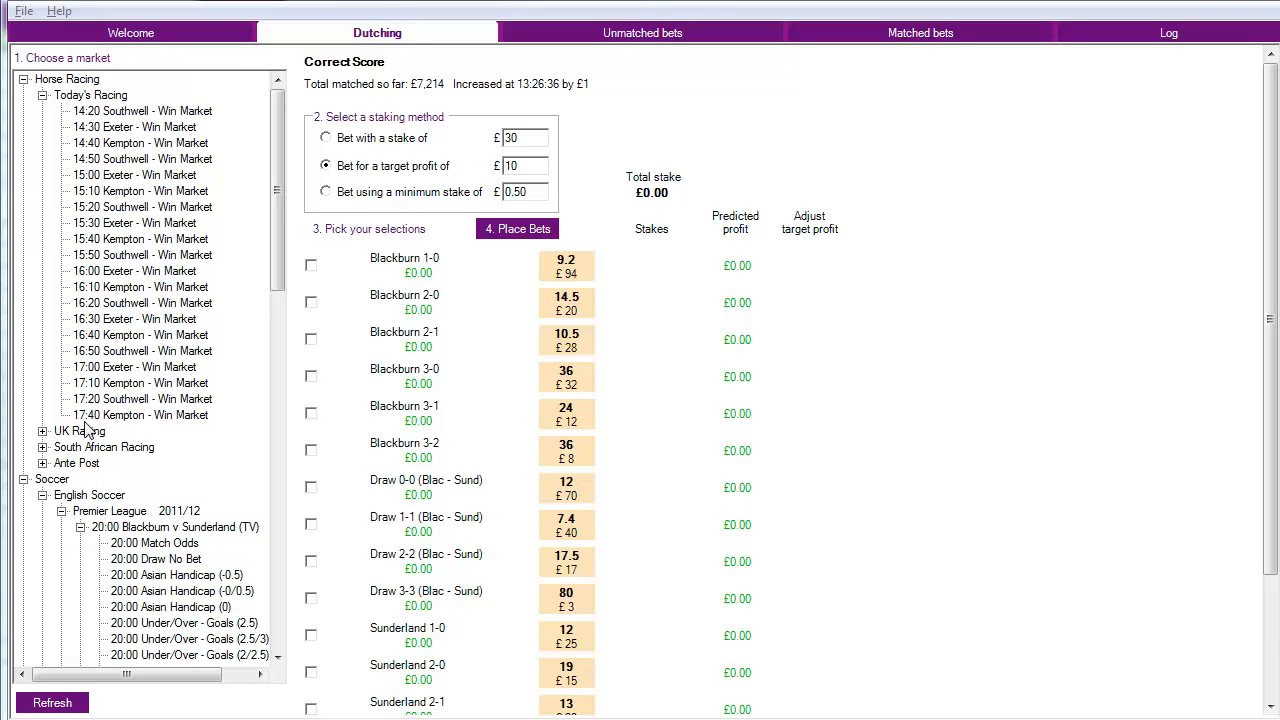
- Reload the 17:40 Kempton win market from the Choose a market tree
{"action": "left_click", "coordinate": [140, 415]}
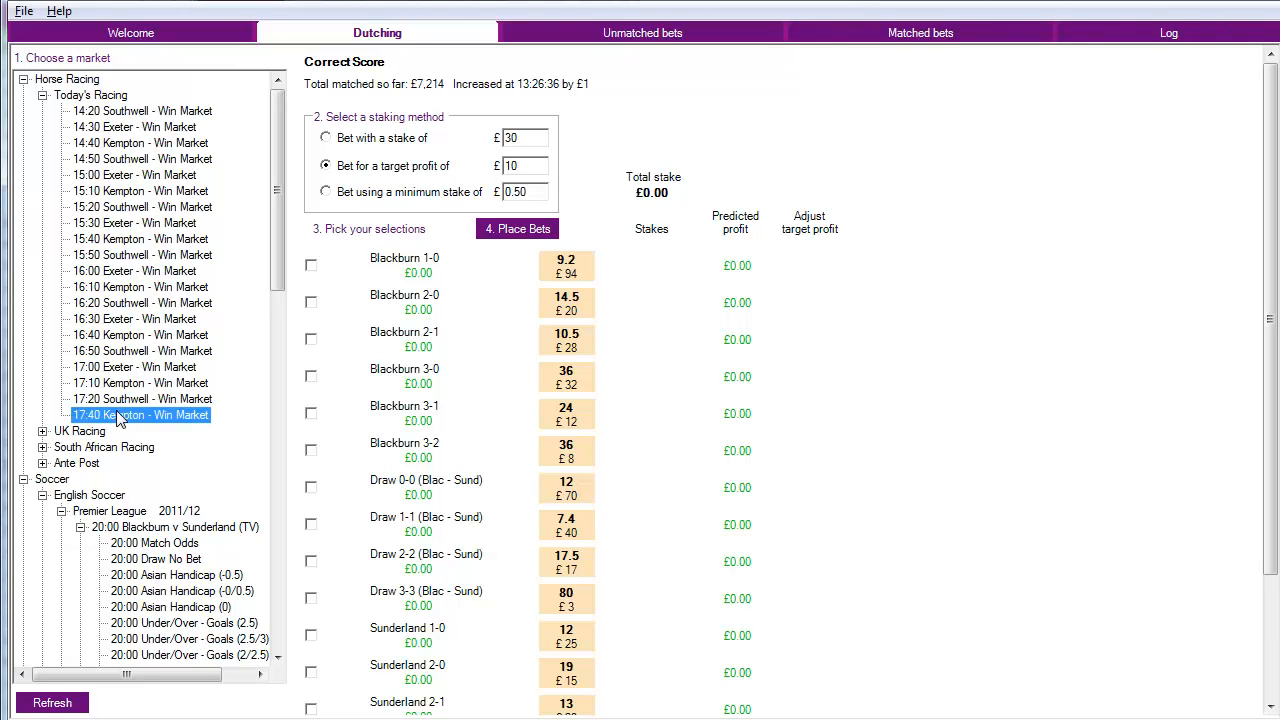
{"action": "left_click", "coordinate": [140, 415]}
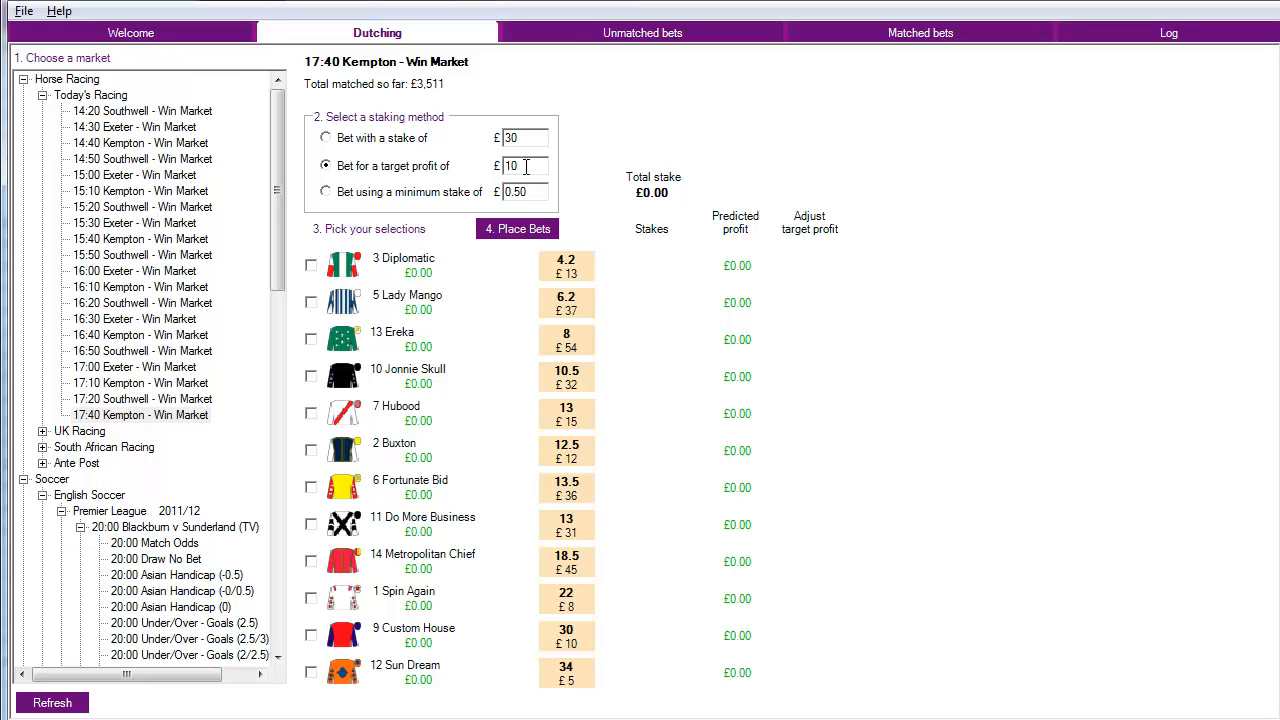
{"action": "mouse_move", "coordinate": [330, 395]}
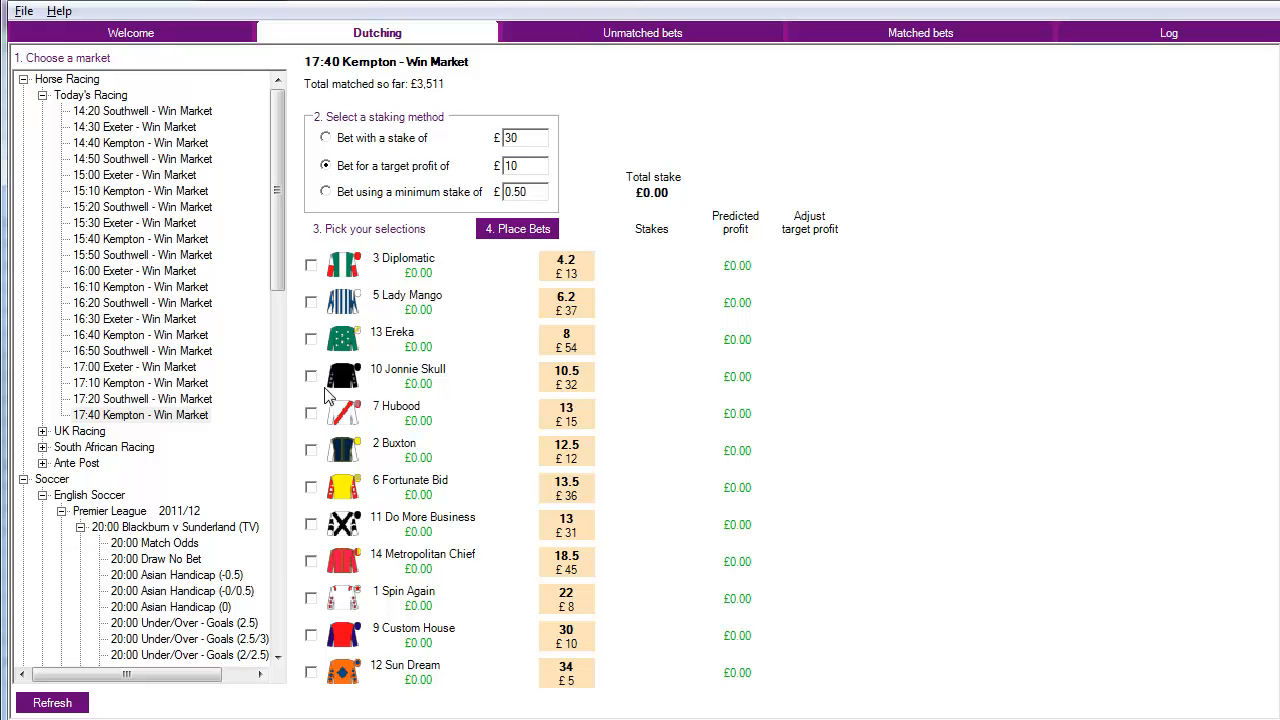
- Tick Diplomatic, Lady Mango and Ereka for £10 target profit, £11.03 total stake
{"action": "left_click", "coordinate": [311, 264]}
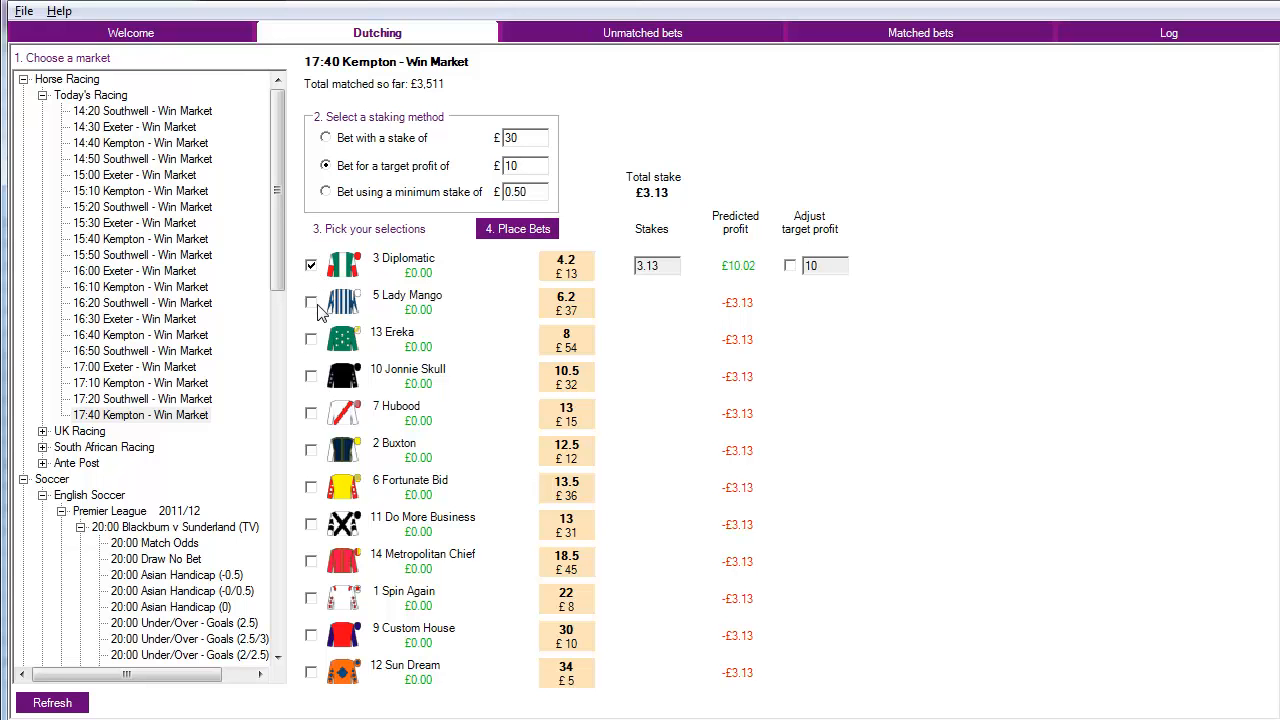
{"action": "left_click", "coordinate": [311, 339]}
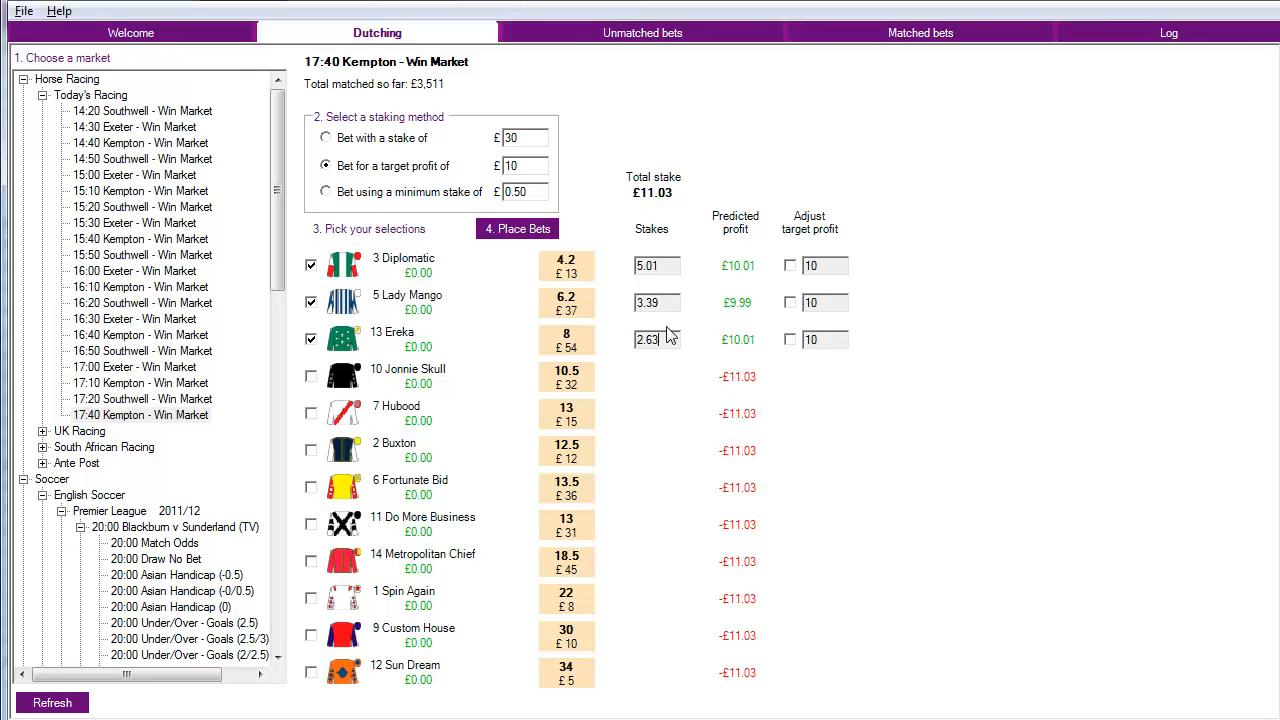
{"action": "mouse_move", "coordinate": [688, 232]}
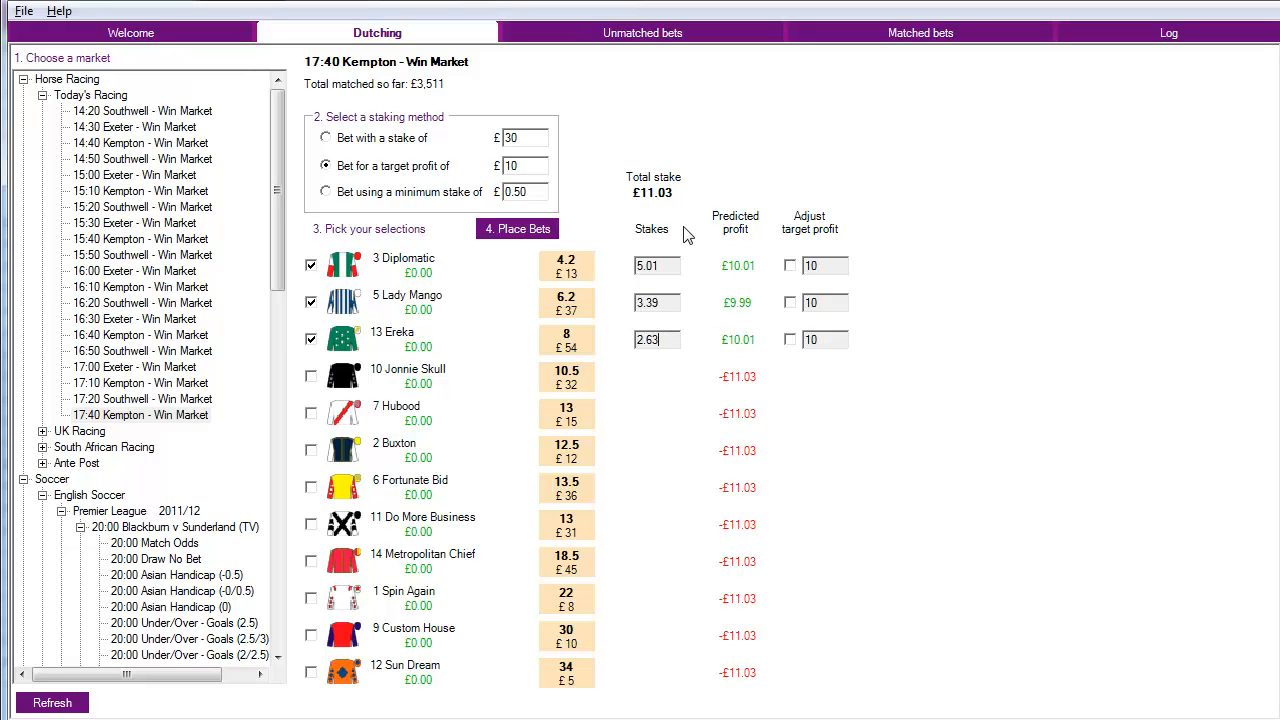
{"action": "mouse_move", "coordinate": [735, 313]}
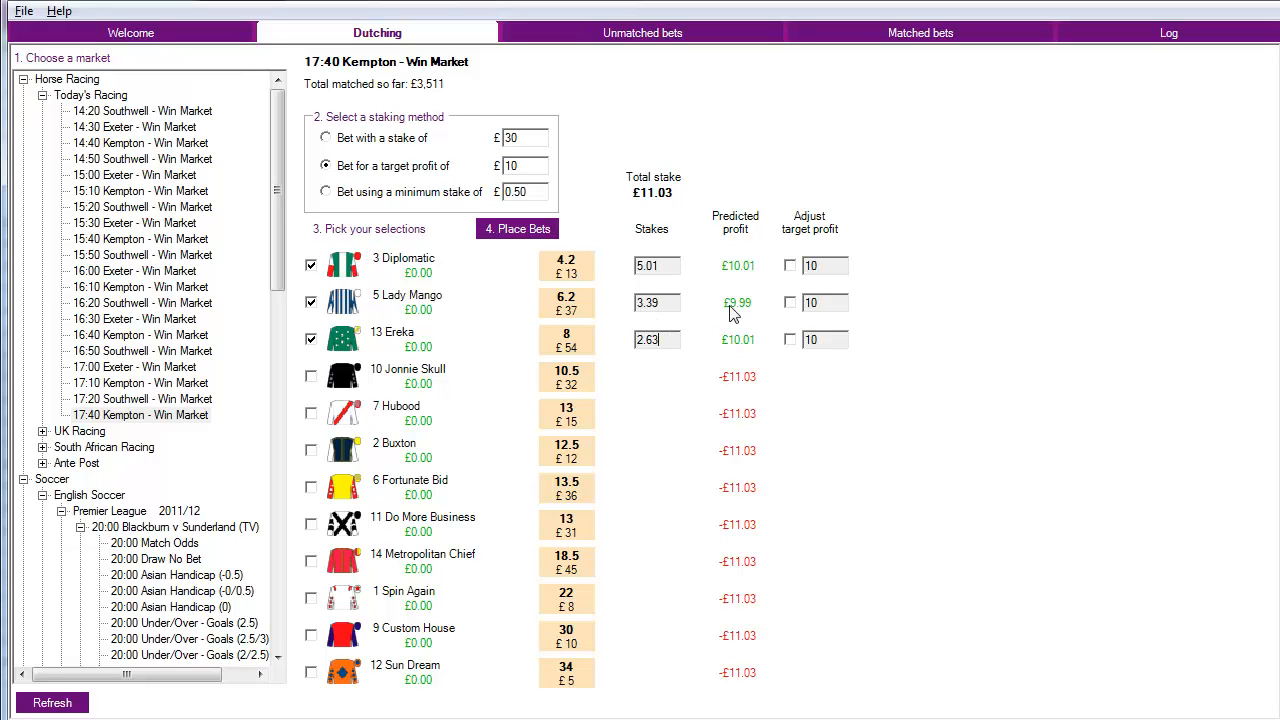
{"action": "mouse_move", "coordinate": [741, 349]}
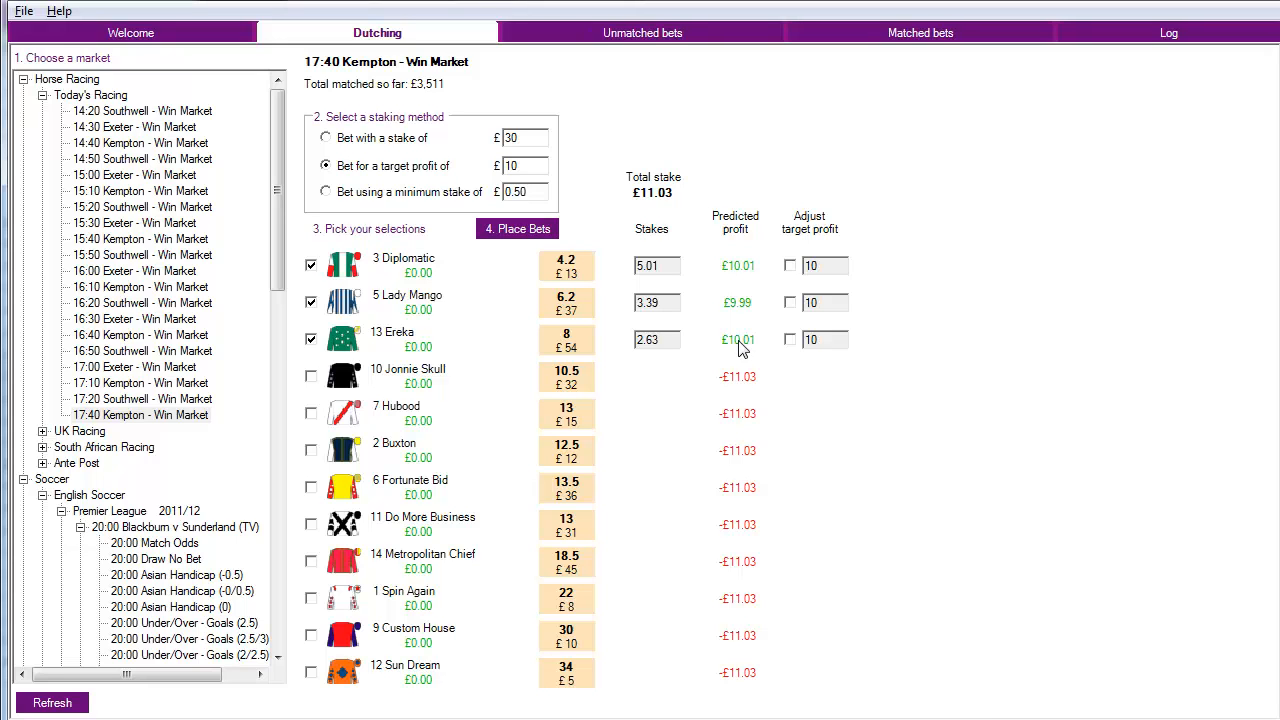
{"action": "mouse_move", "coordinate": [750, 349]}
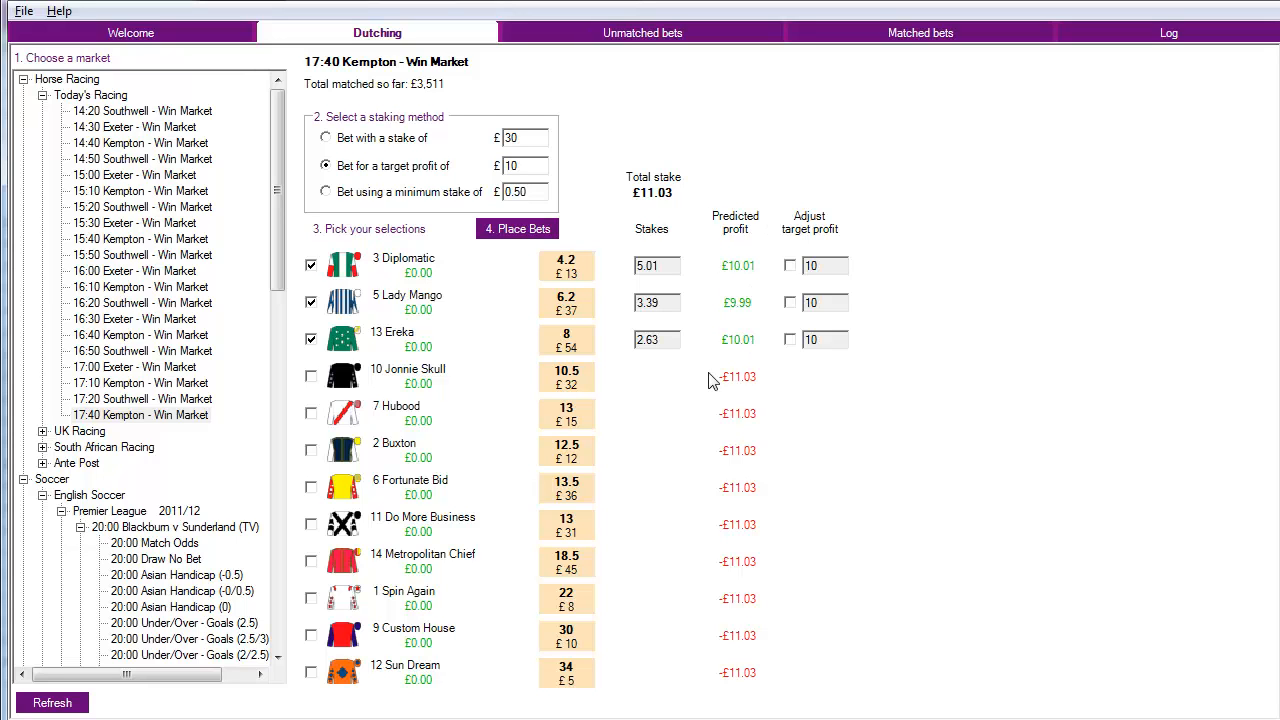
{"action": "mouse_move", "coordinate": [725, 373]}
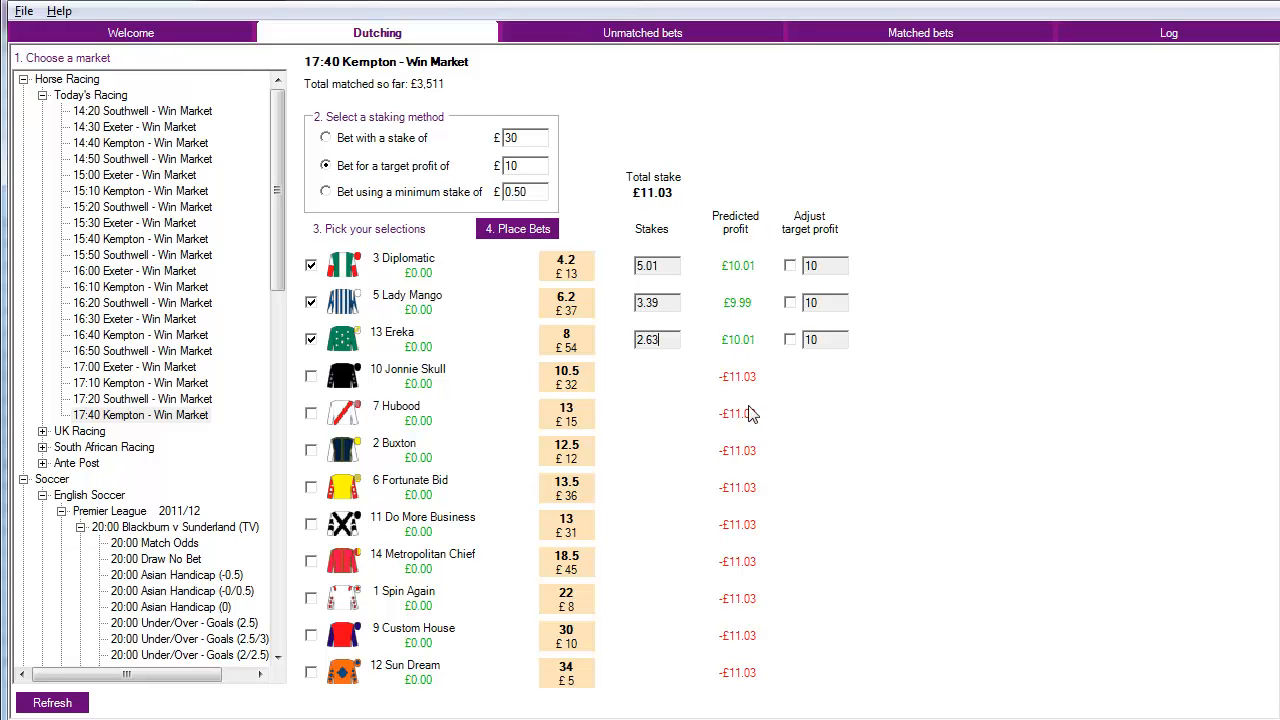
{"action": "mouse_move", "coordinate": [730, 210]}
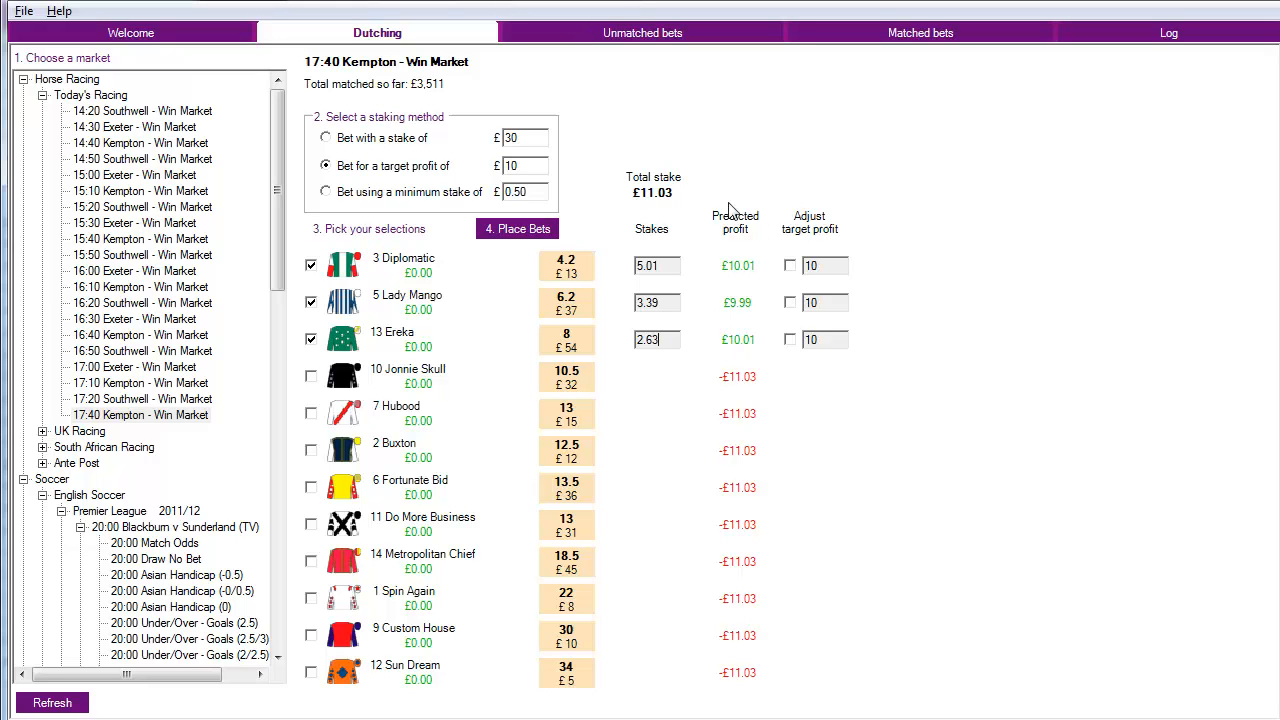
{"action": "mouse_move", "coordinate": [755, 242]}
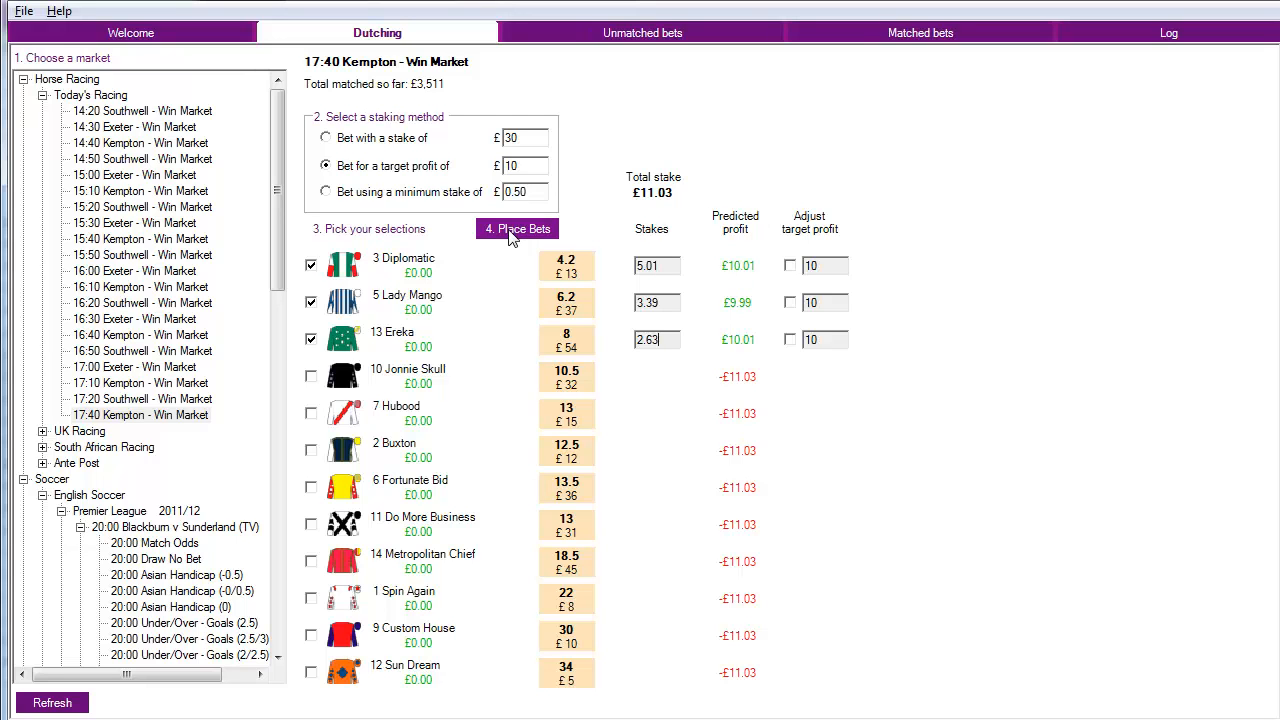
- Place and confirm back bets of £5.01 Diplomatic, £3.39 Lady Mango, £2.63 Ereka
{"action": "left_click", "coordinate": [517, 228]}
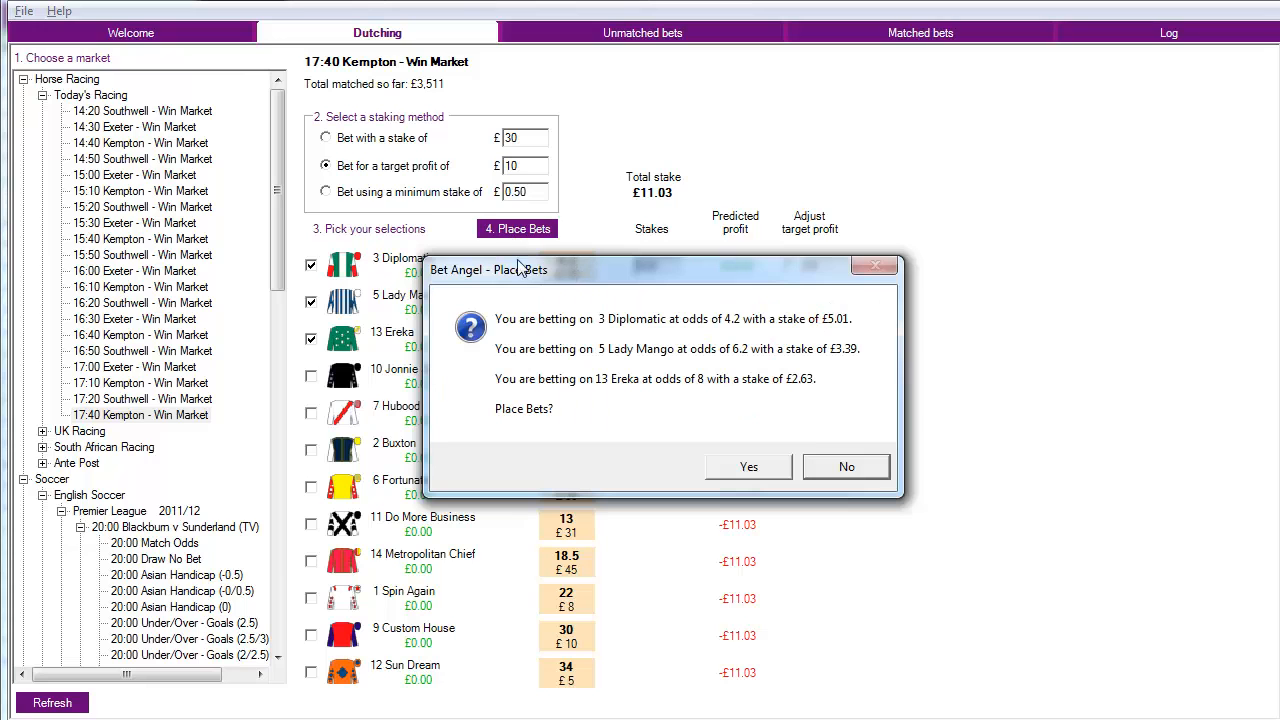
{"action": "mouse_move", "coordinate": [713, 330]}
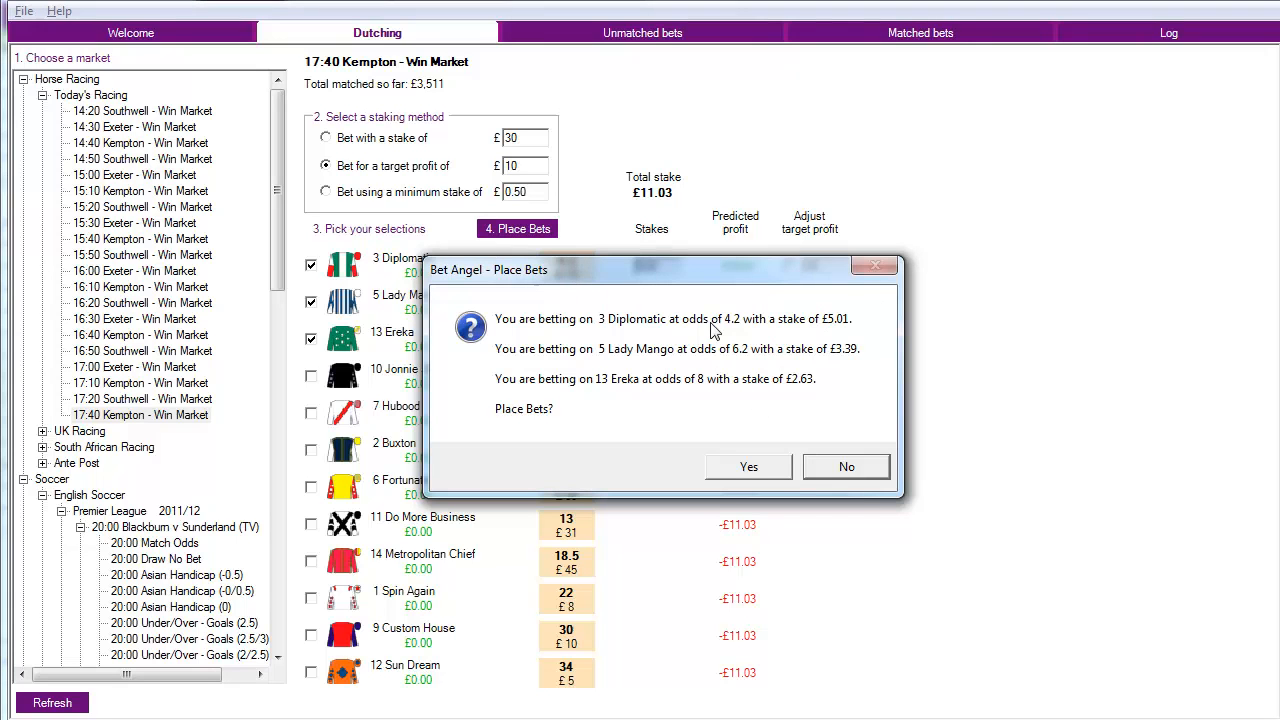
{"action": "mouse_move", "coordinate": [612, 339]}
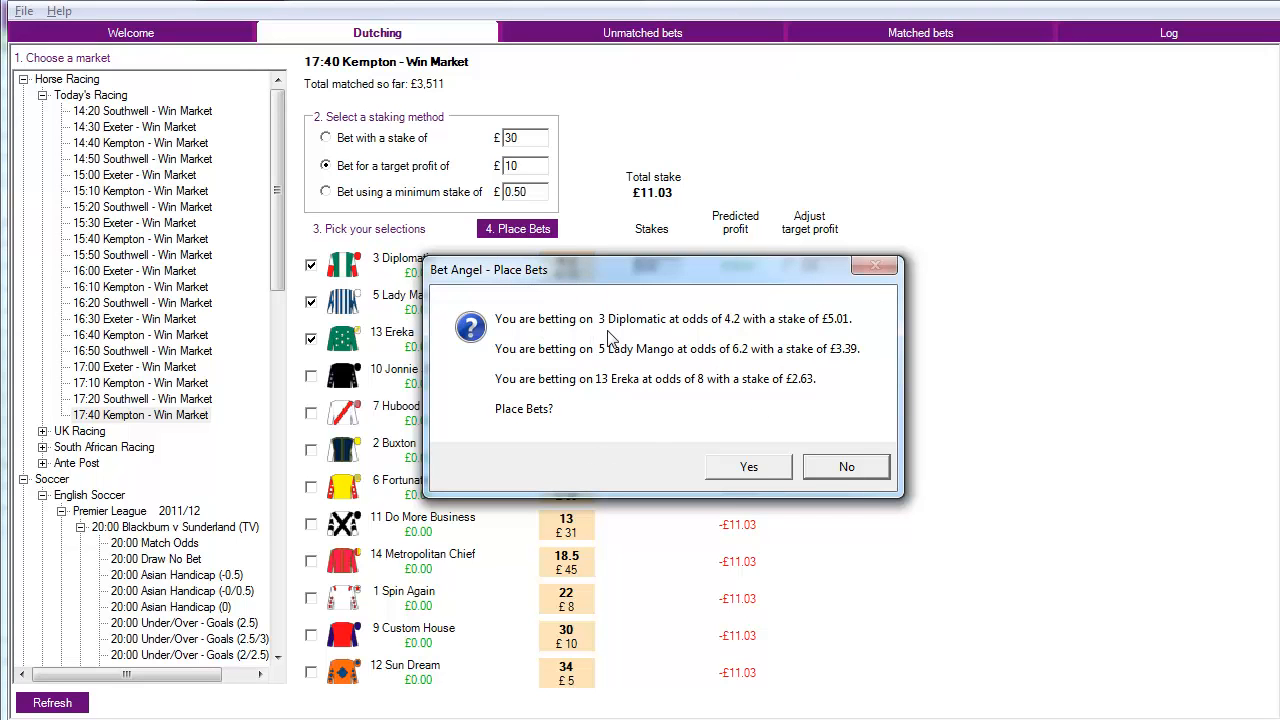
{"action": "mouse_move", "coordinate": [681, 336]}
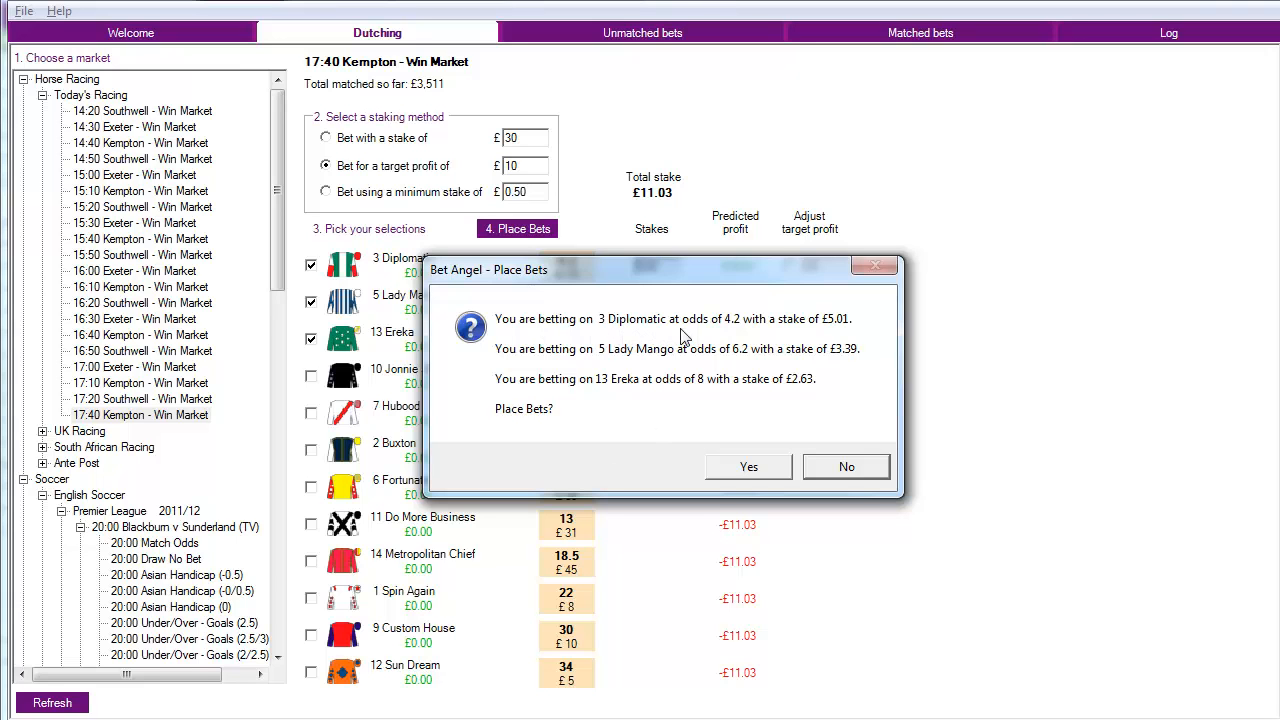
{"action": "mouse_move", "coordinate": [753, 275]}
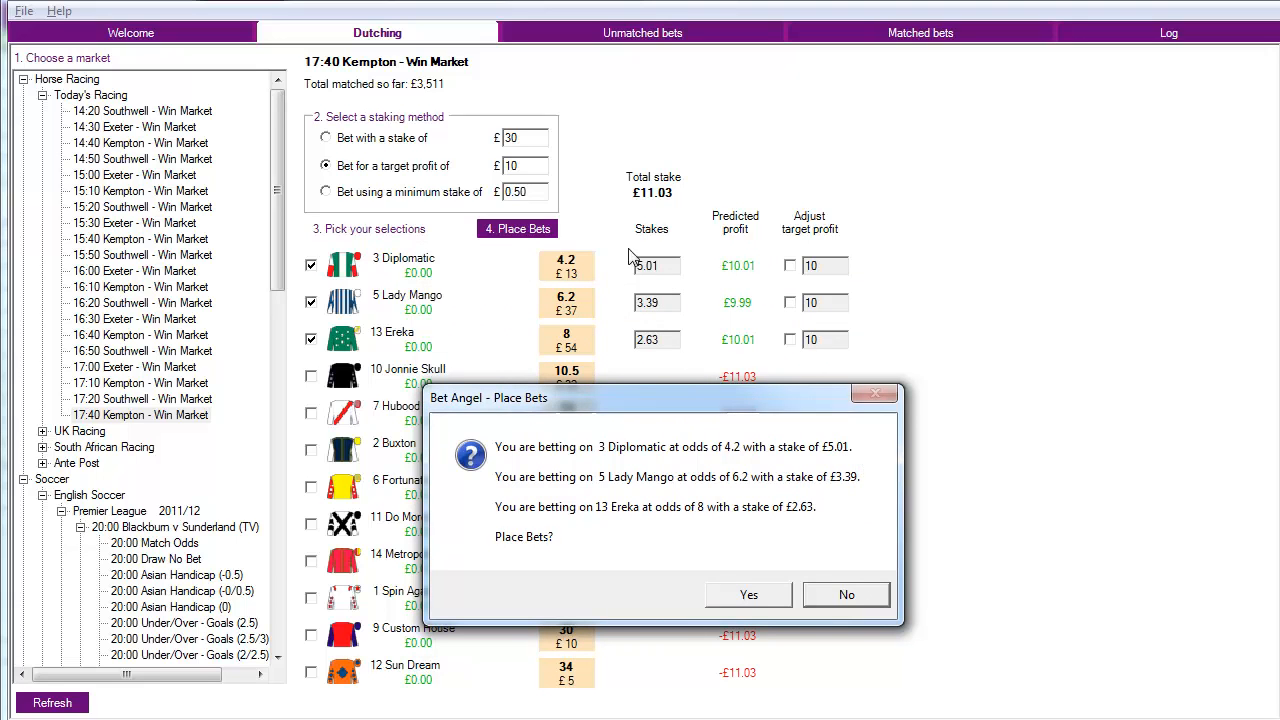
{"action": "mouse_move", "coordinate": [715, 440]}
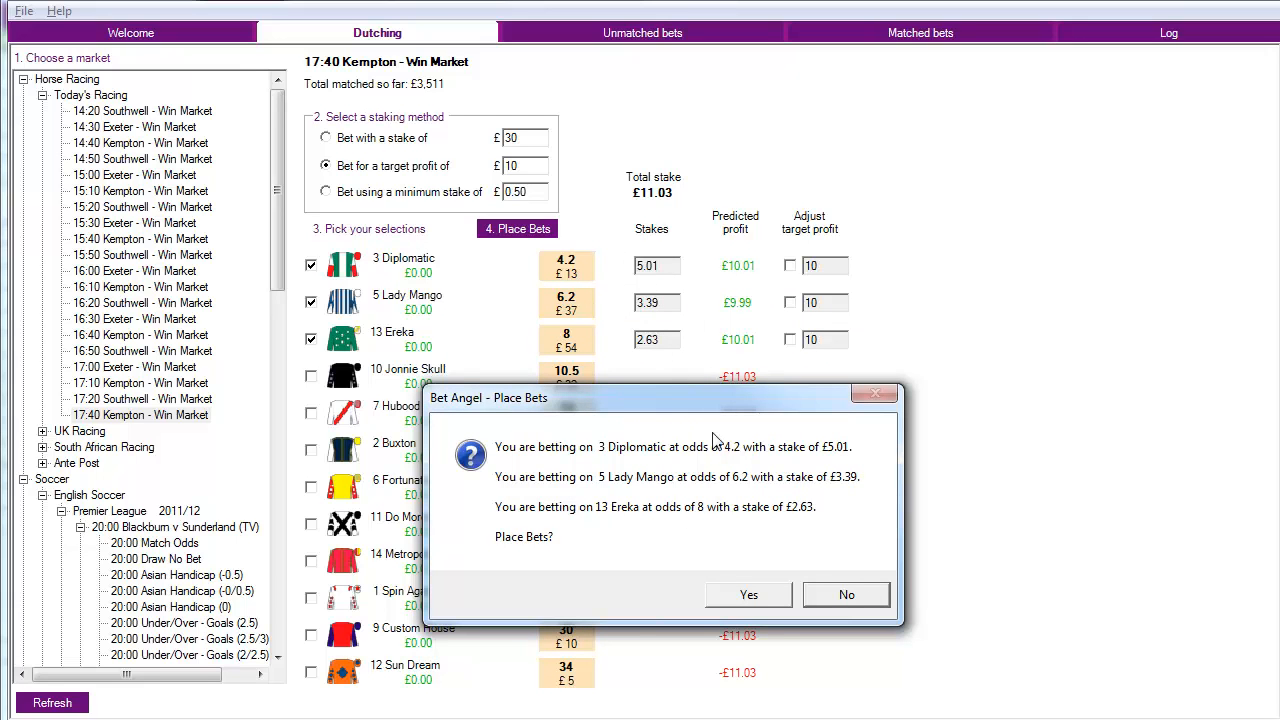
{"action": "mouse_move", "coordinate": [613, 557]}
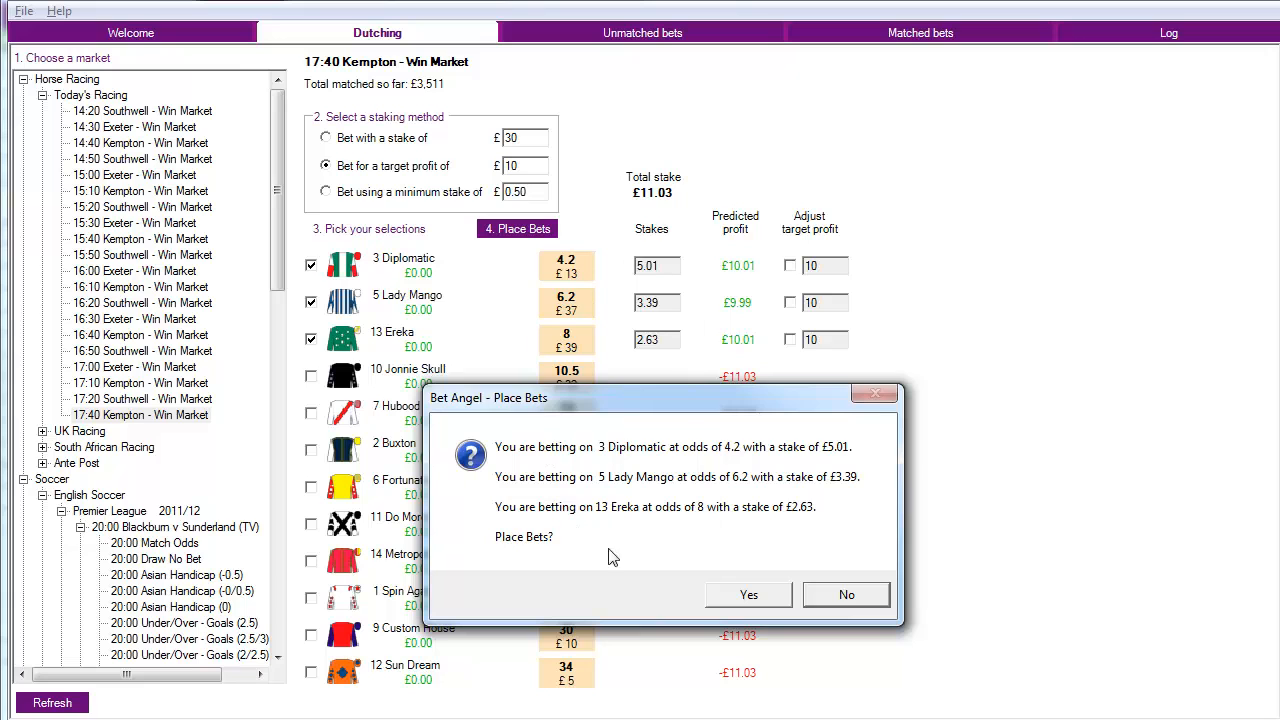
{"action": "mouse_move", "coordinate": [615, 348]}
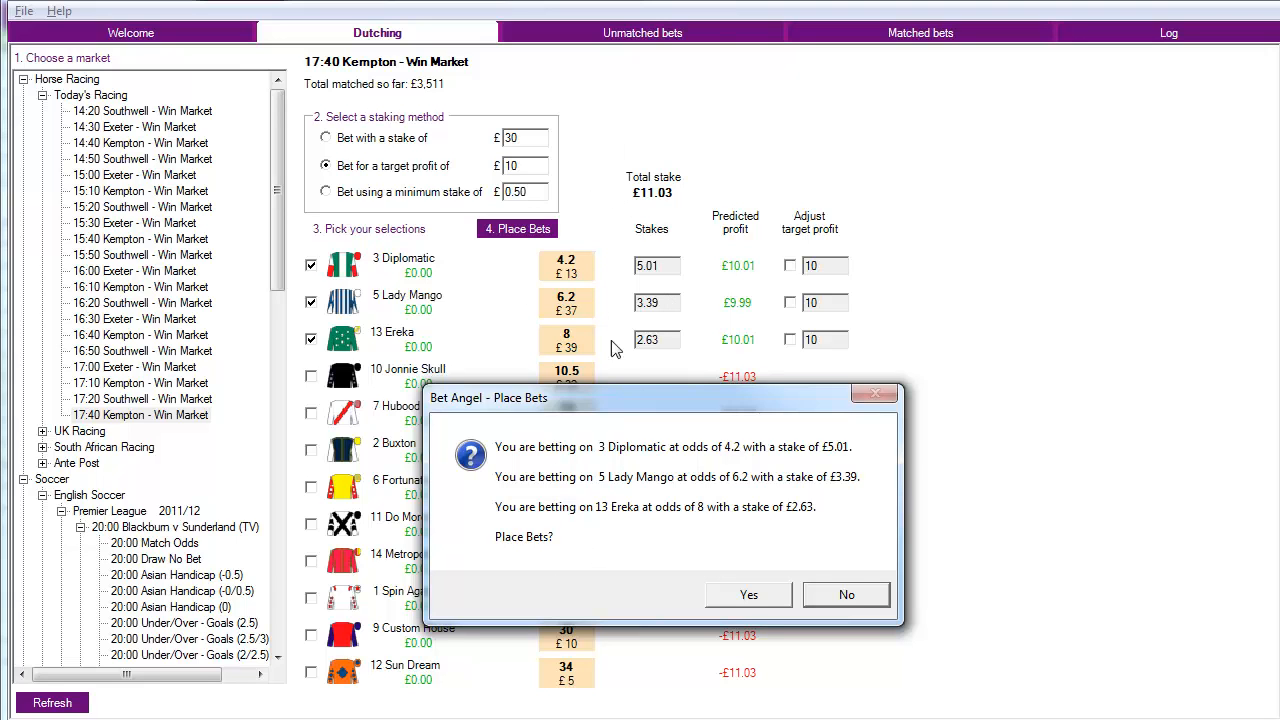
{"action": "mouse_move", "coordinate": [645, 410]}
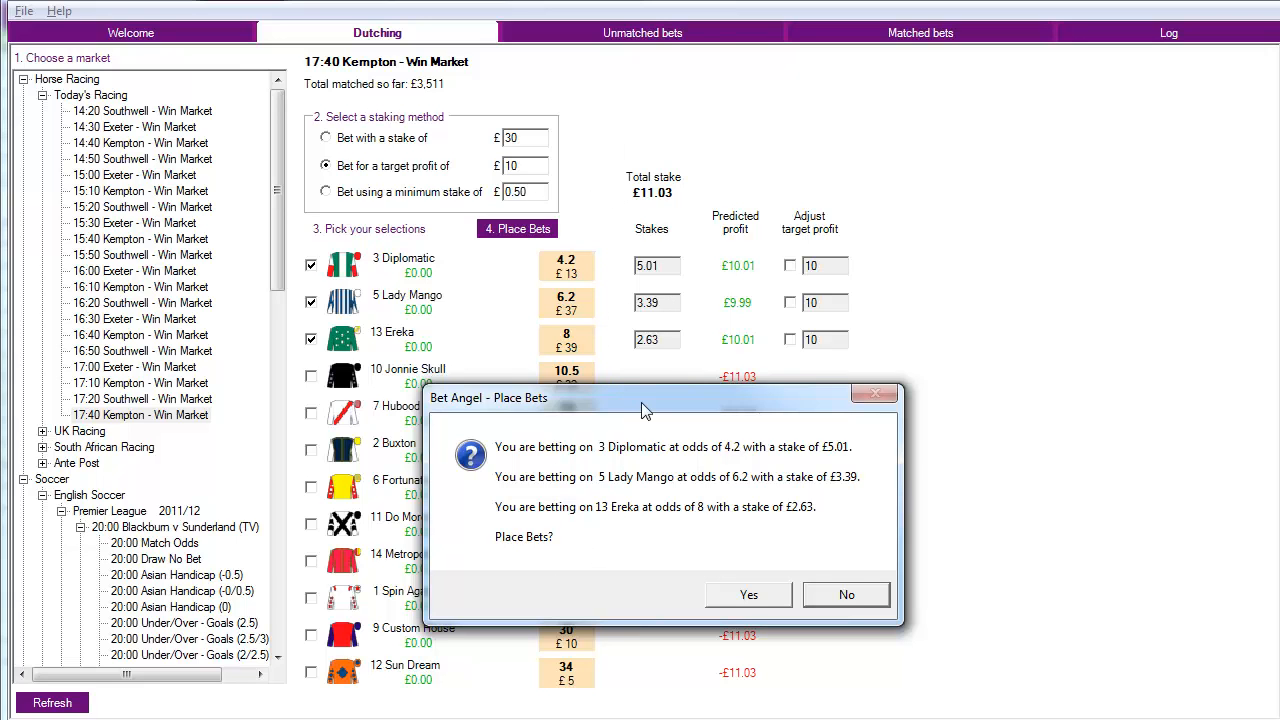
{"action": "mouse_move", "coordinate": [749, 594]}
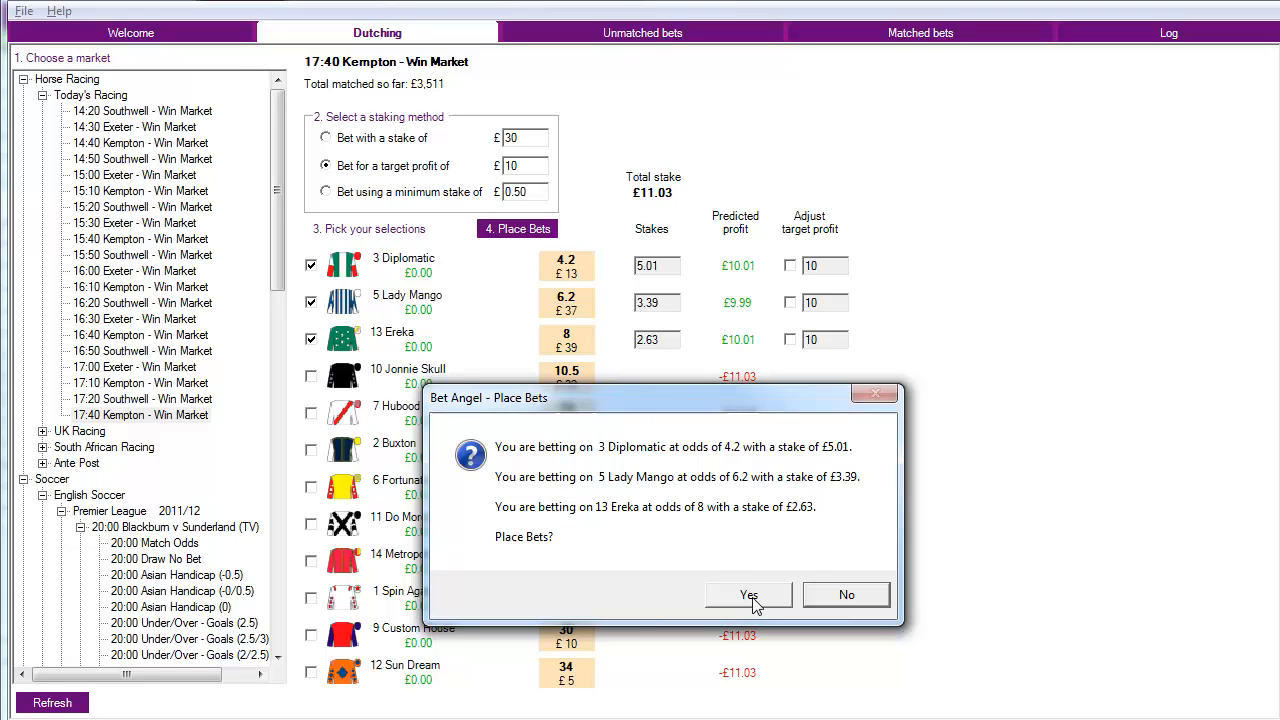
{"action": "left_click", "coordinate": [748, 595]}
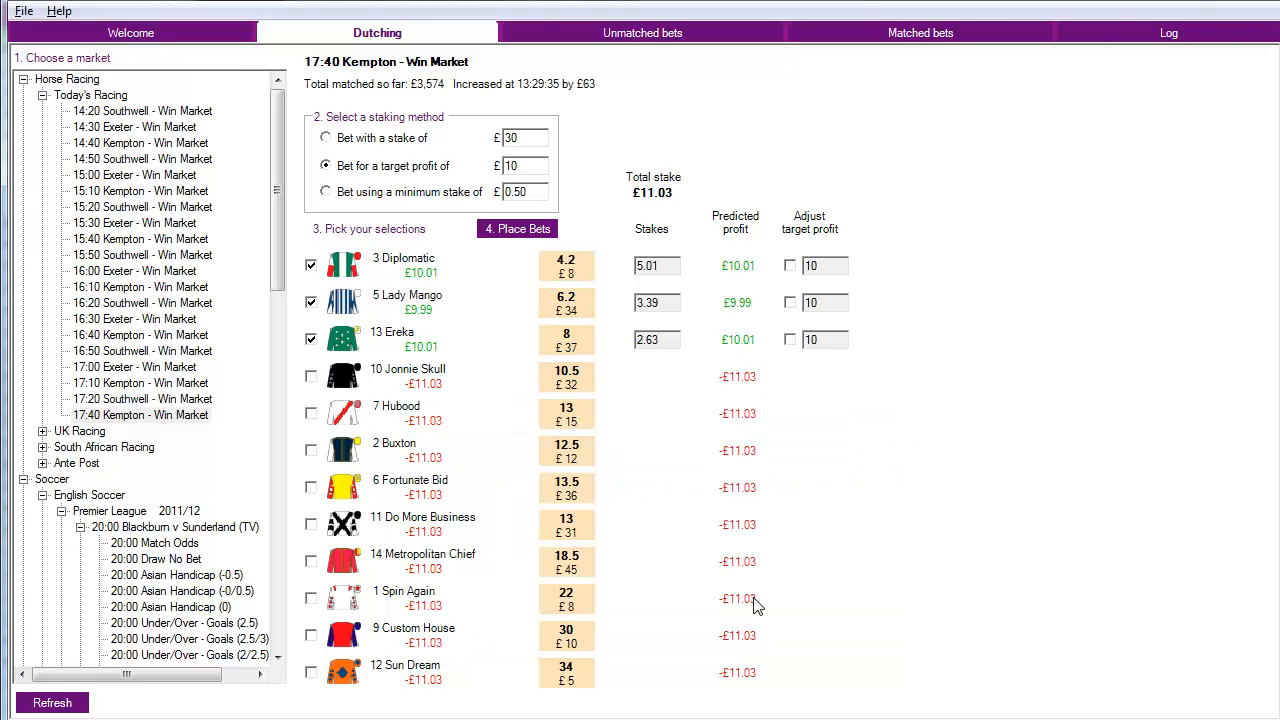
{"action": "mouse_move", "coordinate": [785, 505]}
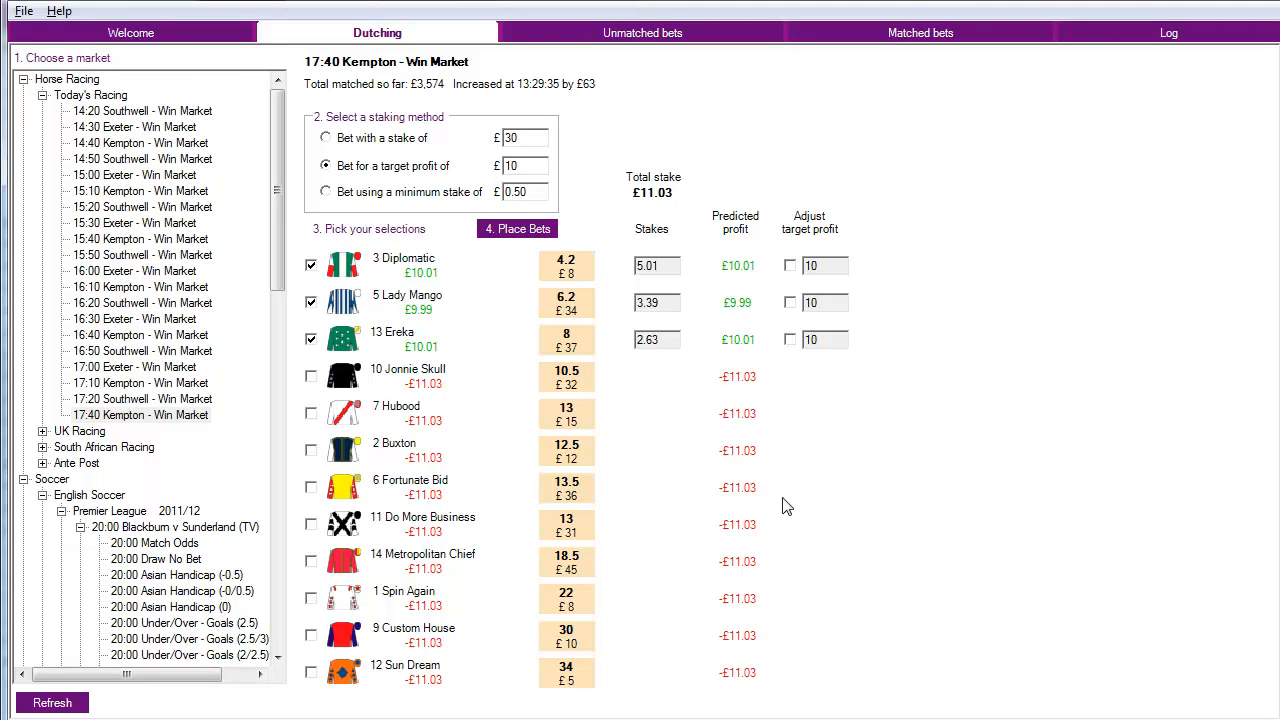
{"action": "mouse_move", "coordinate": [443, 264]}
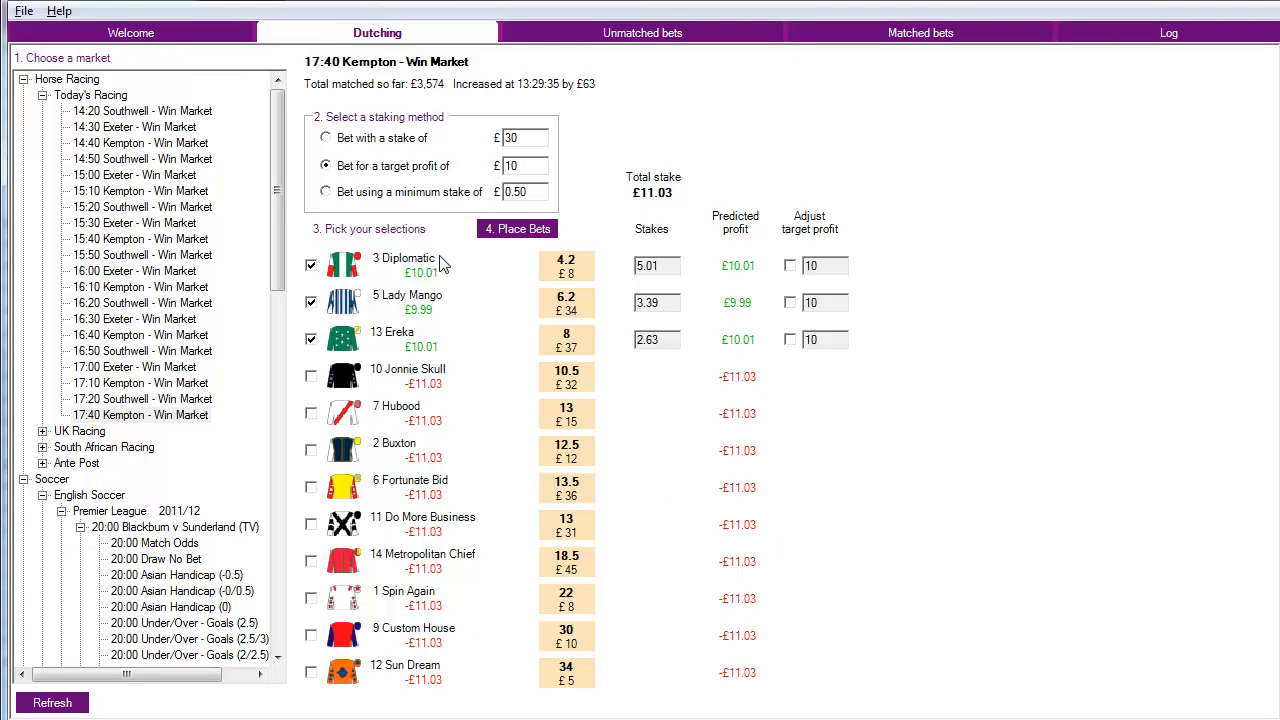
{"action": "mouse_move", "coordinate": [455, 363]}
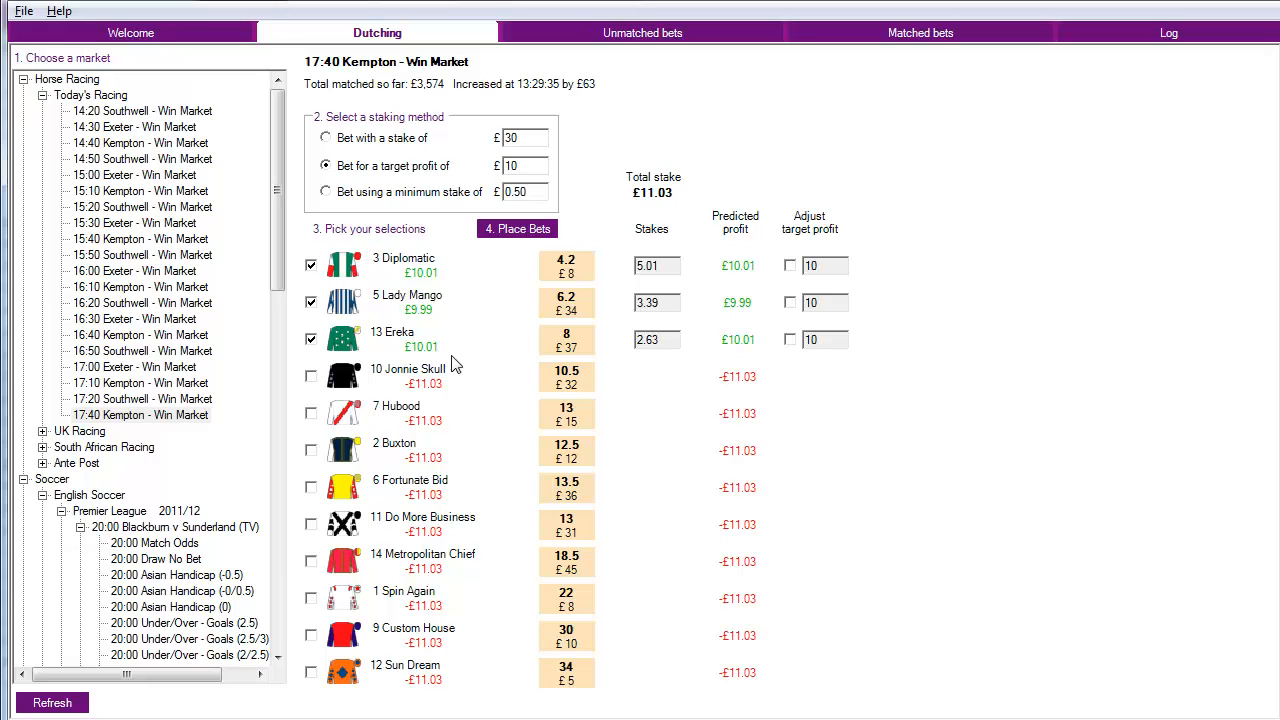
{"action": "mouse_move", "coordinate": [605, 65]}
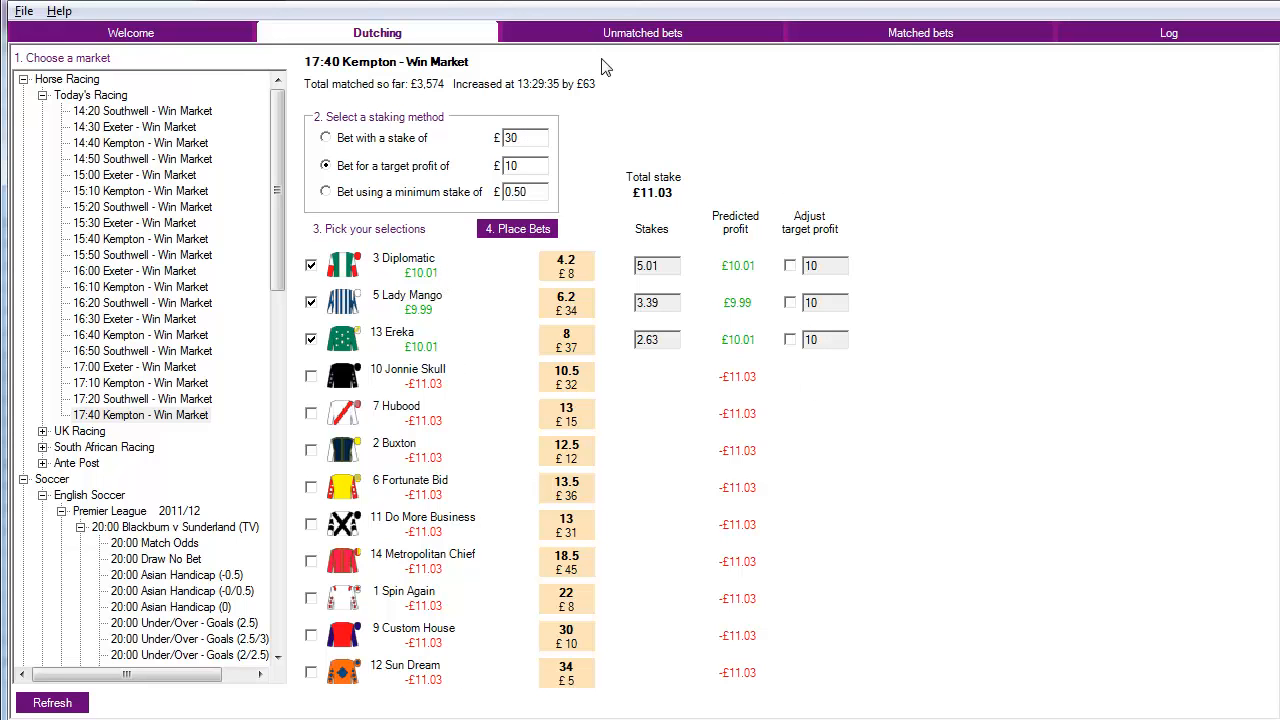
{"action": "mouse_move", "coordinate": [456, 281]}
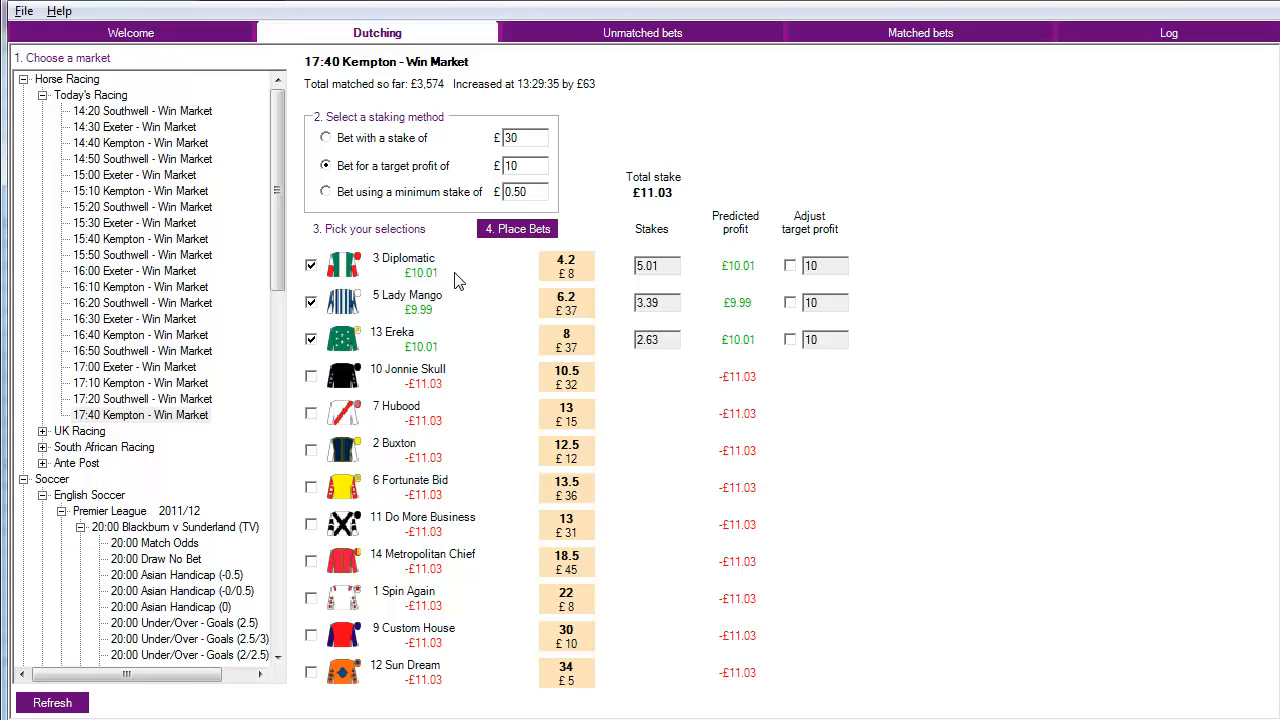
{"action": "mouse_move", "coordinate": [445, 353]}
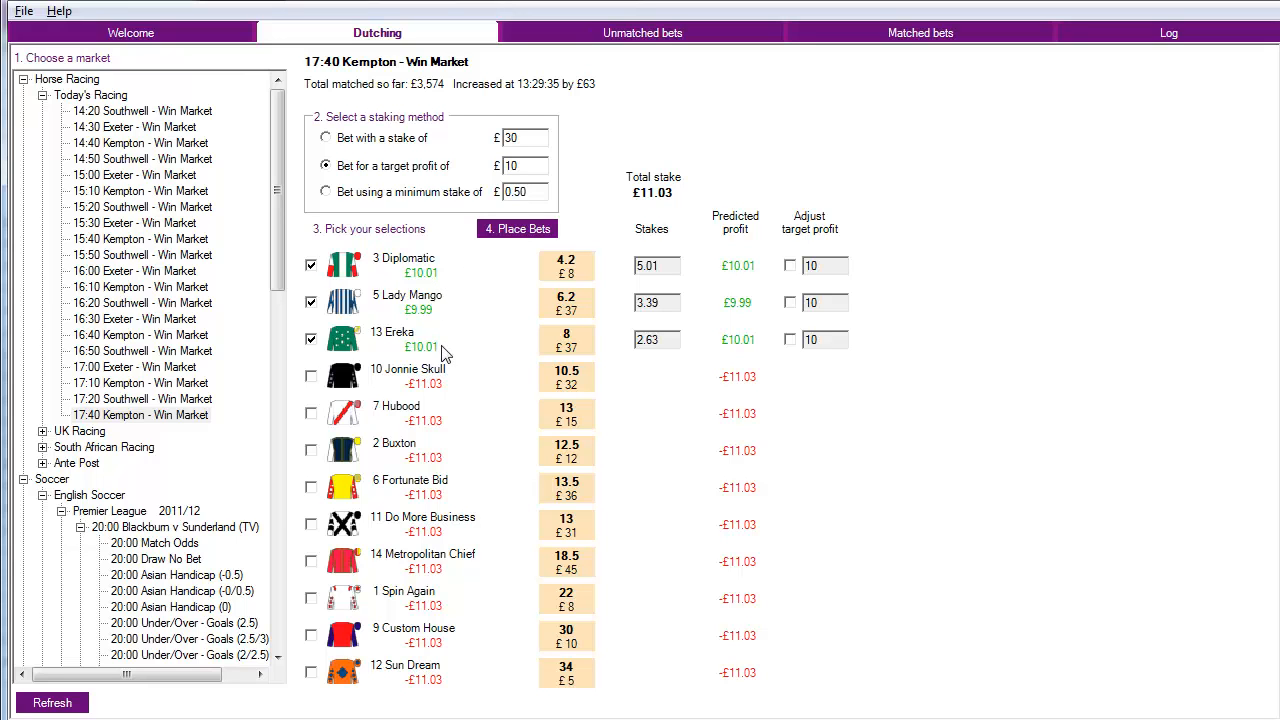
{"action": "mouse_move", "coordinate": [445, 473]}
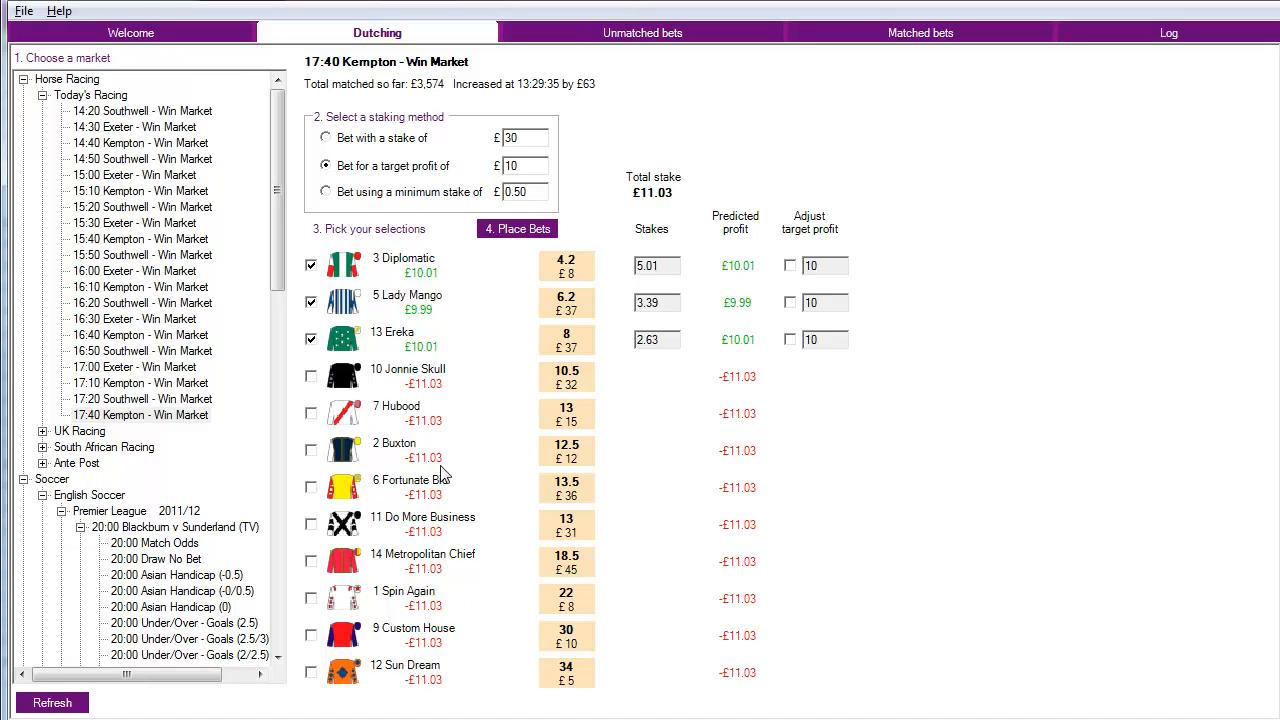
{"action": "mouse_move", "coordinate": [465, 280]}
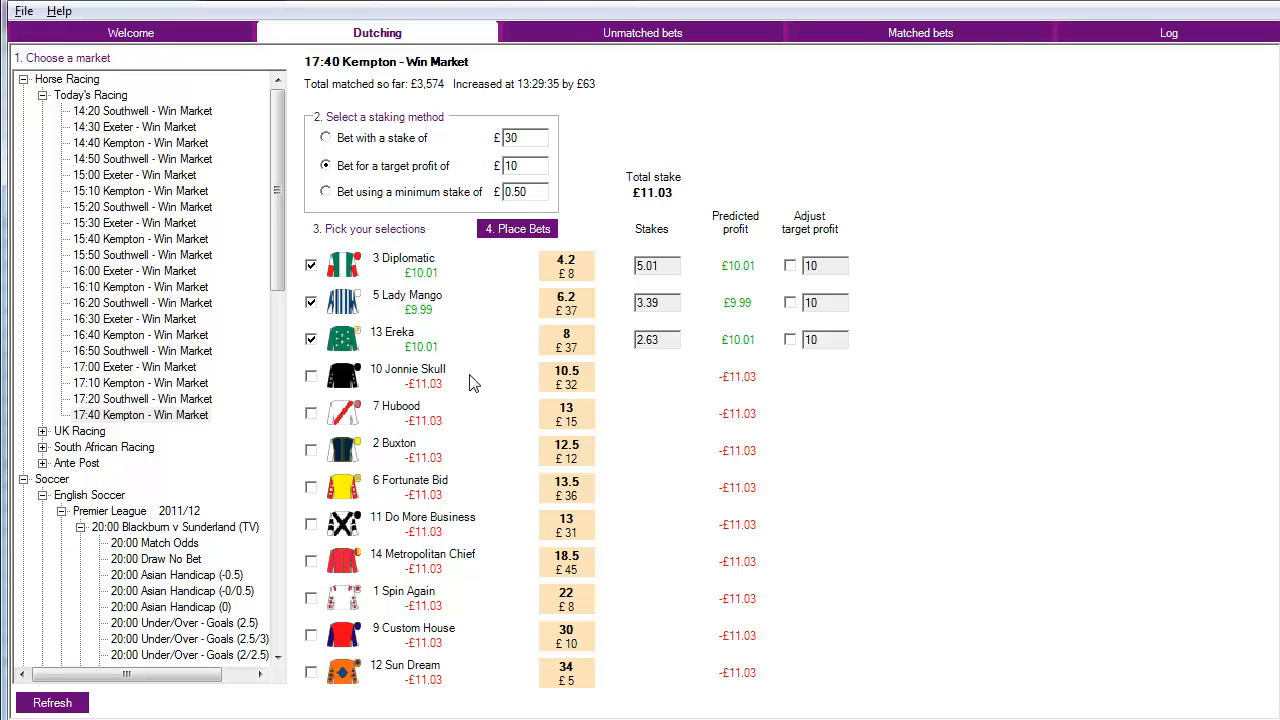
{"action": "mouse_move", "coordinate": [795, 58]}
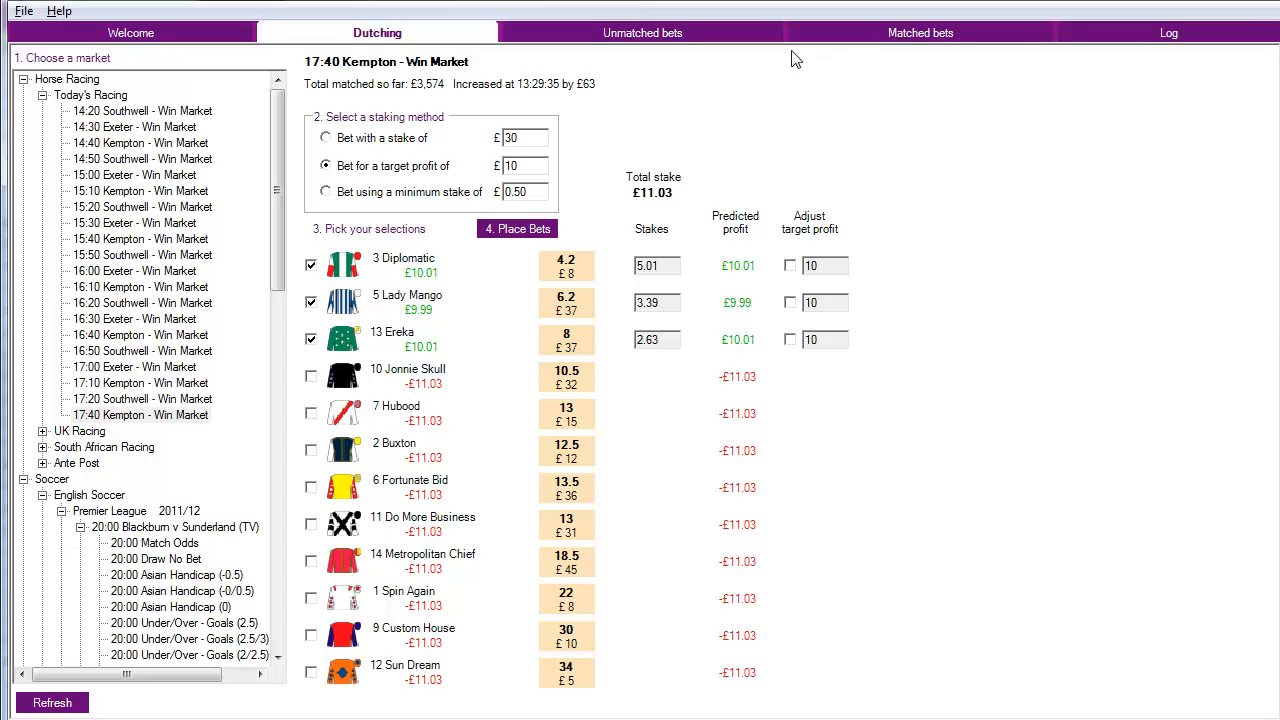
- Check the Matched bets tab showing all three bets matched at 4.2, 6.2 and 8
{"action": "left_click", "coordinate": [919, 32]}
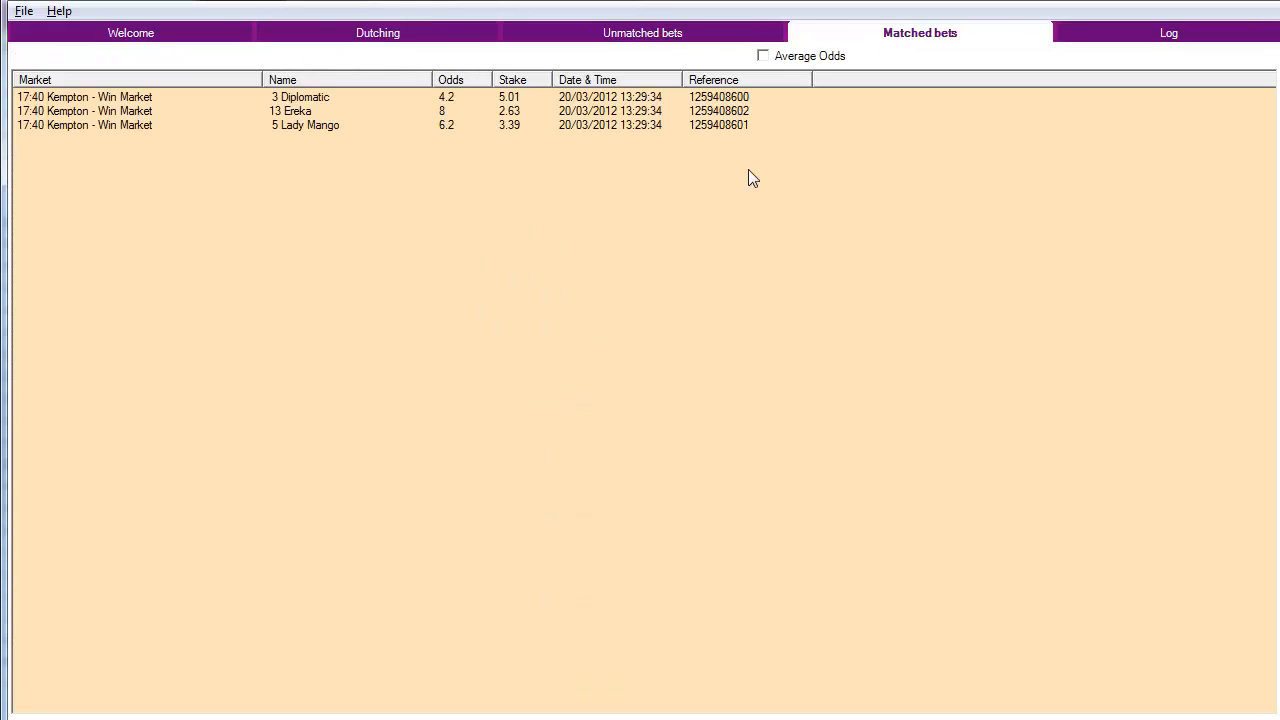
{"action": "mouse_move", "coordinate": [450, 108]}
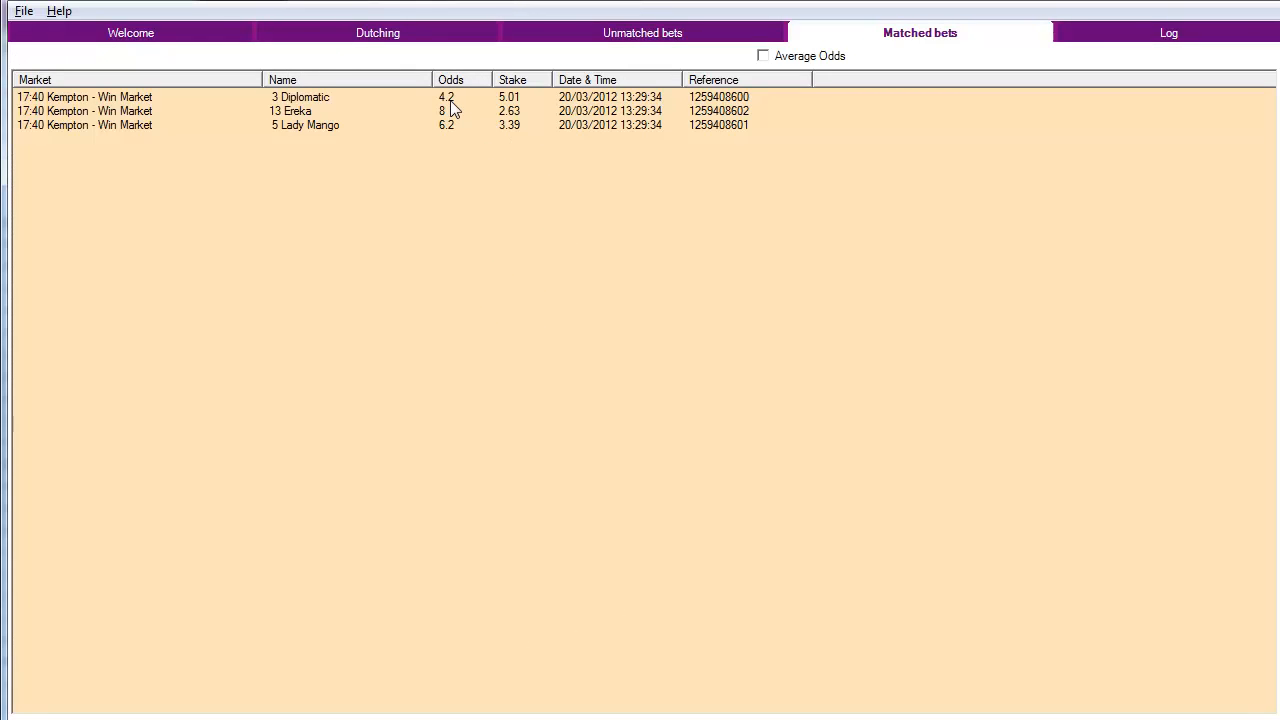
- Review the Log of placed back bets and confirm no unmatched bets remain
{"action": "left_click", "coordinate": [1168, 32]}
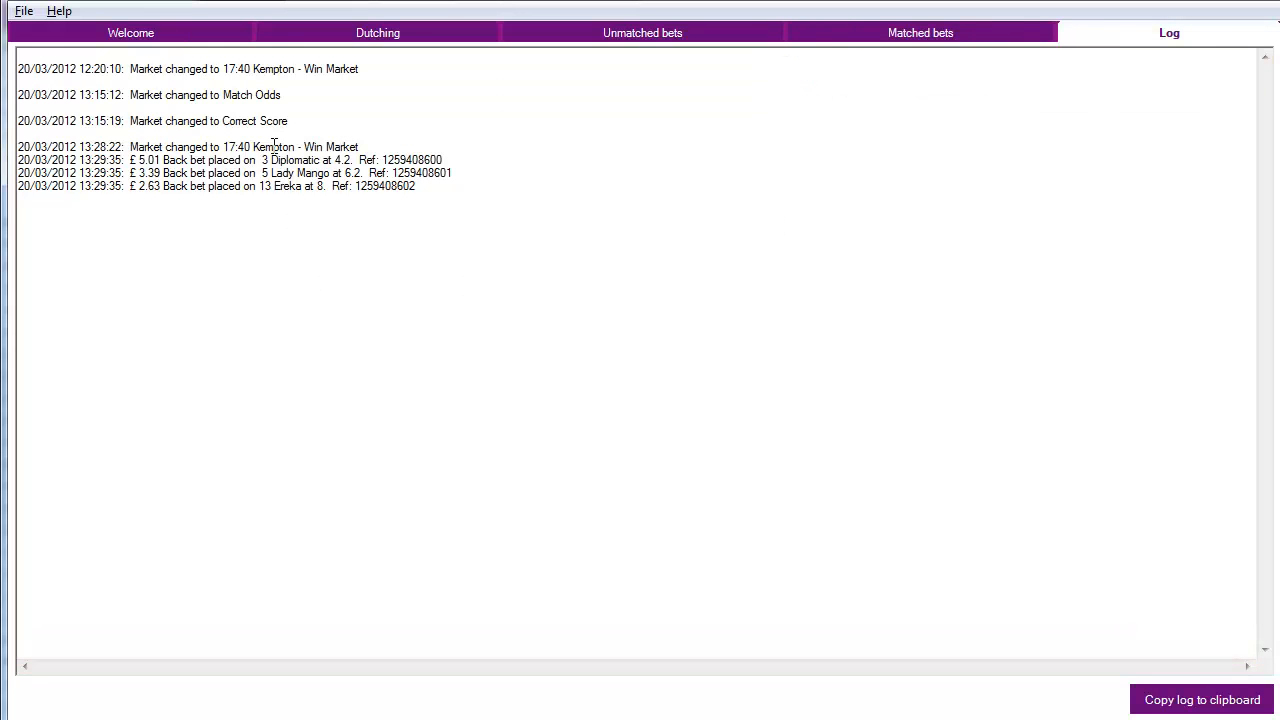
{"action": "mouse_move", "coordinate": [665, 107]}
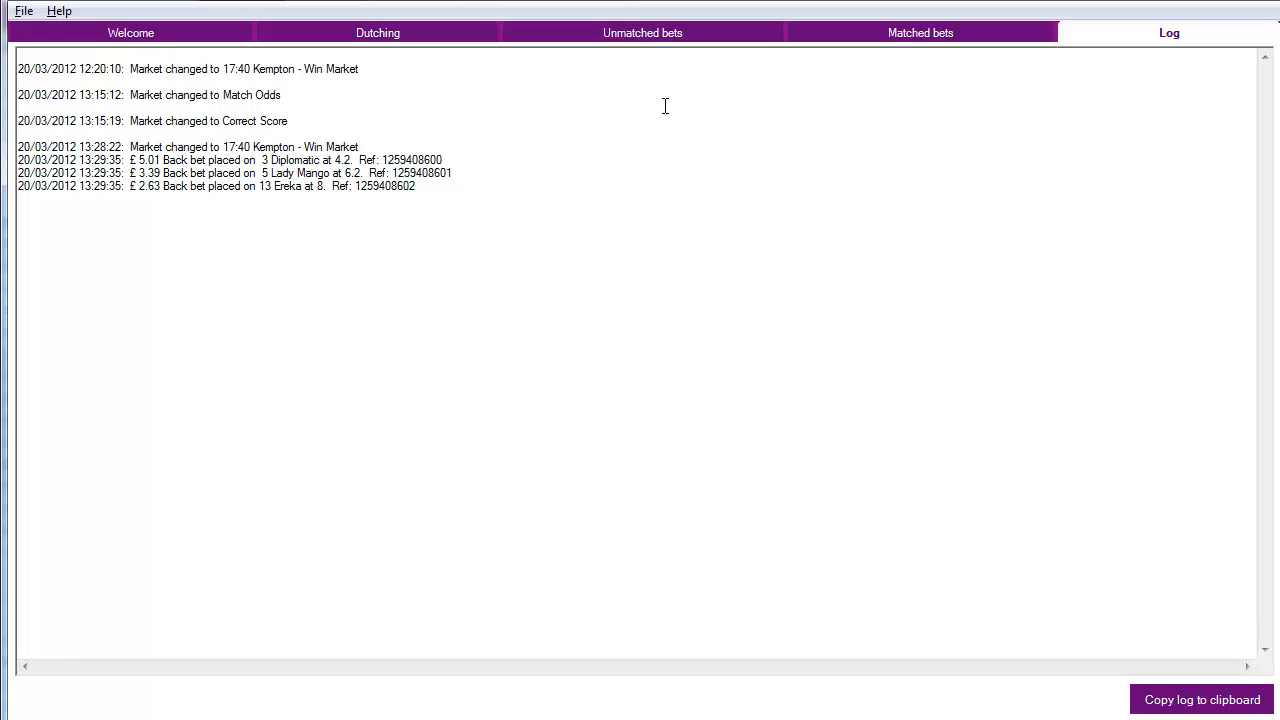
{"action": "left_click", "coordinate": [642, 32]}
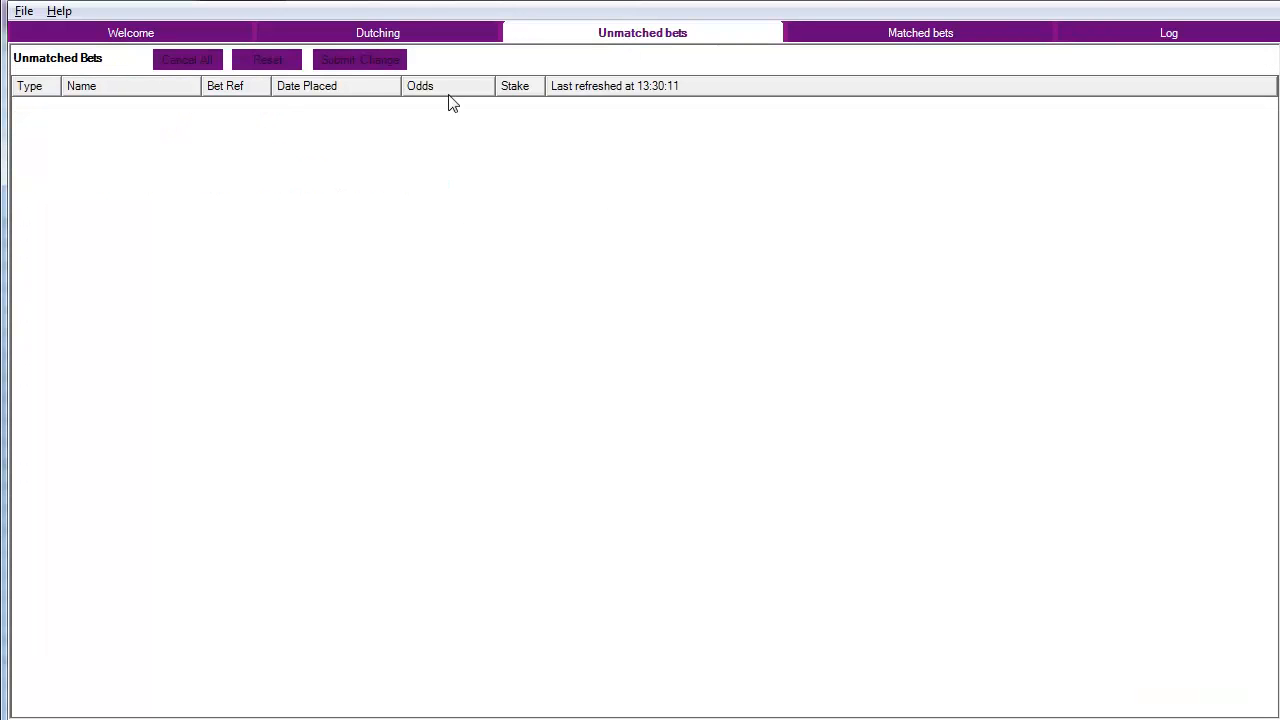
{"action": "mouse_move", "coordinate": [615, 253]}
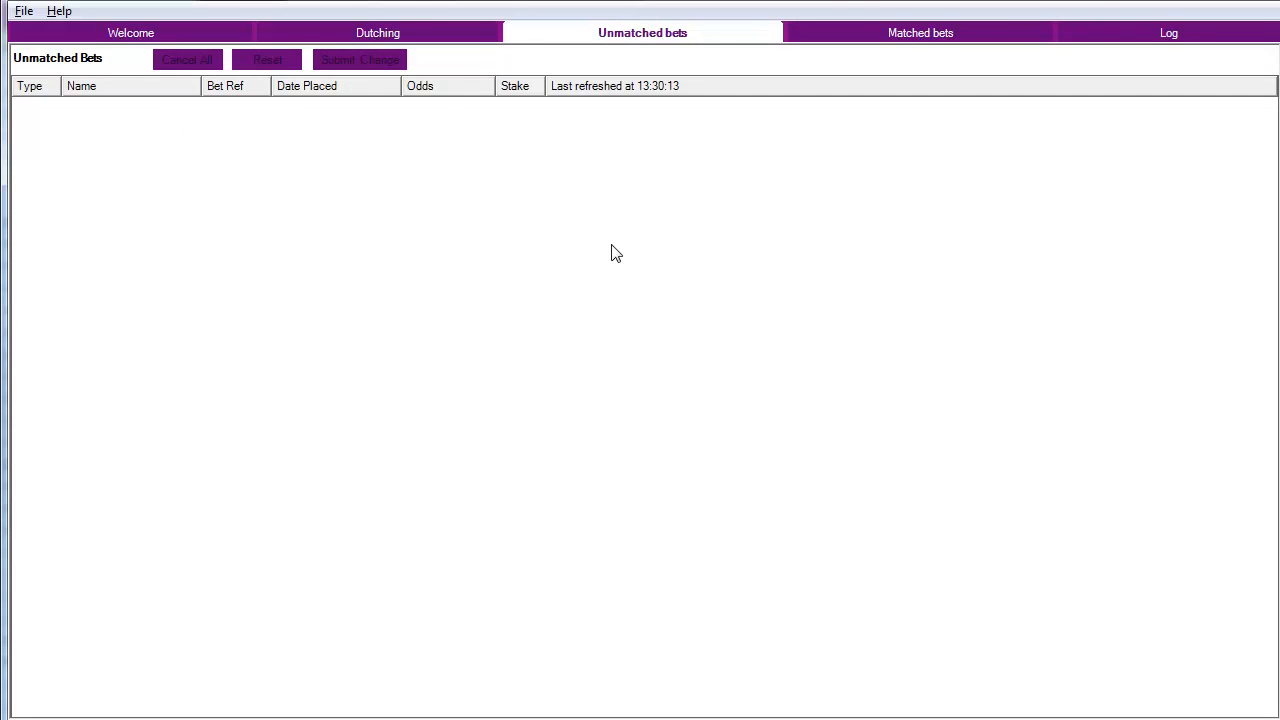
{"action": "mouse_move", "coordinate": [843, 80]}
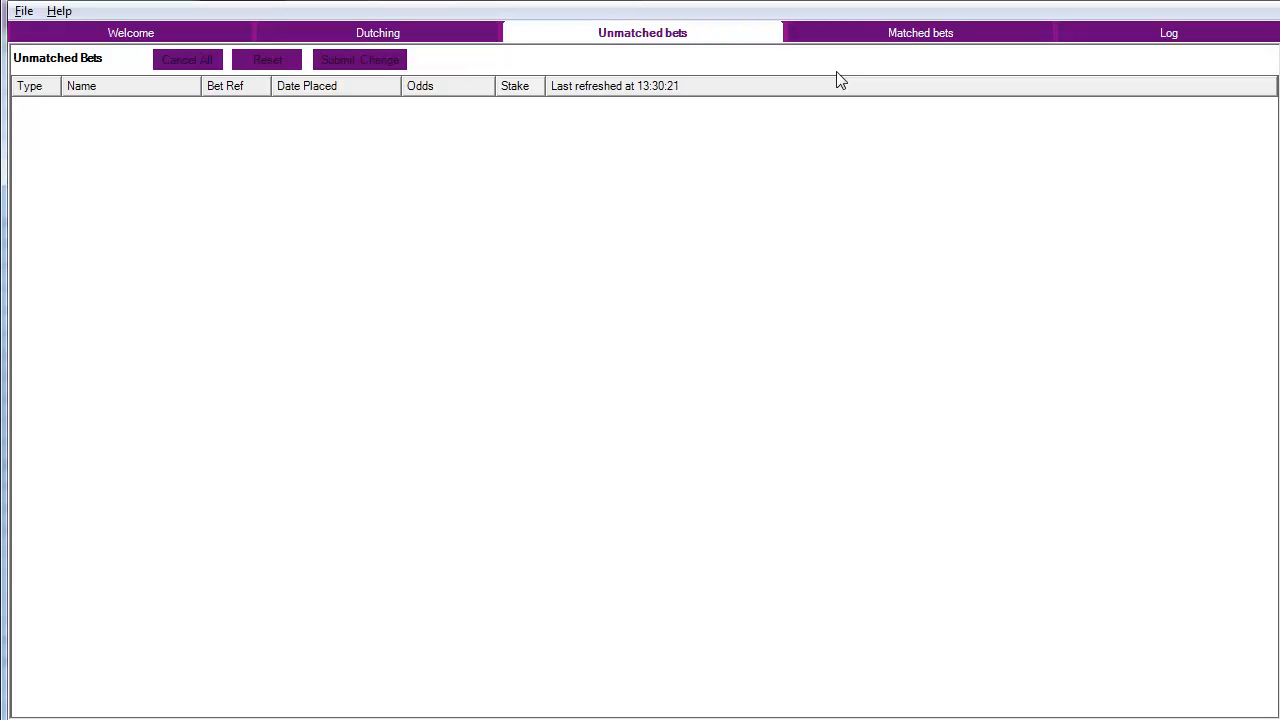
{"action": "mouse_move", "coordinate": [504, 257]}
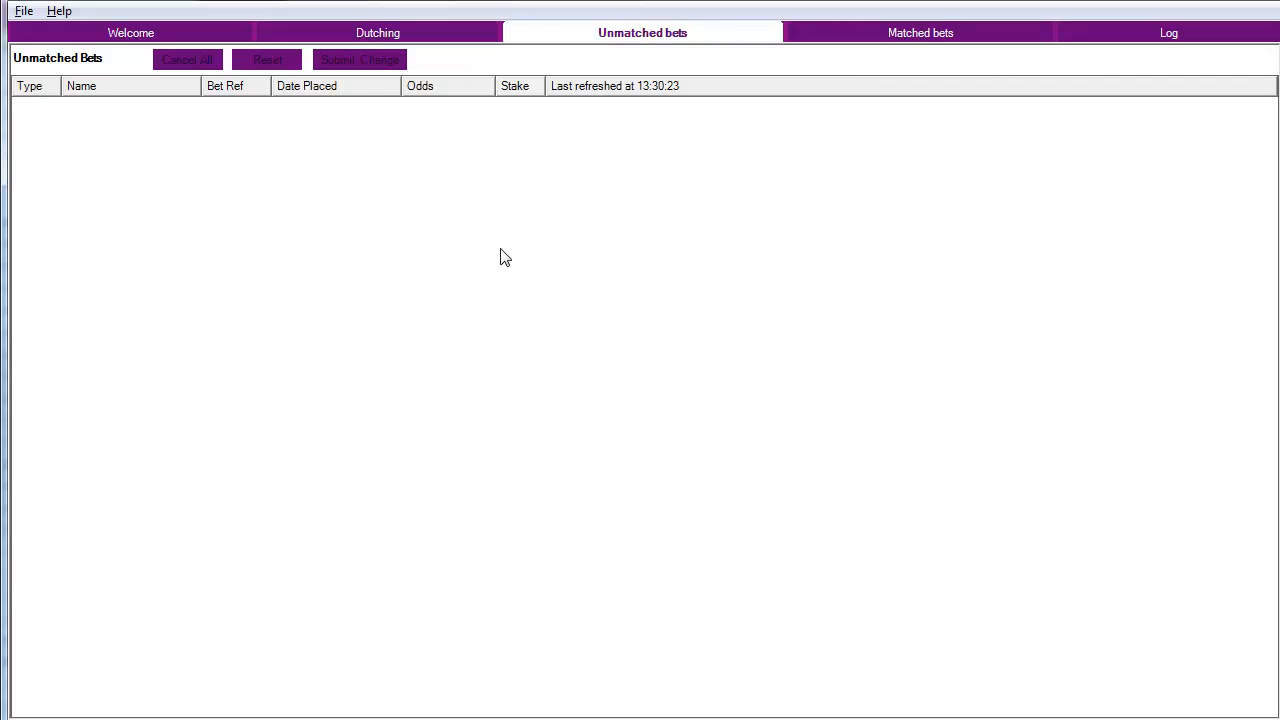
{"action": "mouse_move", "coordinate": [740, 100]}
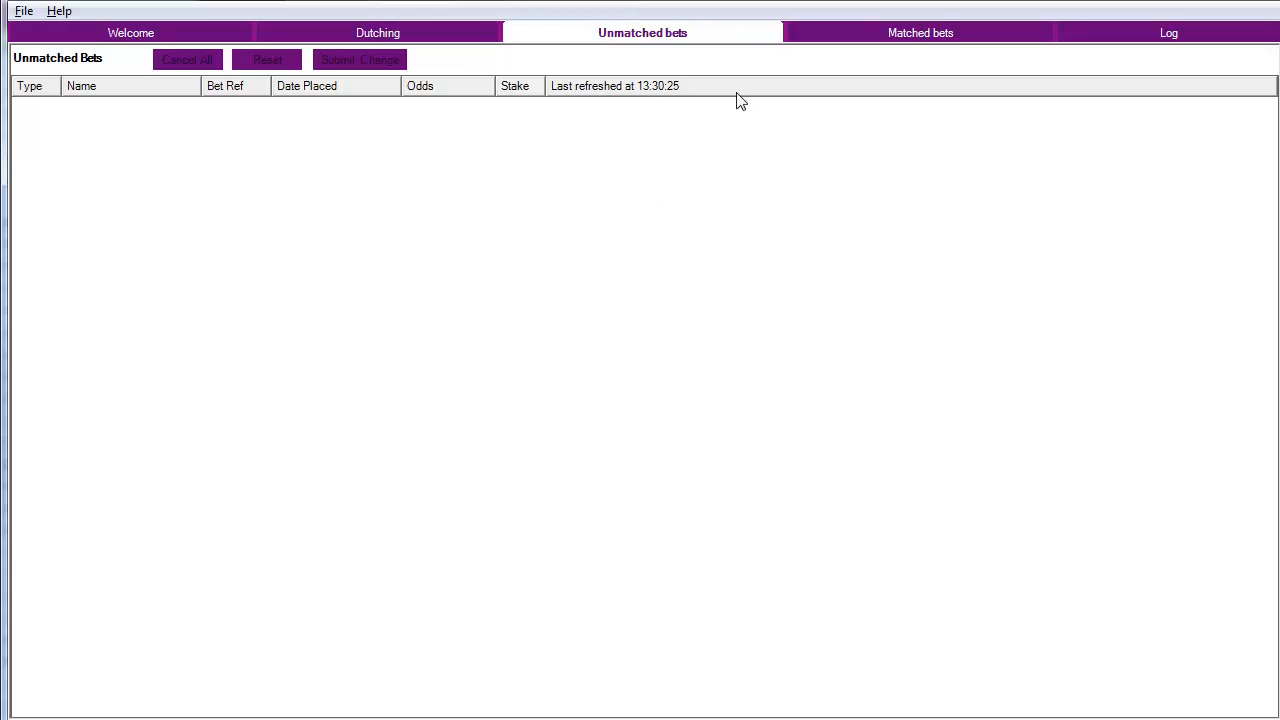
- Return to the Dutching screen showing Diplomatic, Lady Mango and Ereka ticked with £11.03 stake
{"action": "left_click", "coordinate": [377, 32]}
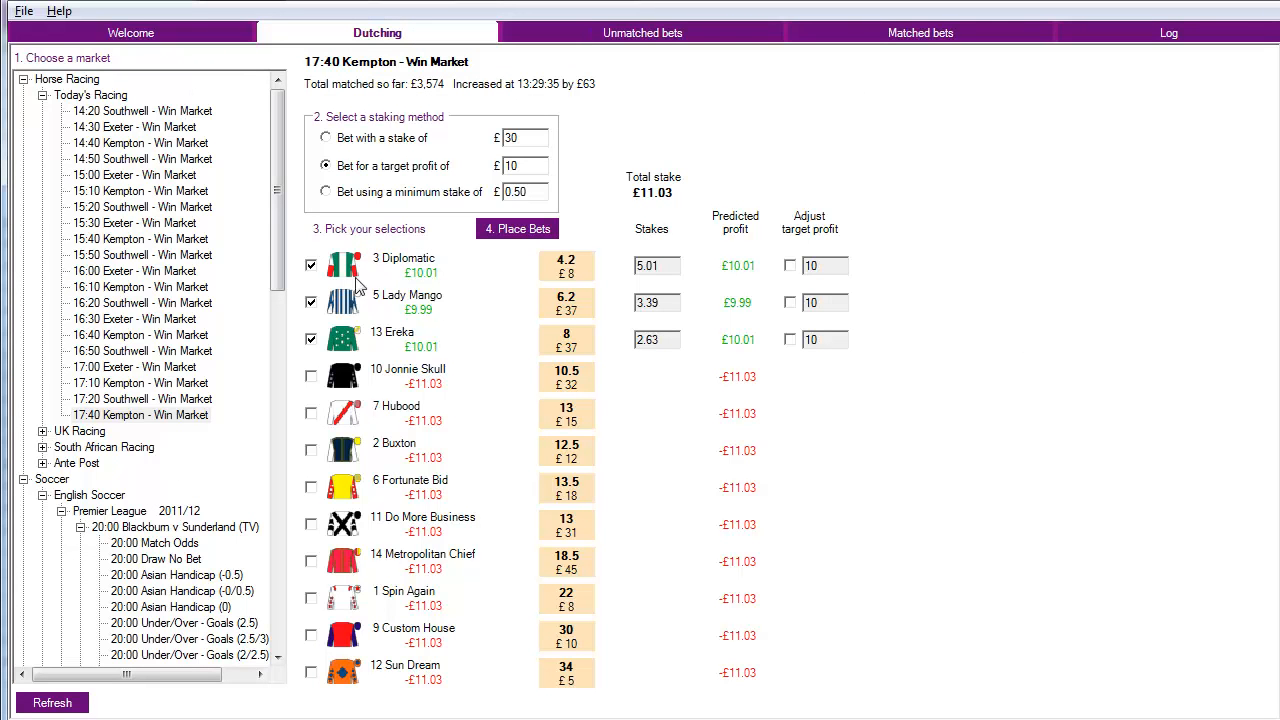
{"action": "mouse_move", "coordinate": [548, 187]}
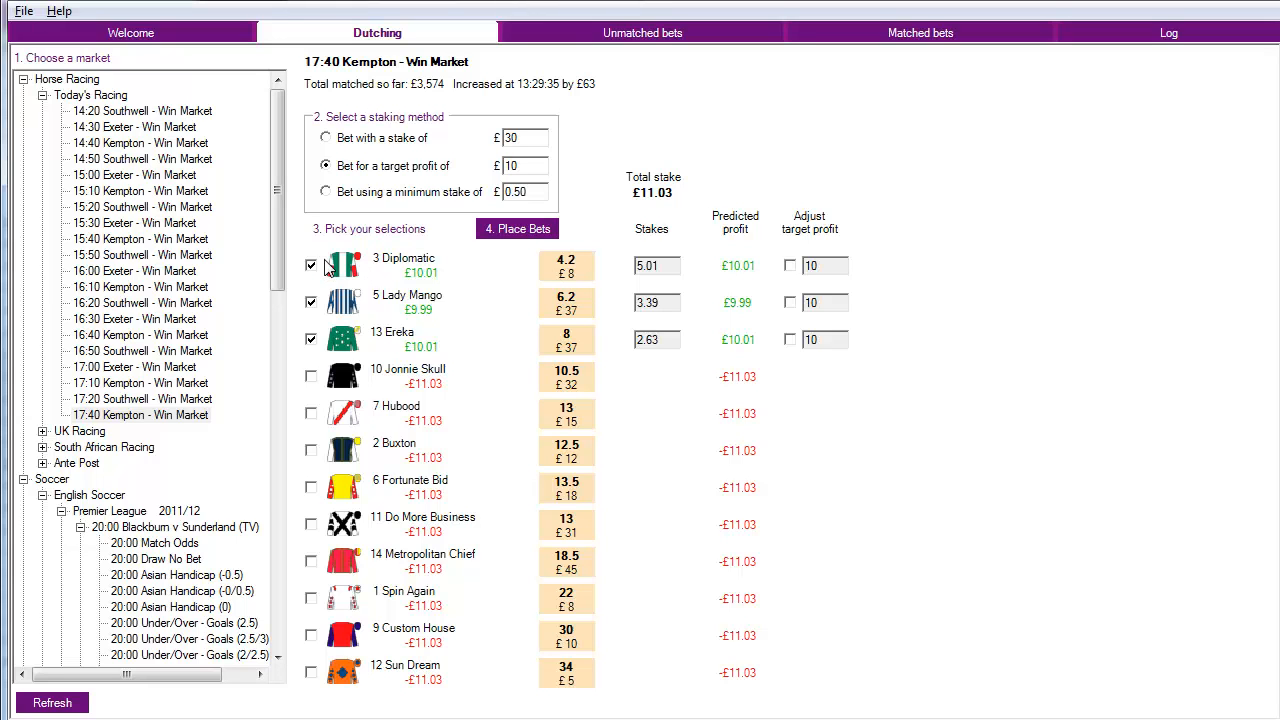
{"action": "mouse_move", "coordinate": [518, 251]}
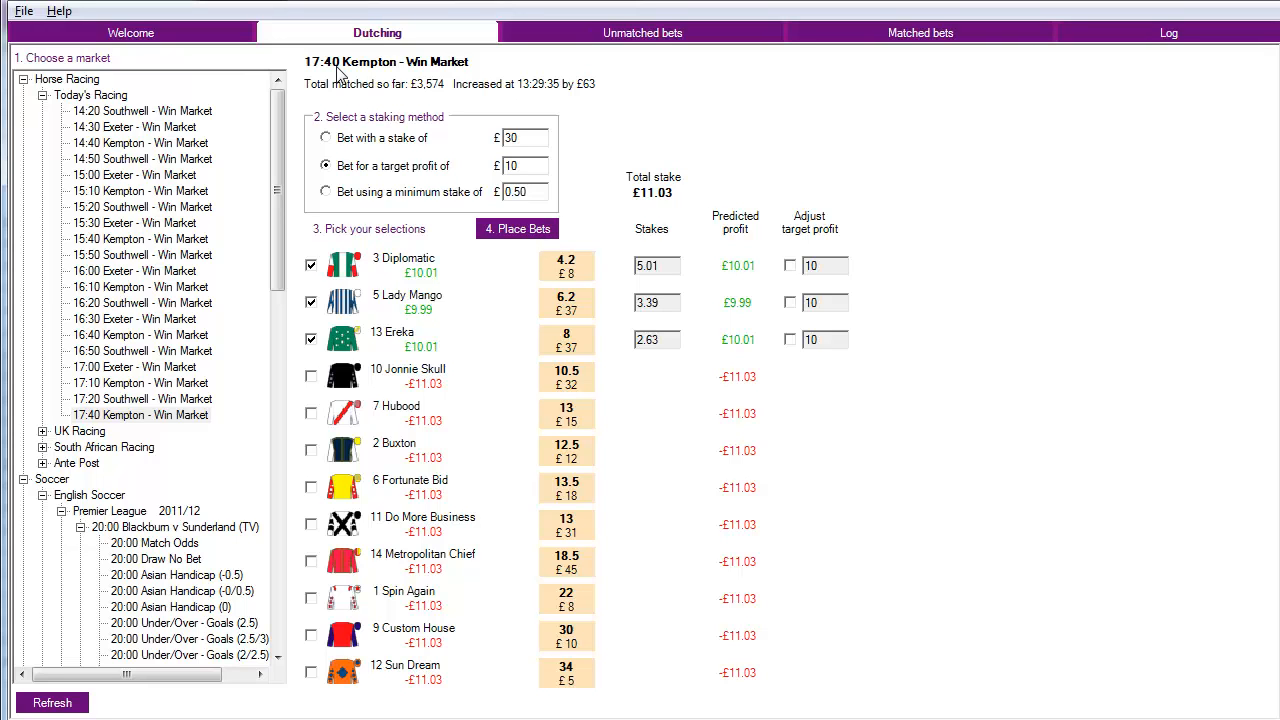
{"action": "mouse_move", "coordinate": [505, 381]}
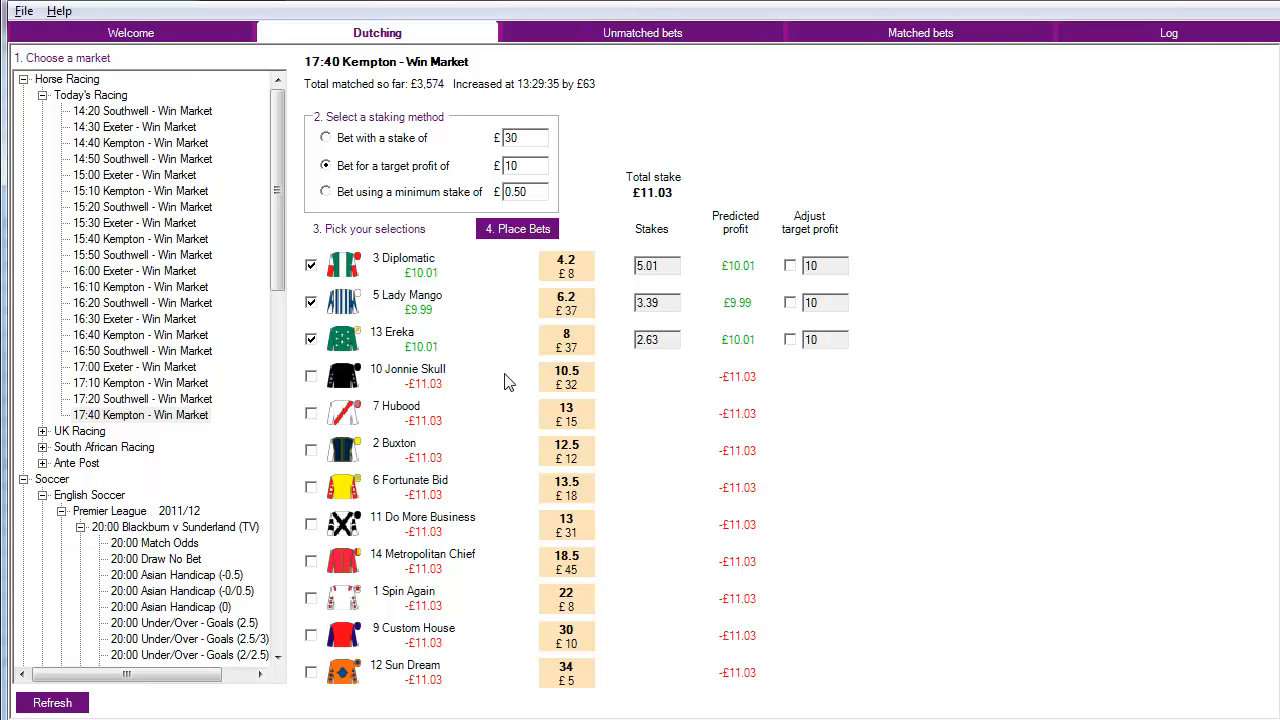
{"action": "mouse_move", "coordinate": [495, 365]}
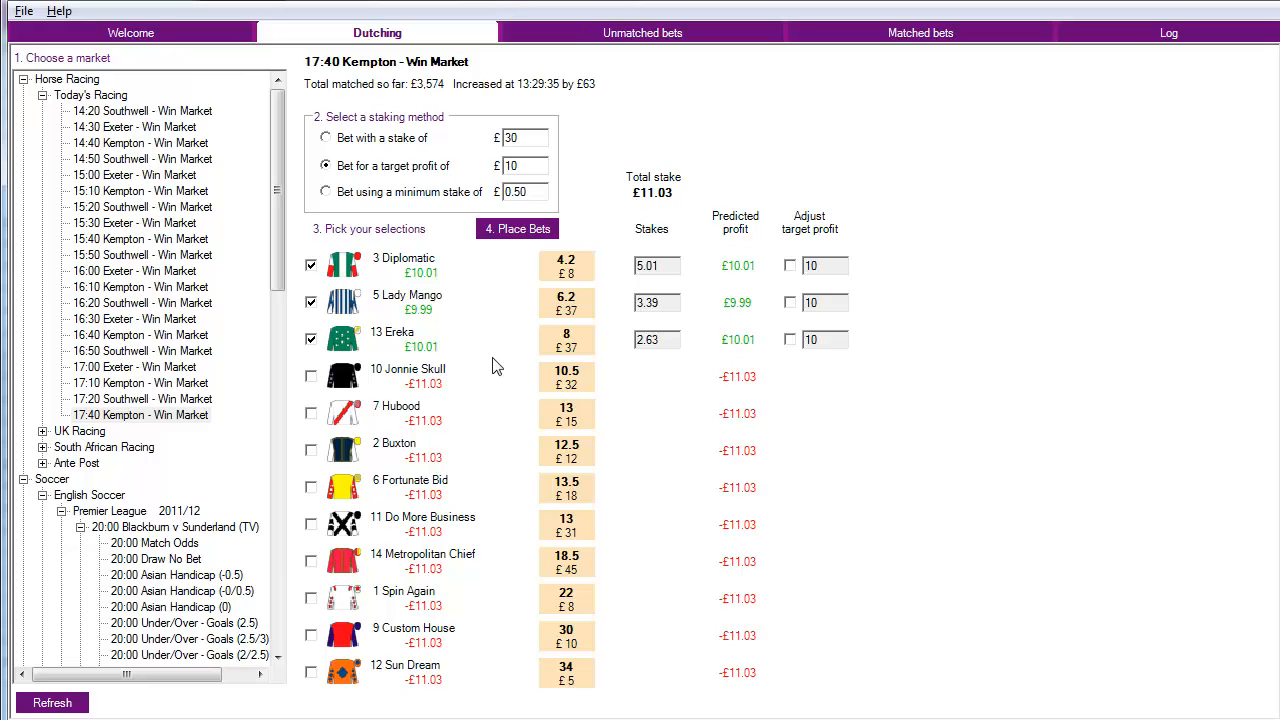
{"action": "mouse_move", "coordinate": [875, 323]}
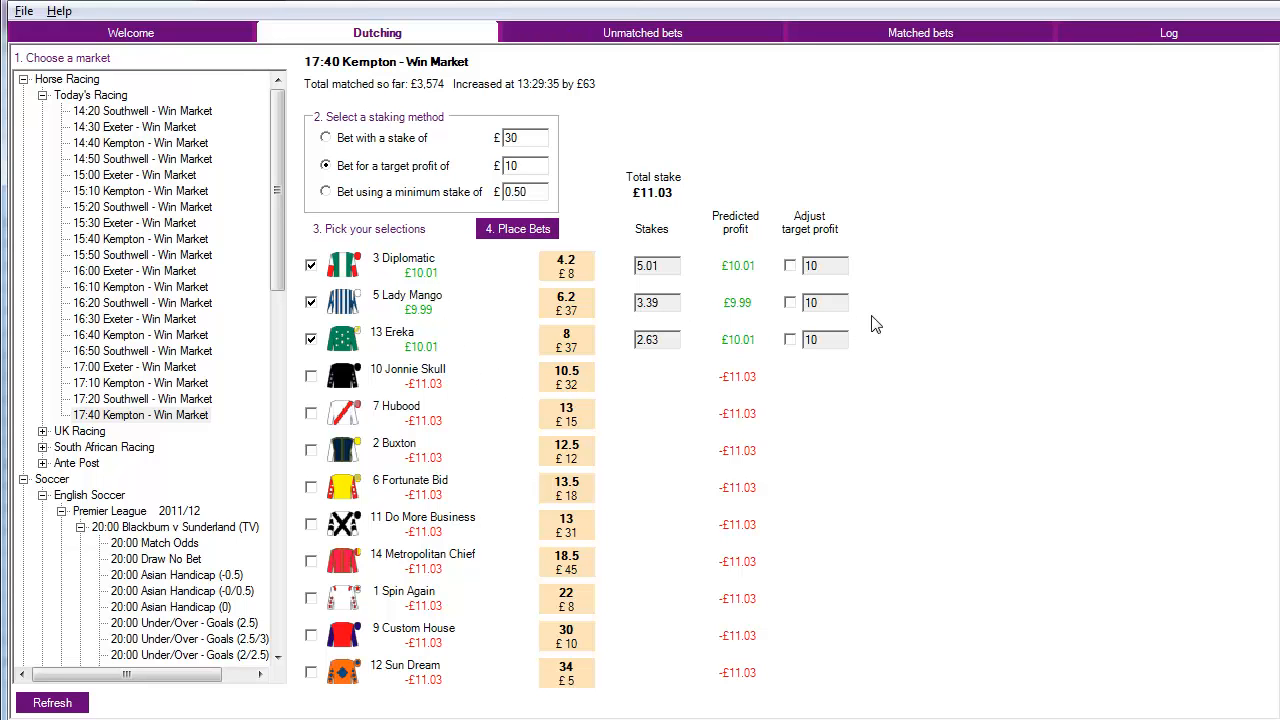